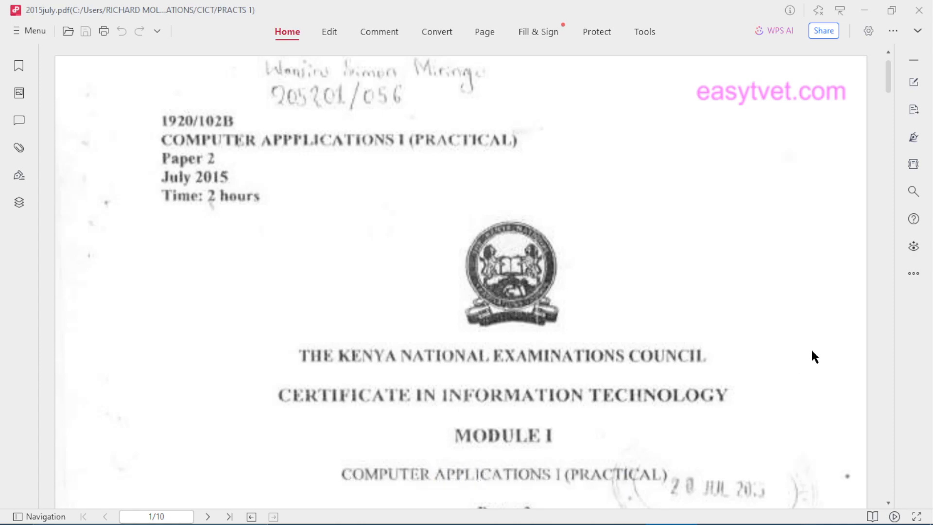
mouse_move(839, 312)
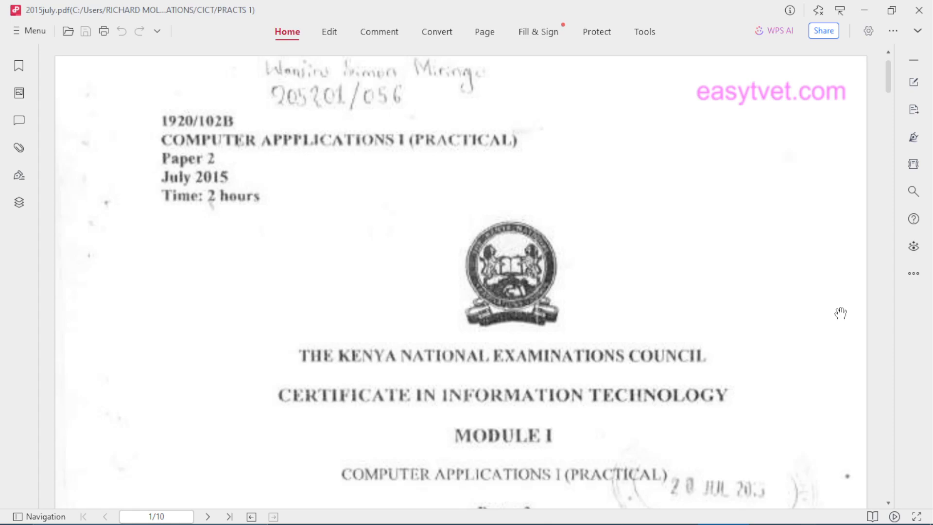
mouse_move(641, 220)
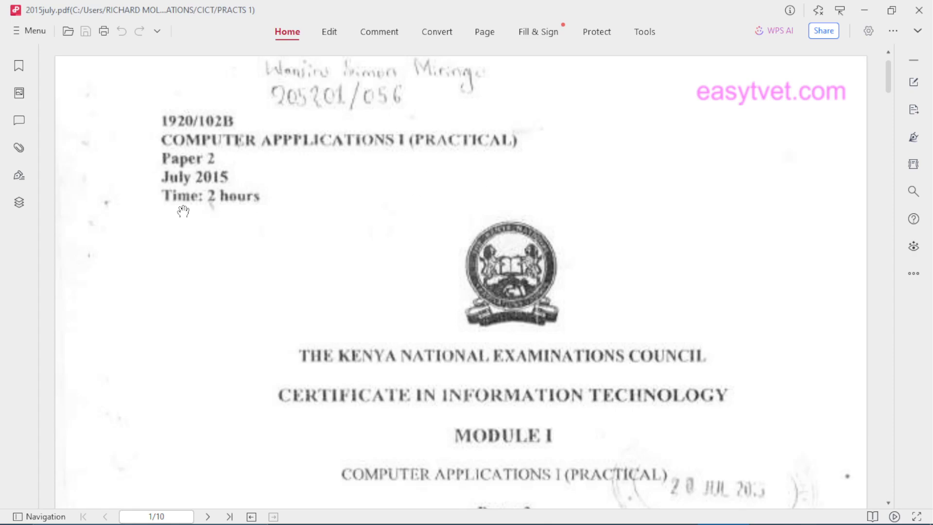
mouse_move(191, 181)
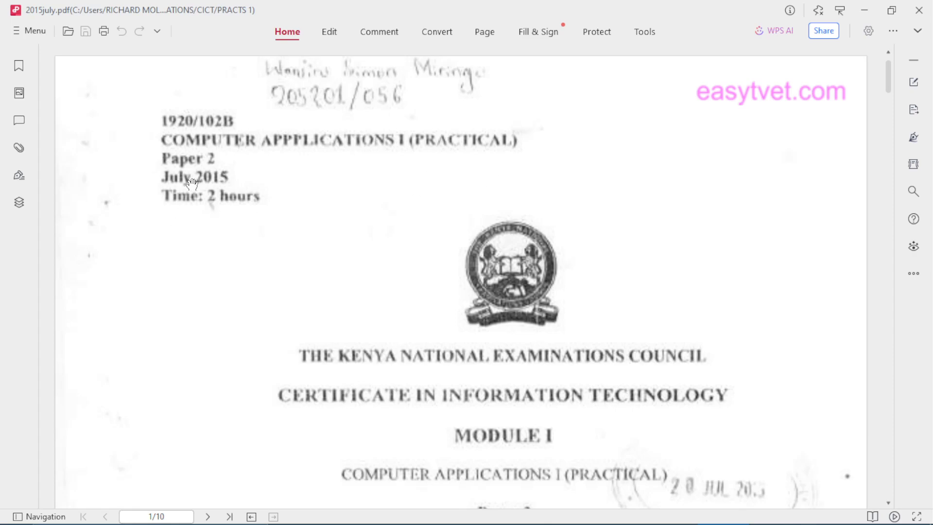
Scroll the question paper down to Task 1's Table 1 of client details on page 3
scroll(down, 3)
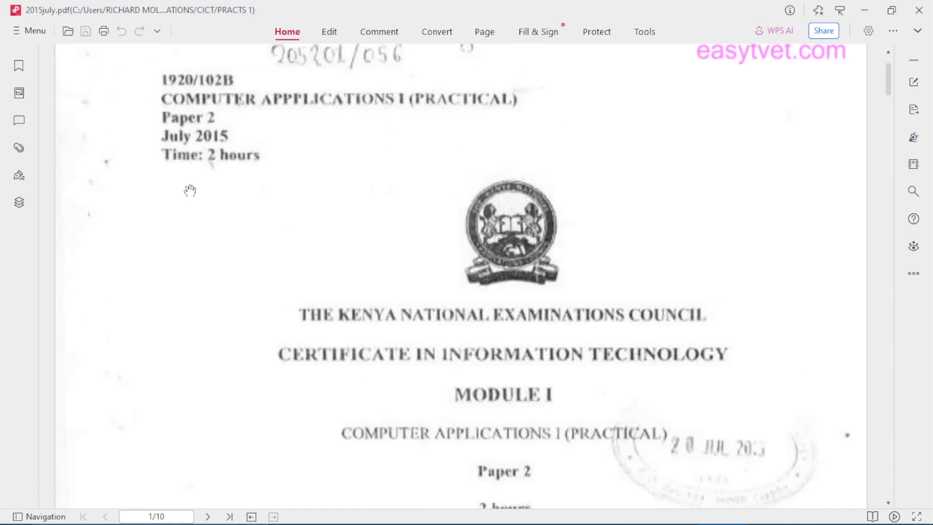
scroll(down, 3)
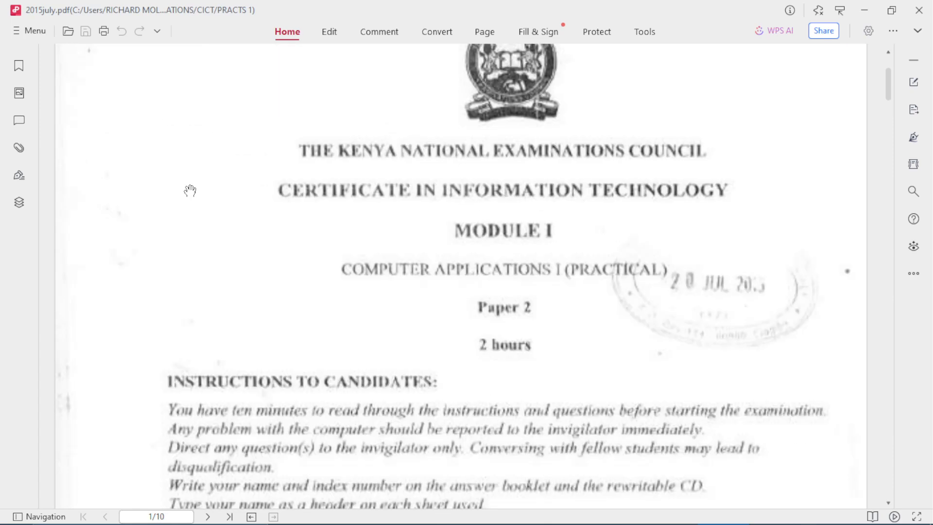
mouse_move(624, 54)
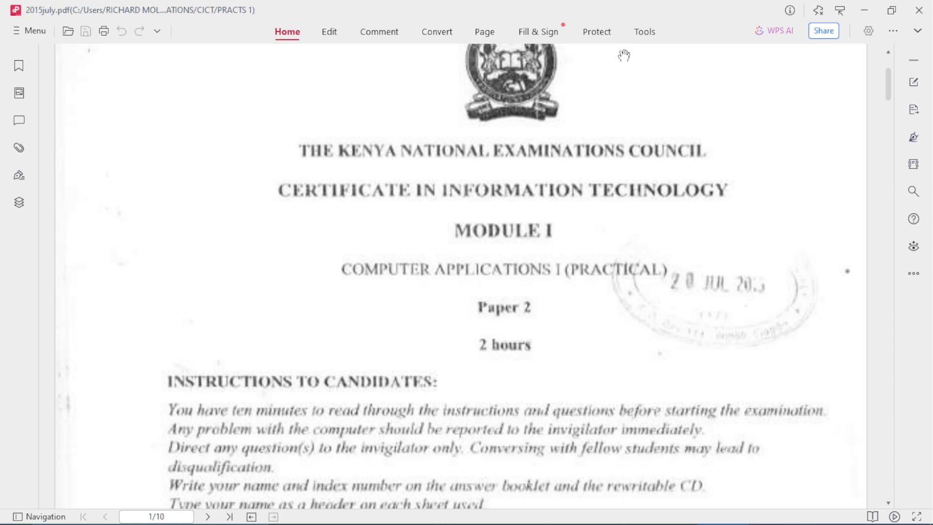
mouse_move(510, 16)
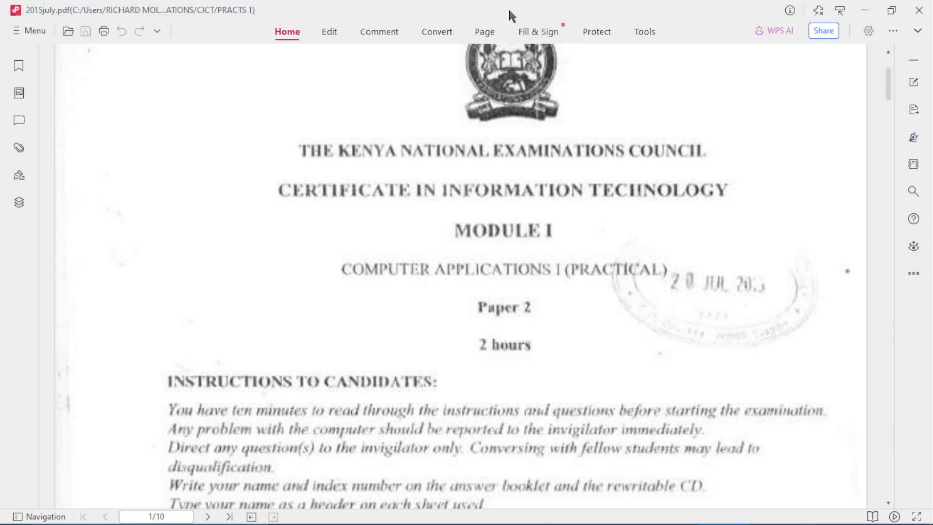
scroll(down, 3)
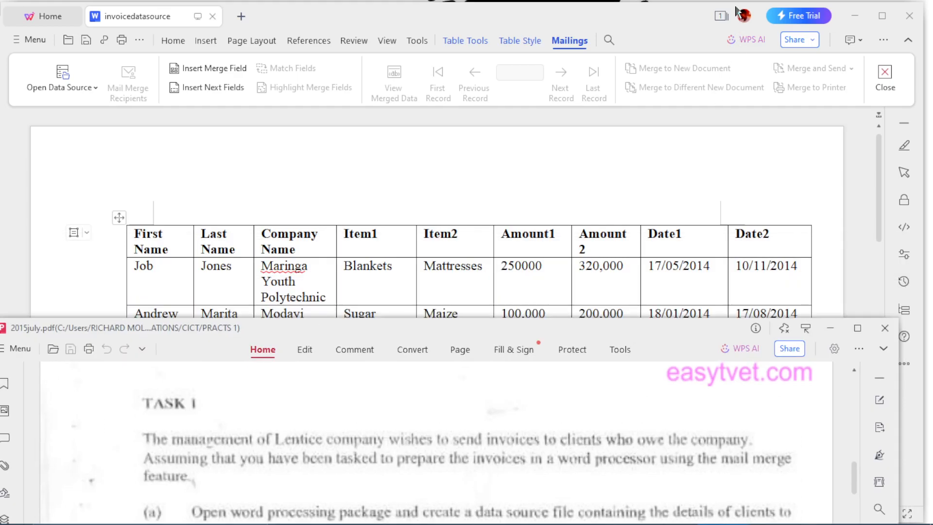
mouse_move(458, 354)
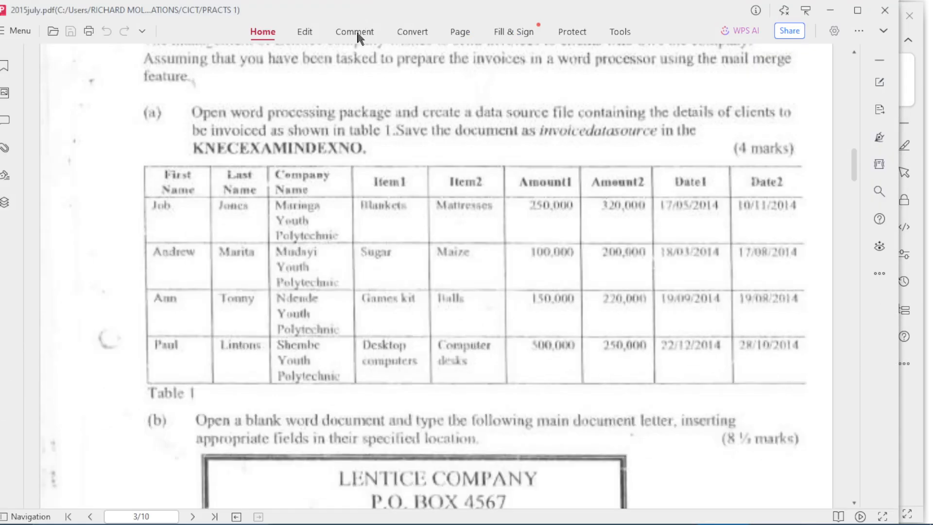
scroll(down, 3)
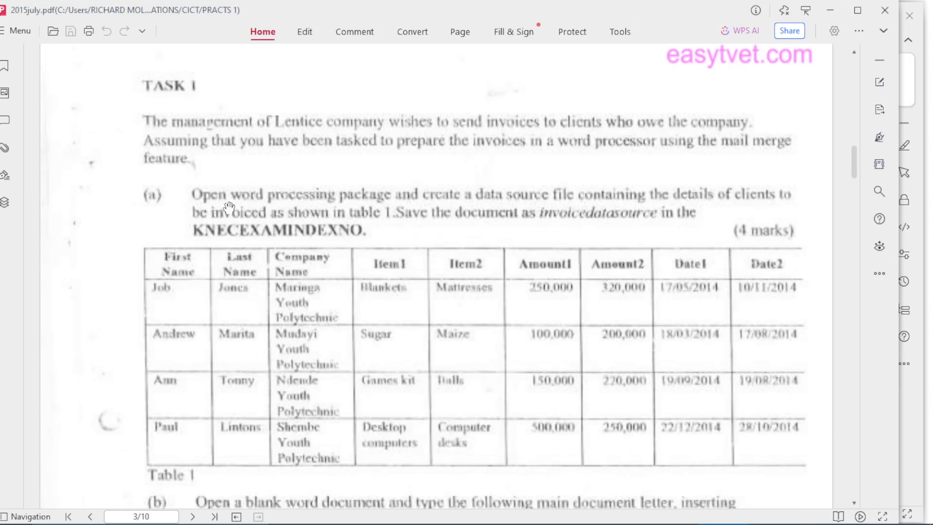
mouse_move(465, 169)
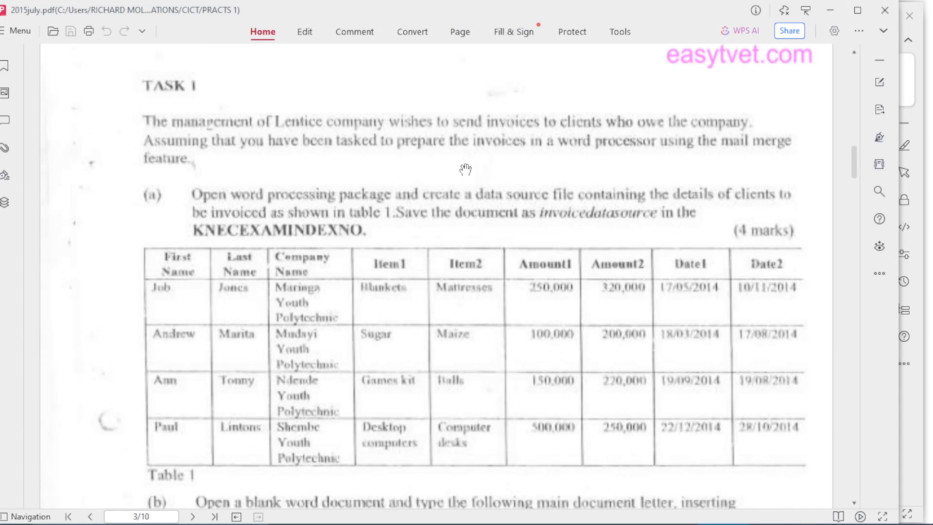
mouse_move(684, 129)
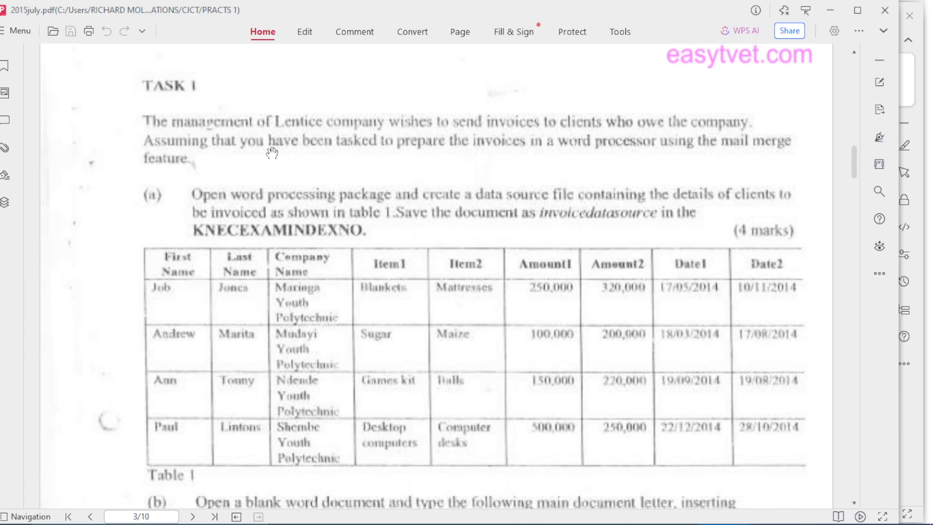
mouse_move(291, 200)
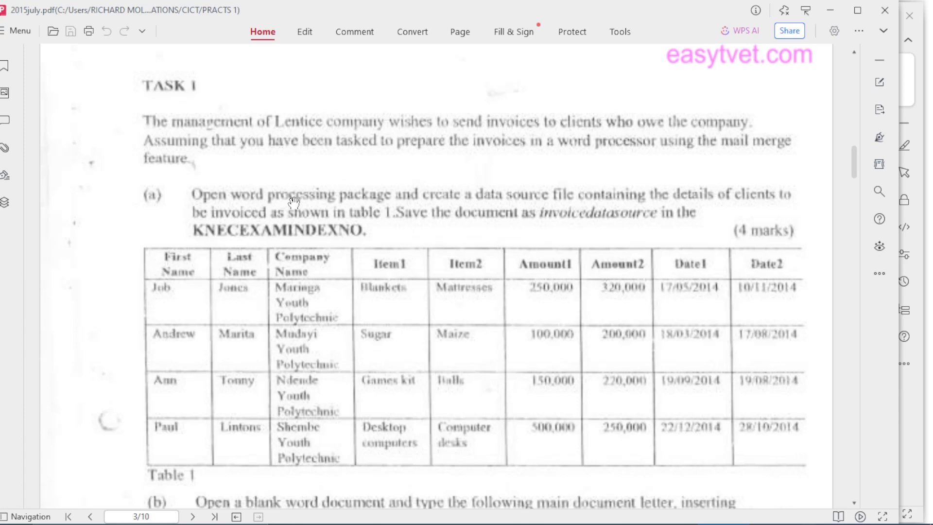
scroll(down, 3)
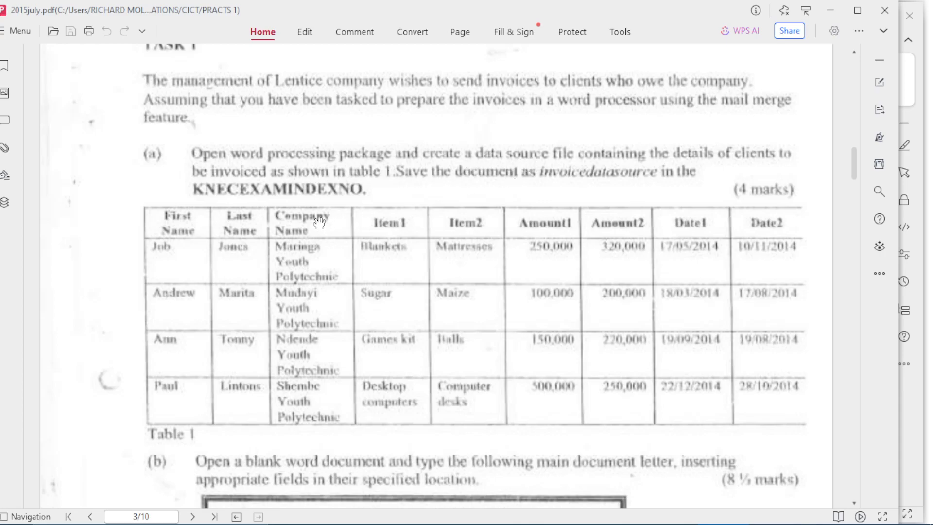
mouse_move(221, 324)
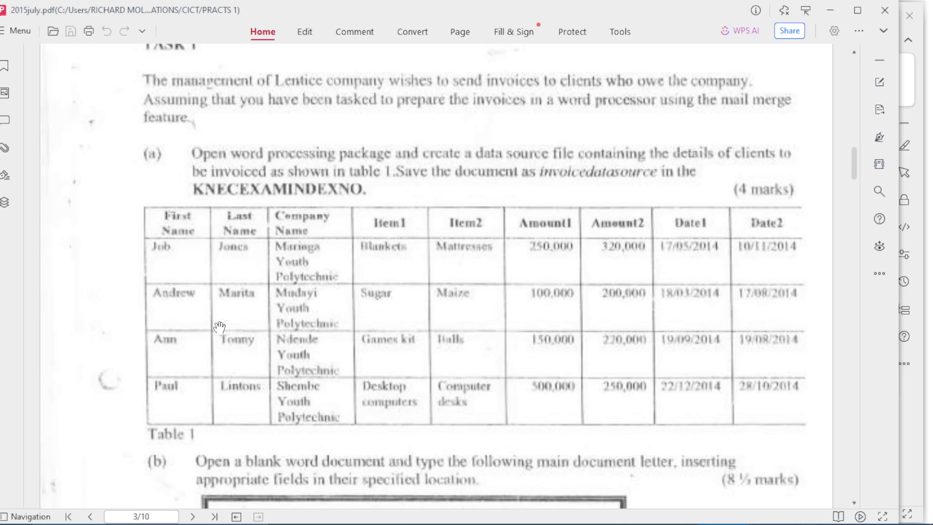
mouse_move(395, 277)
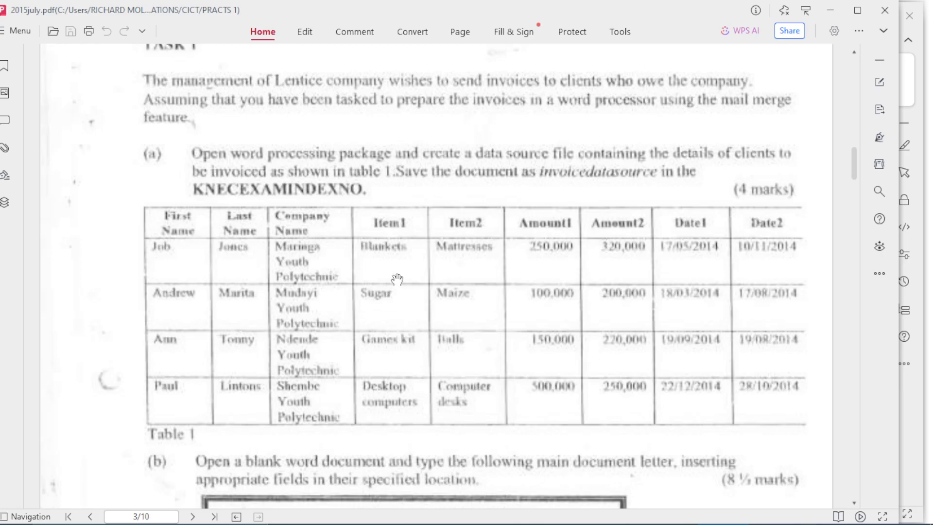
mouse_move(535, 205)
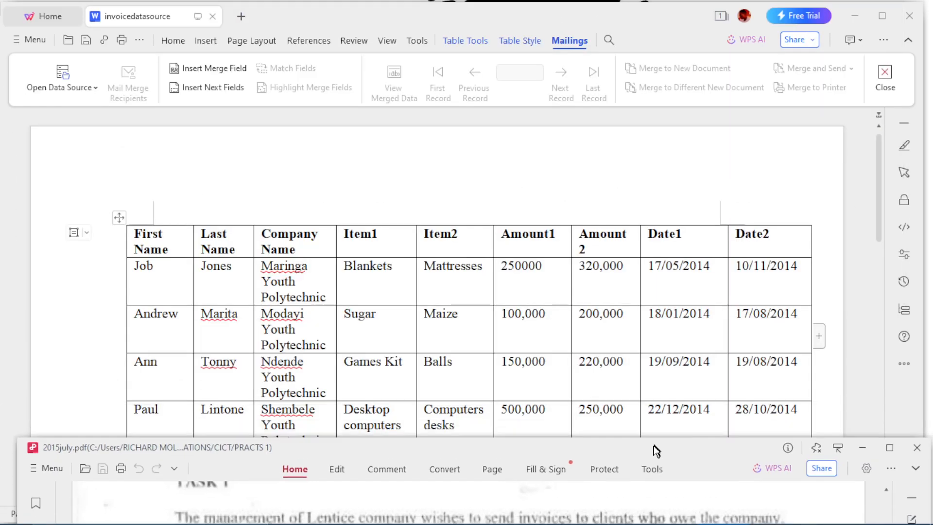
scroll(down, 3)
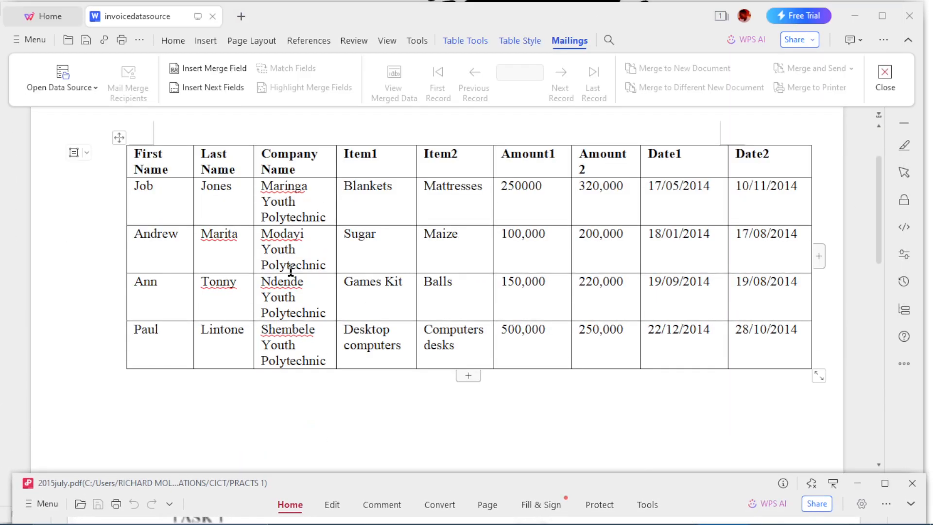
mouse_move(535, 487)
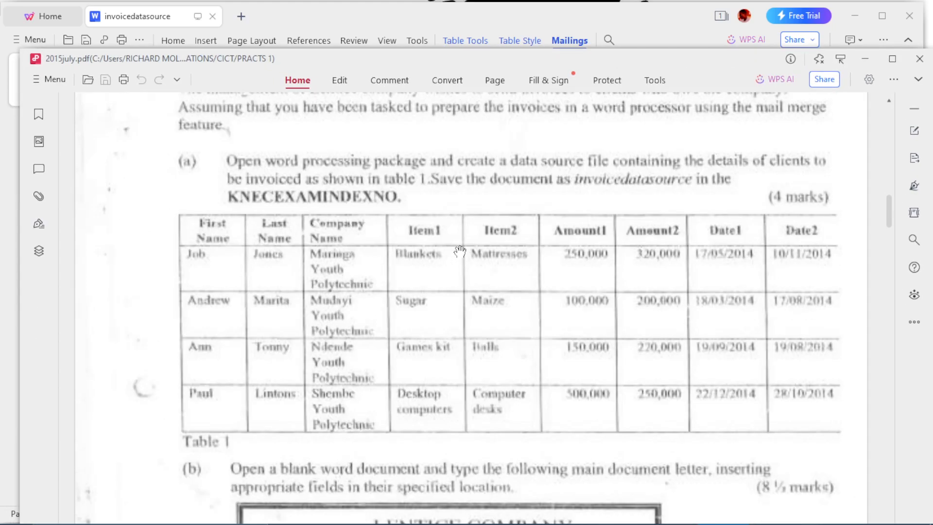
mouse_move(354, 231)
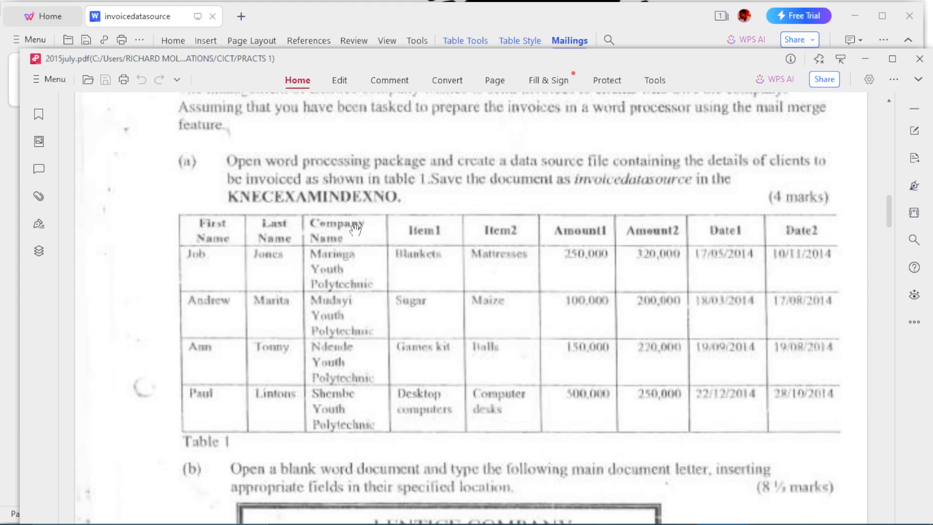
mouse_move(219, 341)
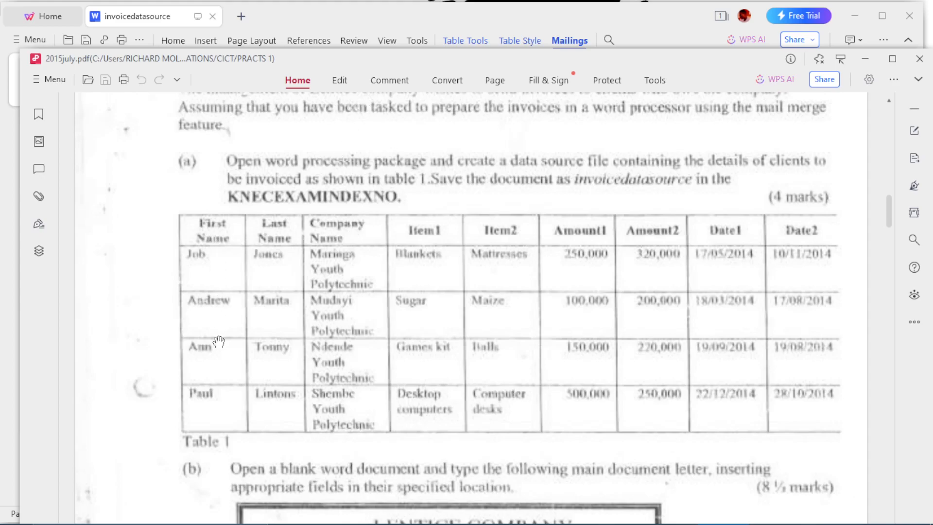
mouse_move(379, 68)
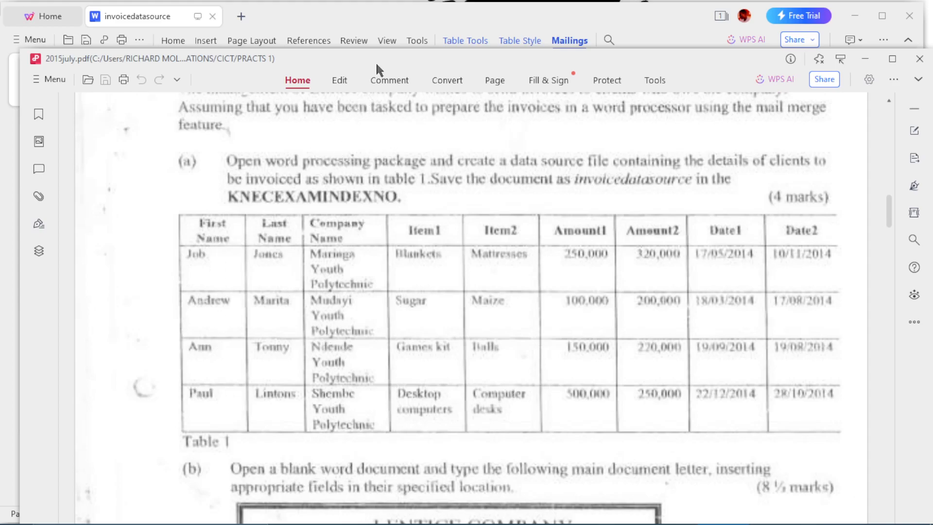
Place the cursor in the client table and bring up the Insert Table grid
click(206, 41)
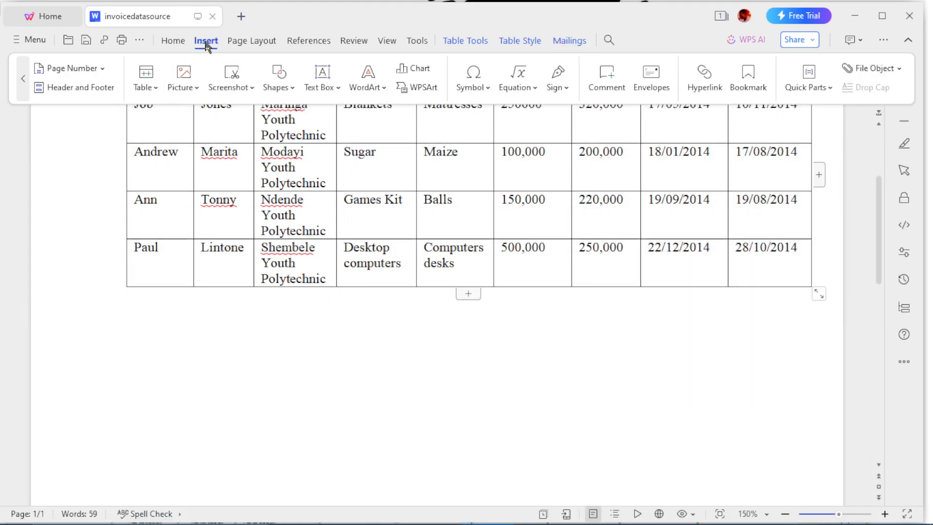
mouse_move(336, 110)
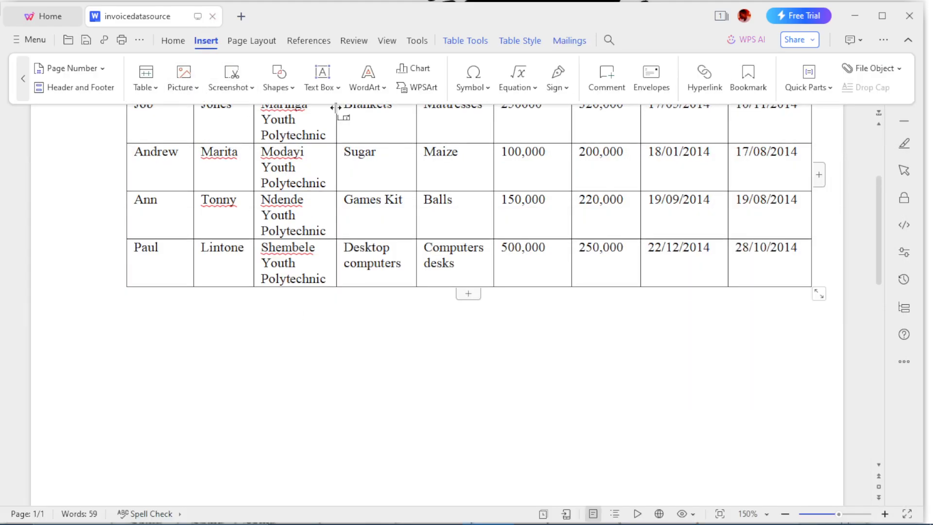
click(144, 77)
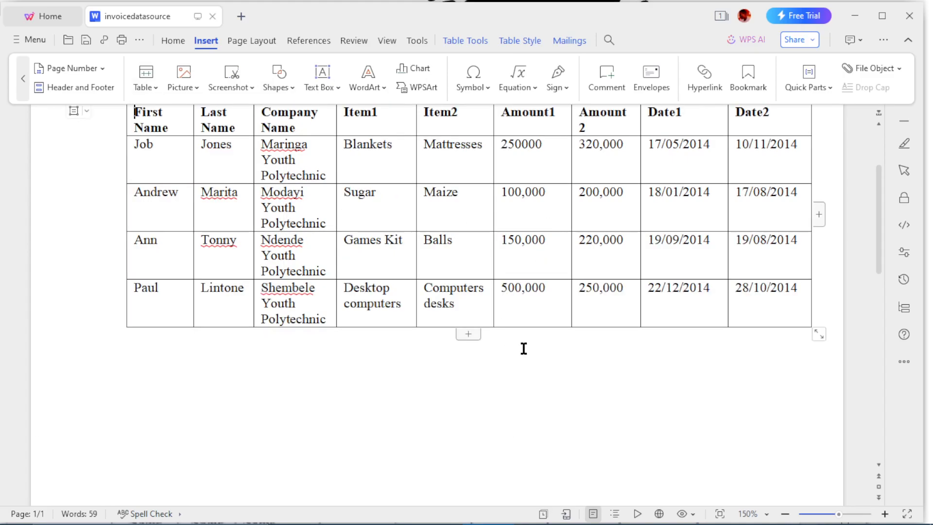
scroll(down, 3)
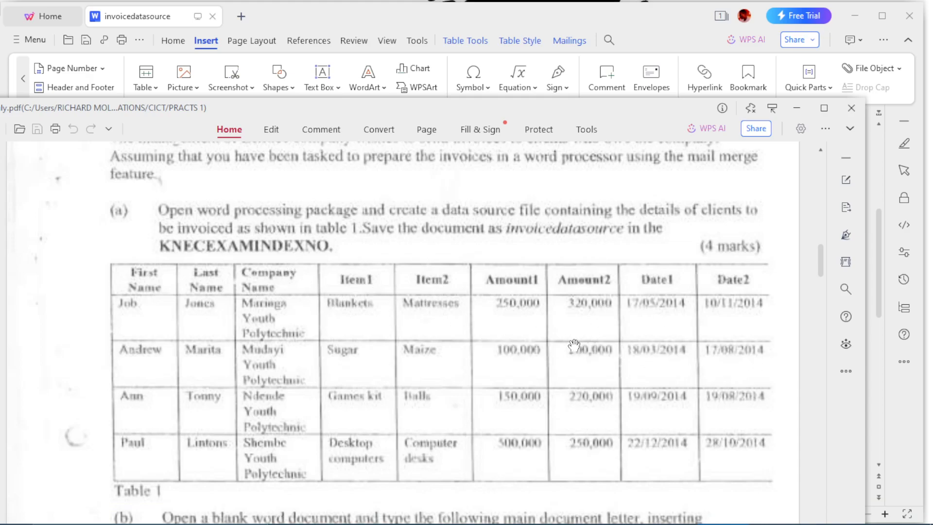
mouse_move(590, 390)
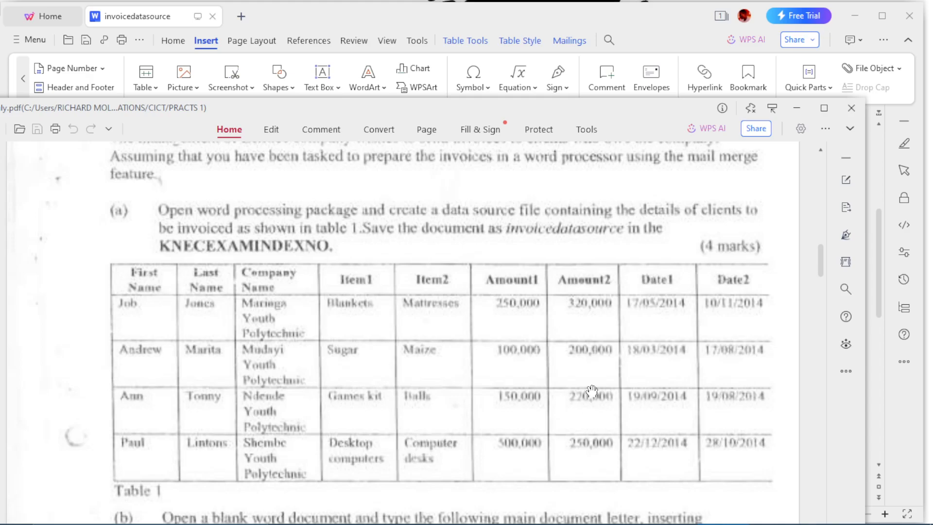
mouse_move(569, 223)
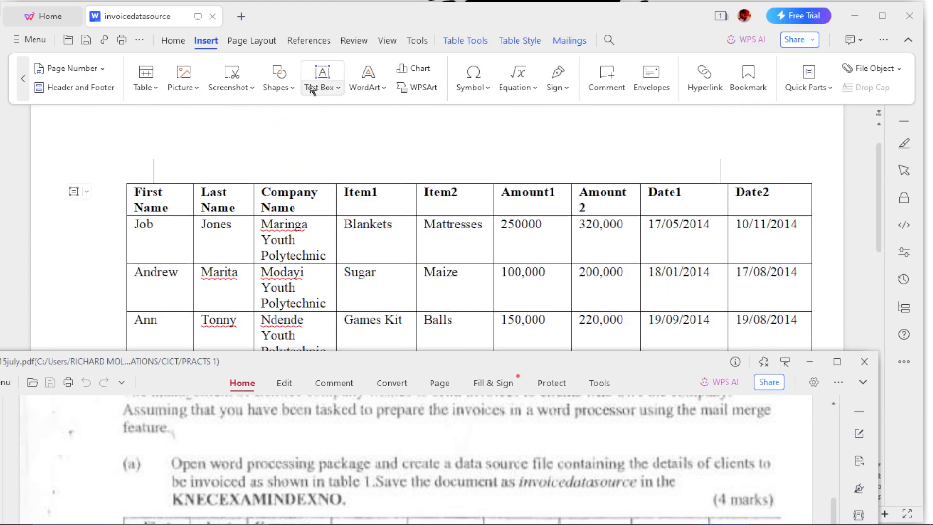
click(142, 72)
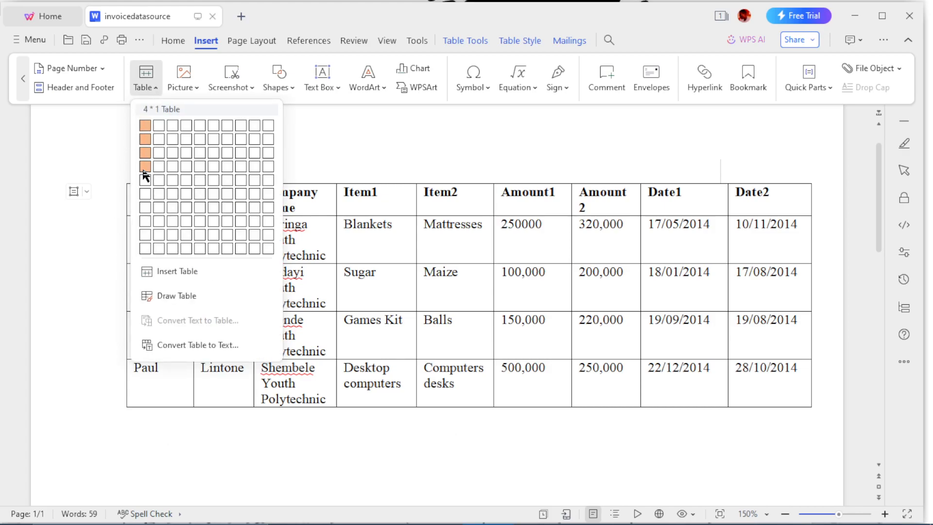
mouse_move(235, 179)
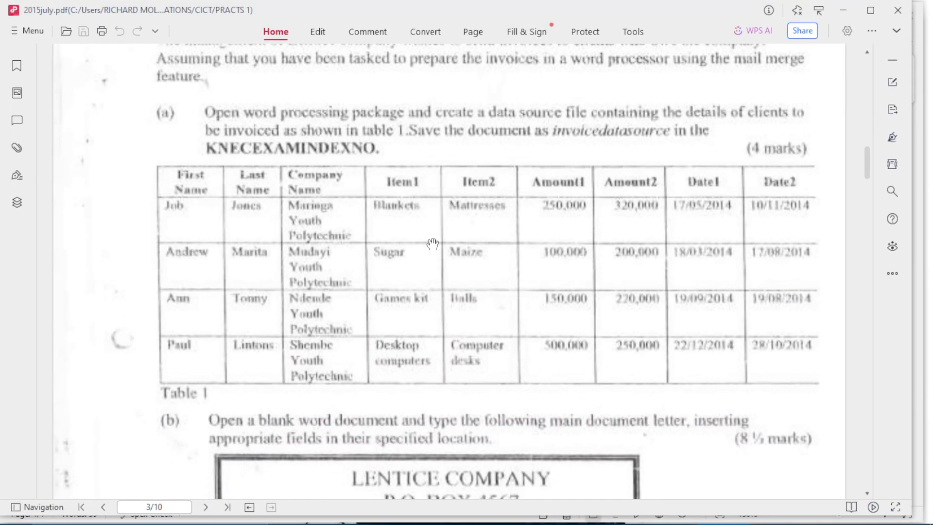
Scroll the PDF to part (b)'s LENTICE COMPANY letter and maximise the window
scroll(down, 3)
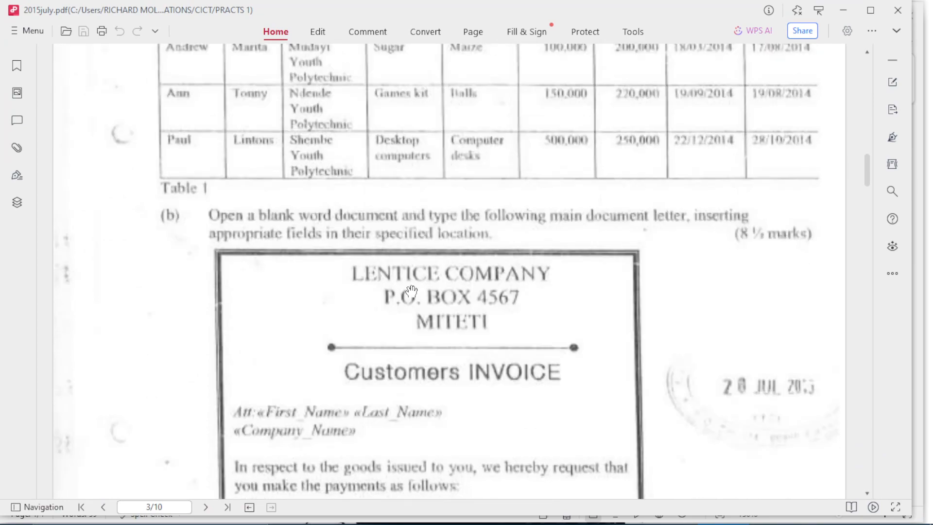
mouse_move(412, 281)
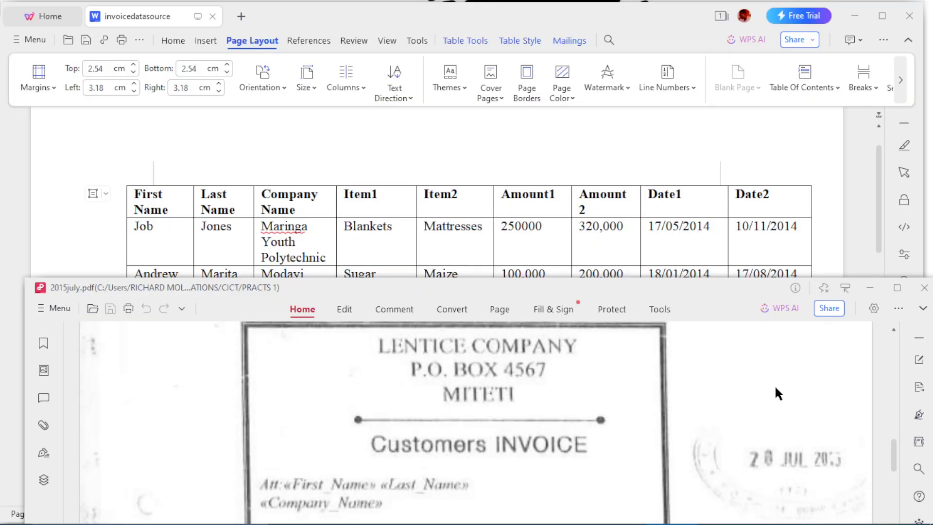
mouse_move(794, 304)
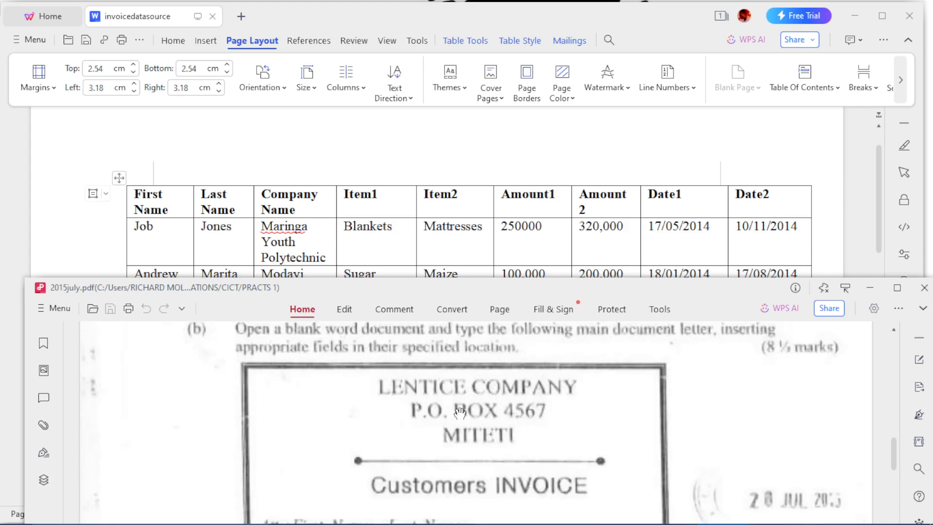
mouse_move(630, 293)
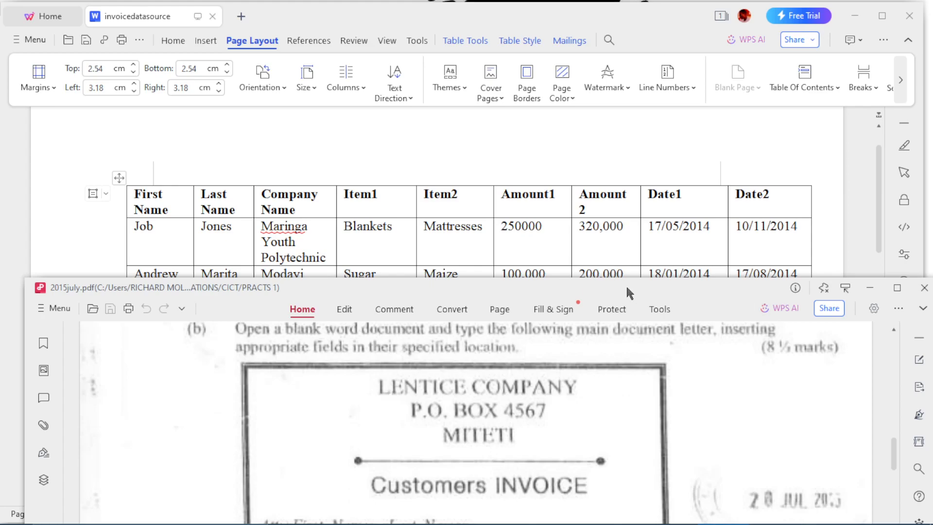
click(895, 287)
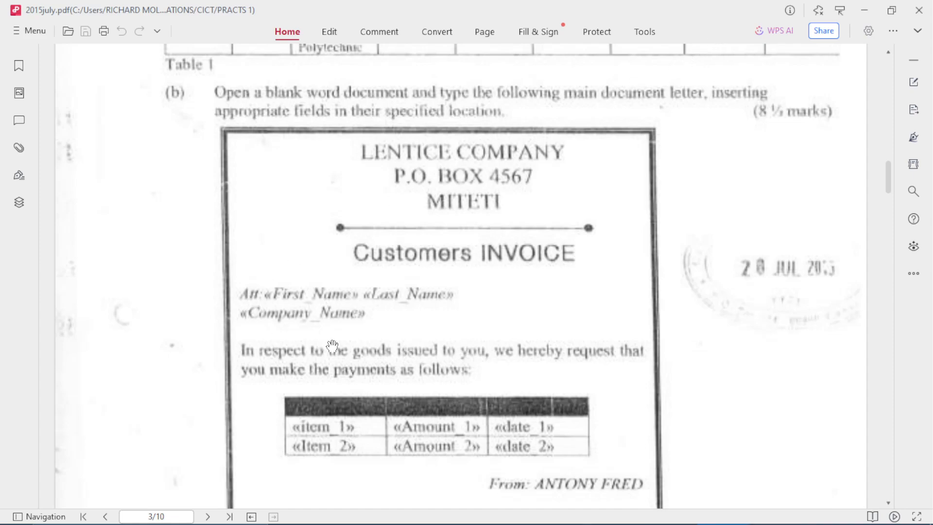
mouse_move(553, 101)
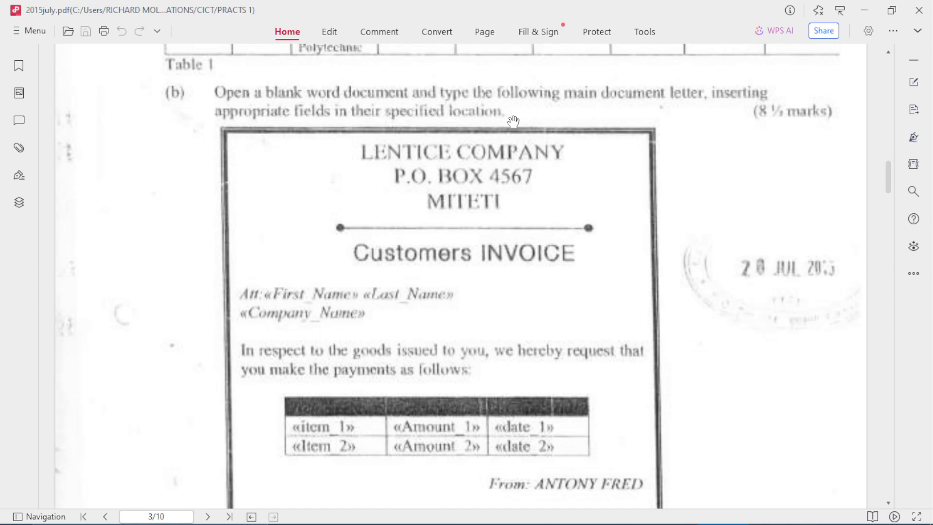
mouse_move(481, 158)
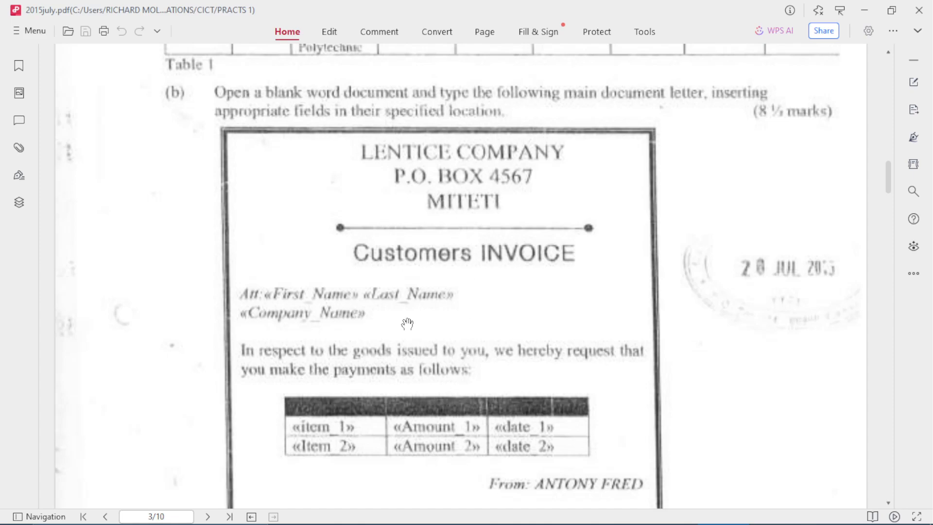
mouse_move(636, 17)
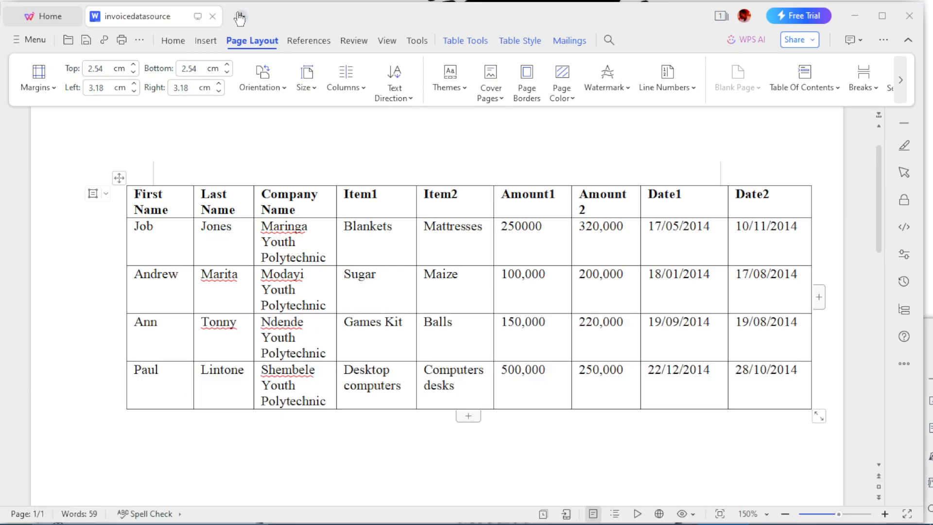
Start a new blank document and set its font to Times New Roman
click(239, 17)
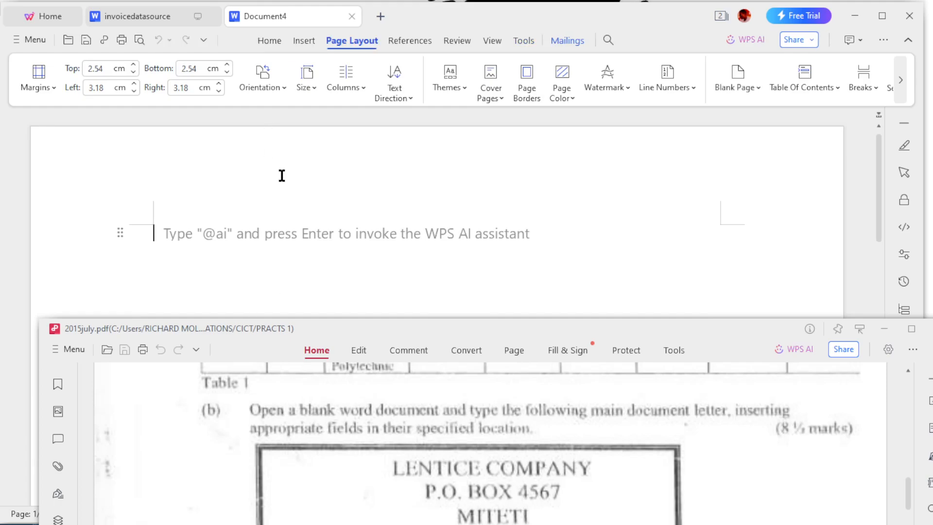
text(le)
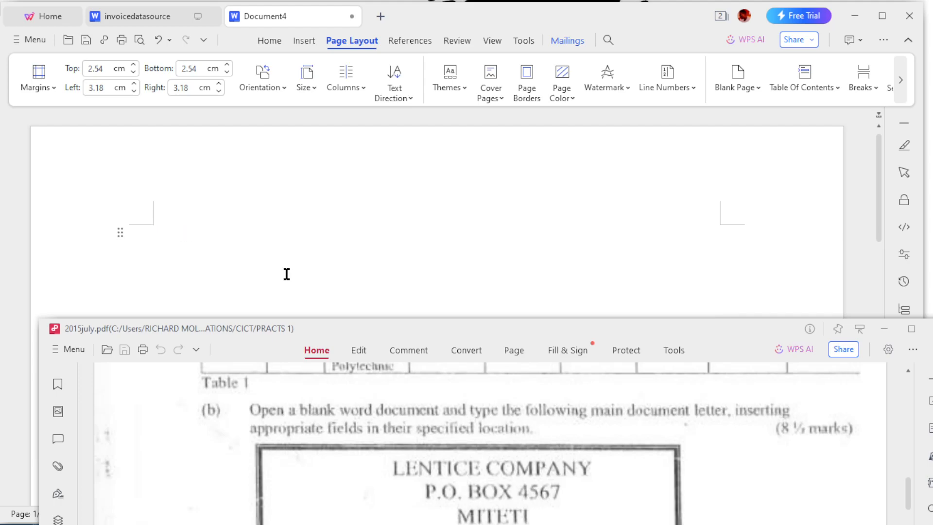
click(269, 41)
text(T)
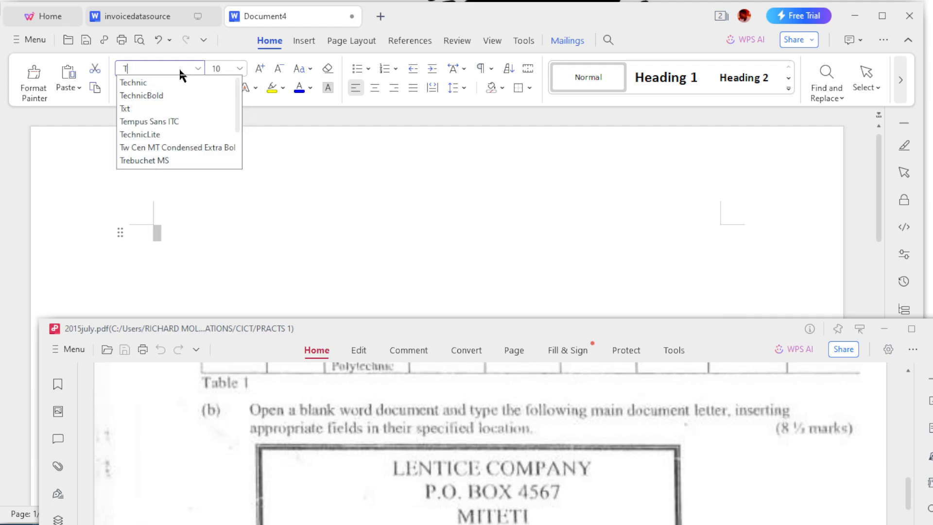
text(IM)
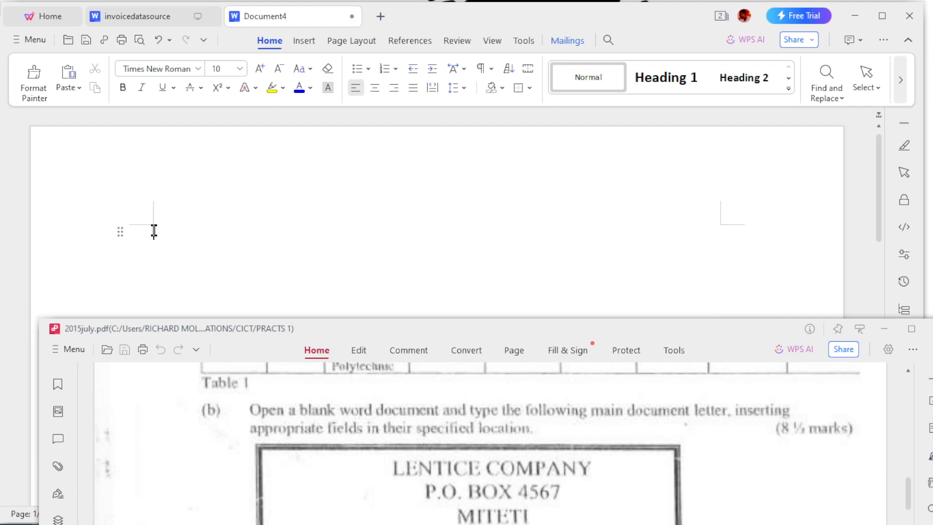
Type the letterhead lines LENTICE COMPANY, PO BOX 4567 and MITETI
text(LE)
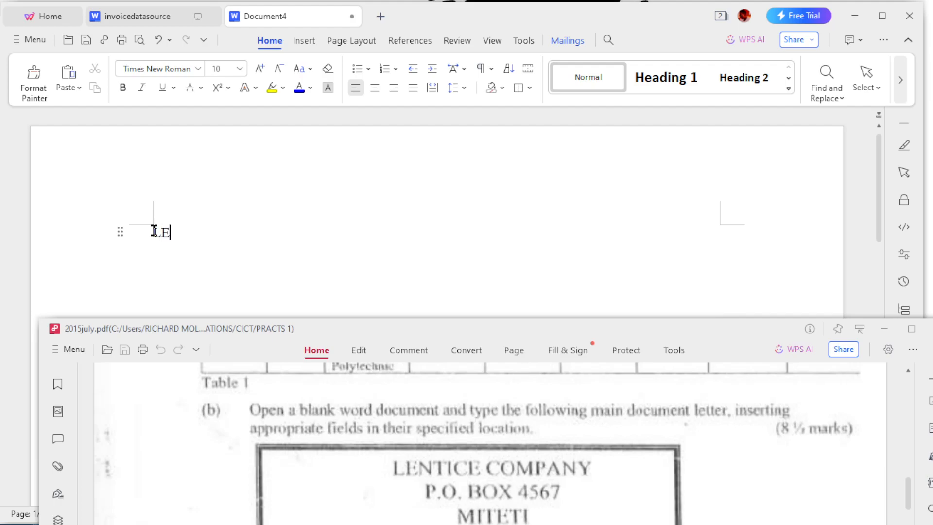
text(NTICE C)
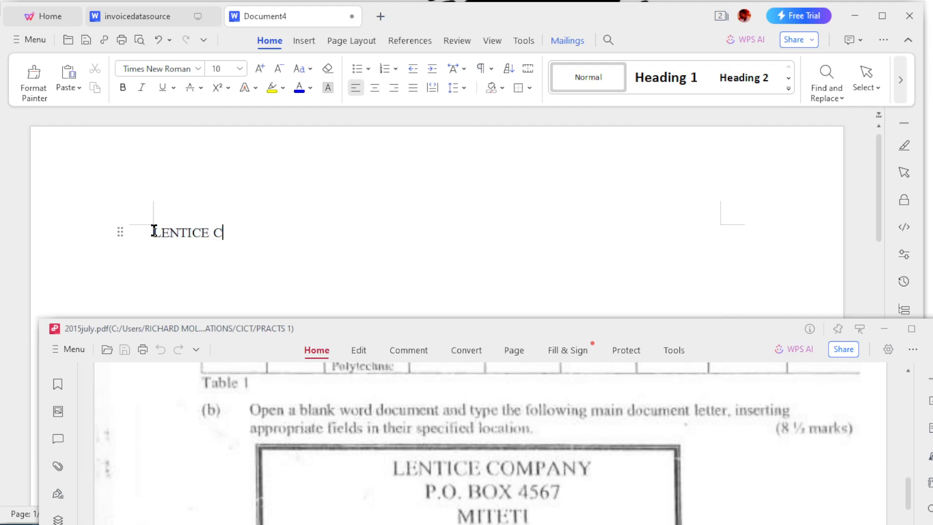
text(OMPANT)
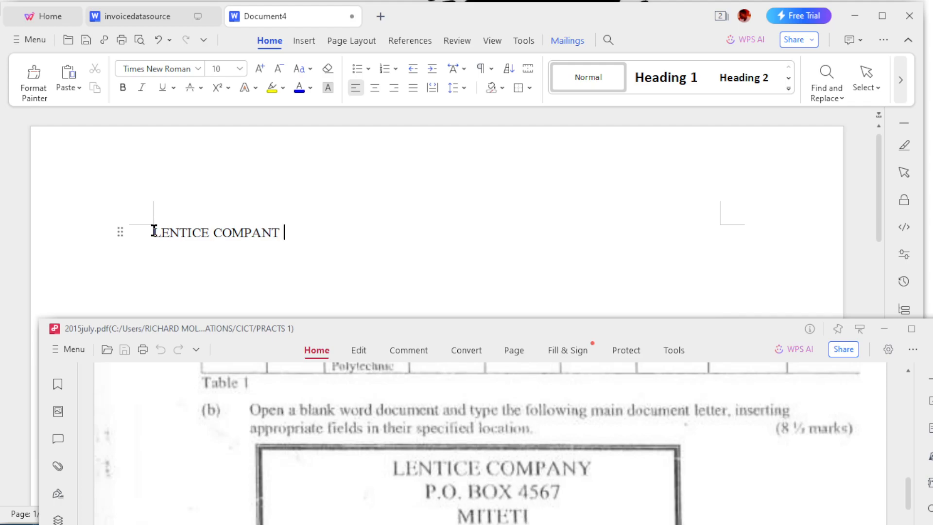
text(Y)
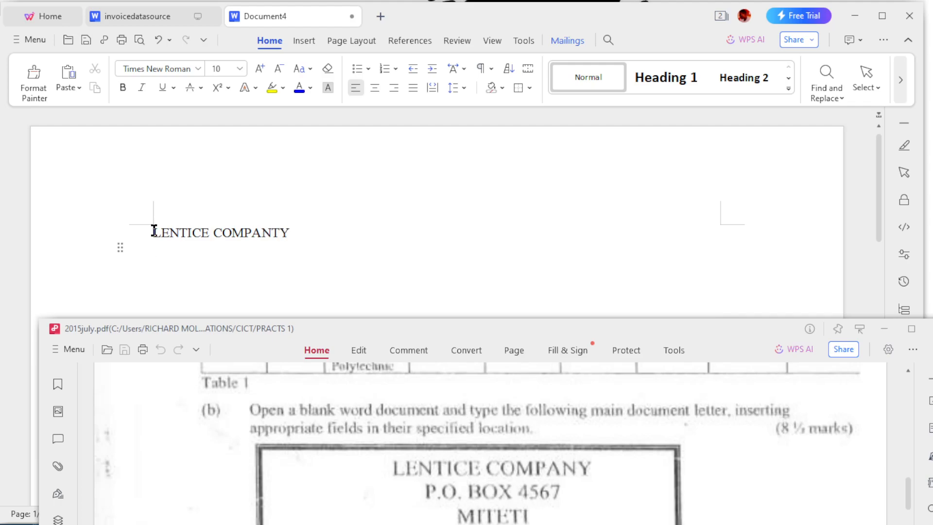
text(PO)
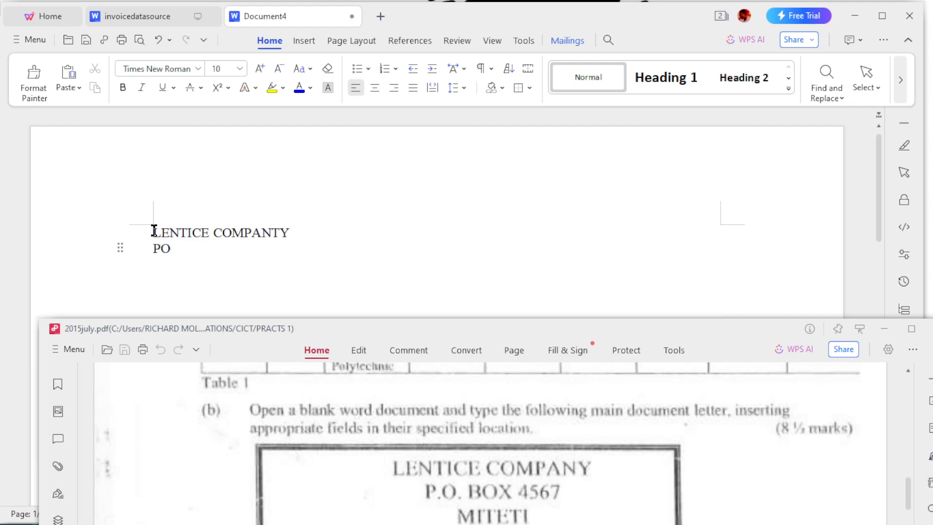
text(BOX)
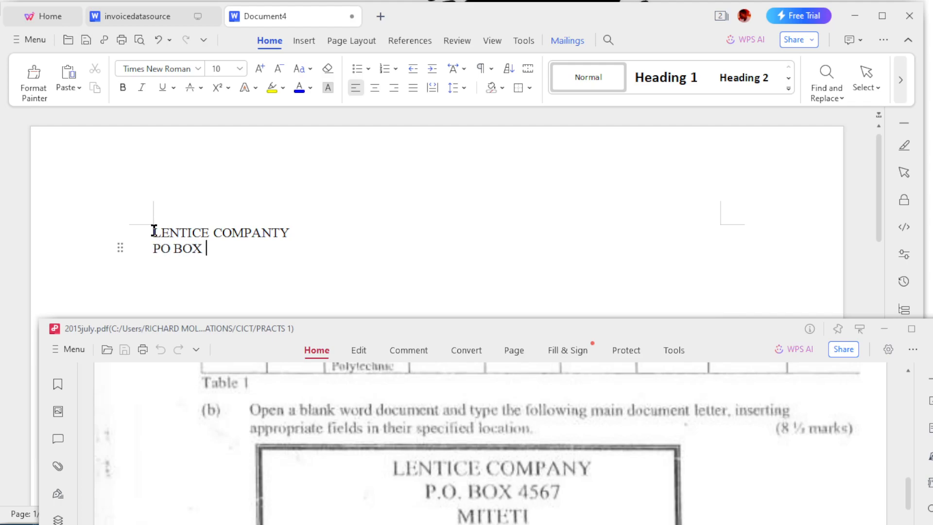
text(45)
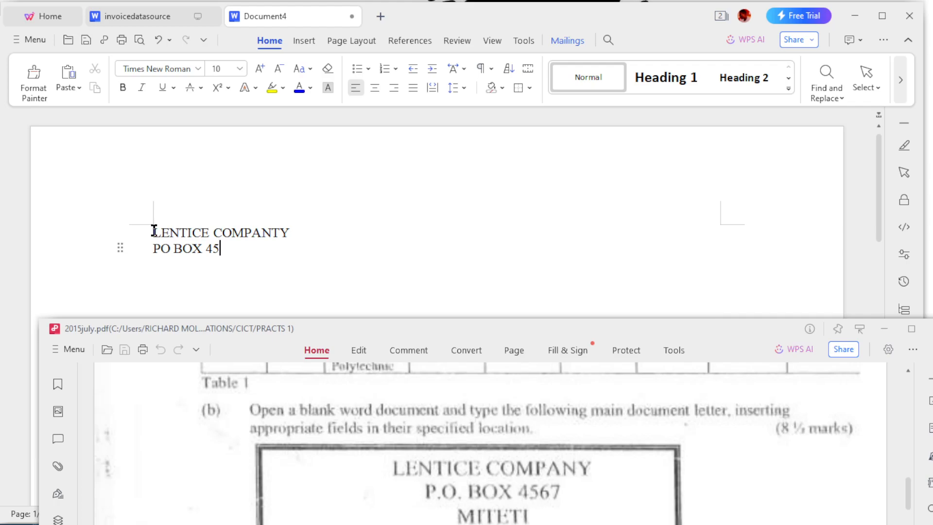
text(67)
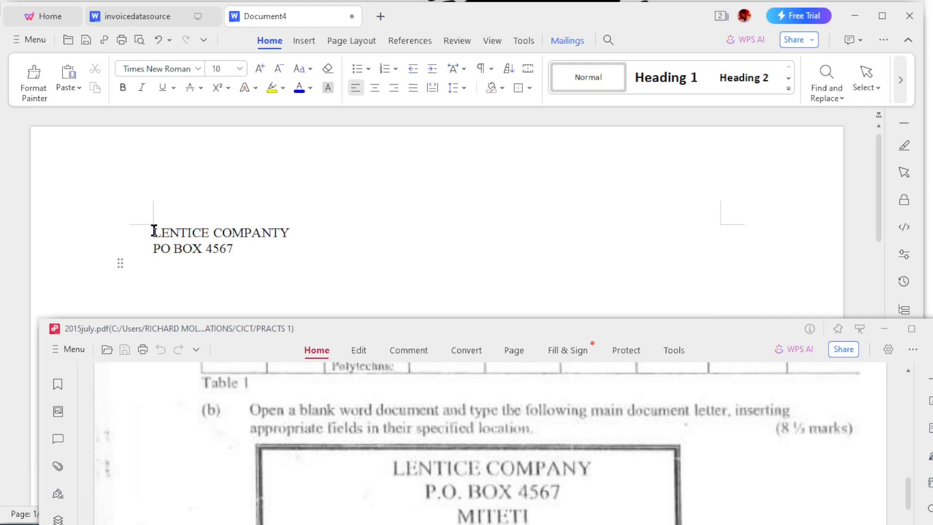
scroll(down, 3)
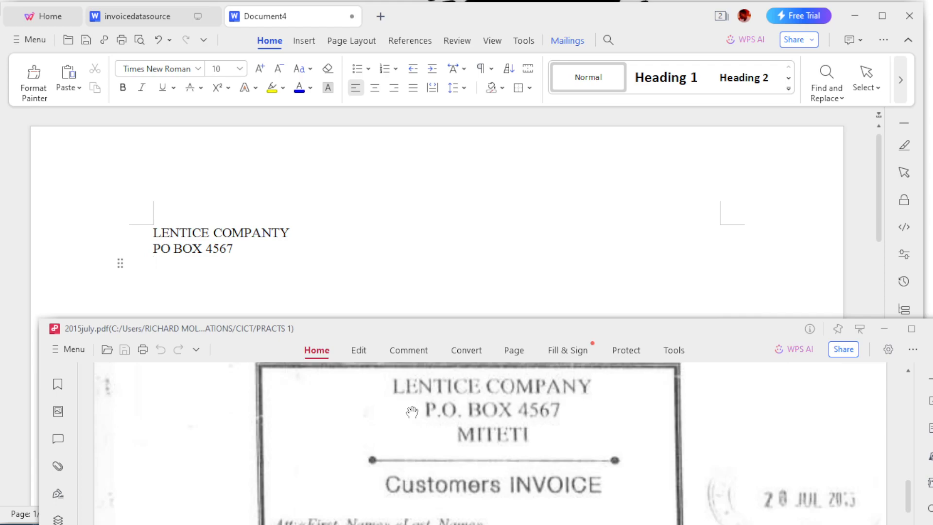
text(MITETO)
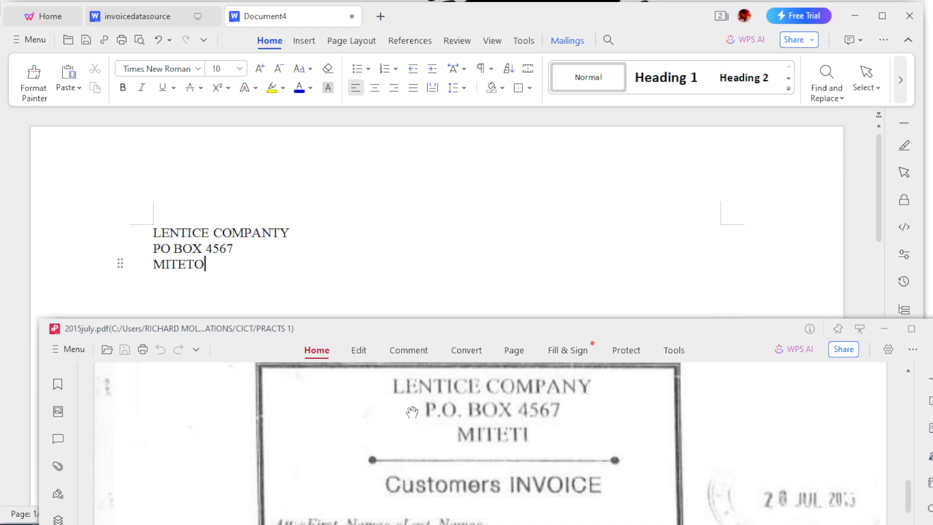
text(I)
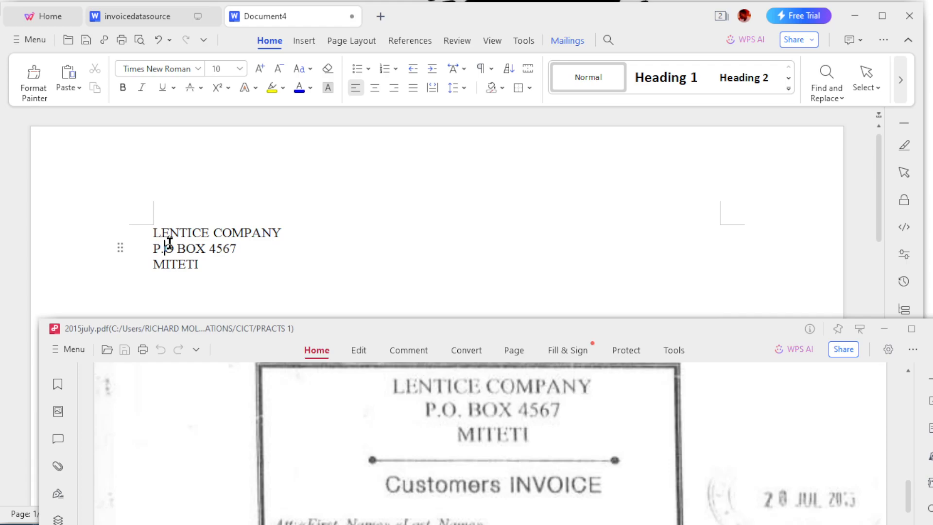
Centre the three company address lines
drag(152, 232, 199, 264)
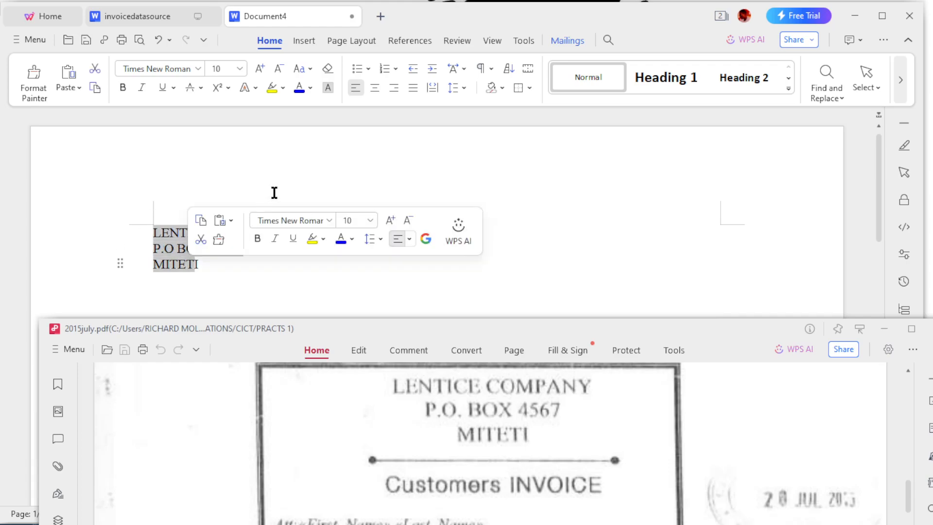
click(168, 233)
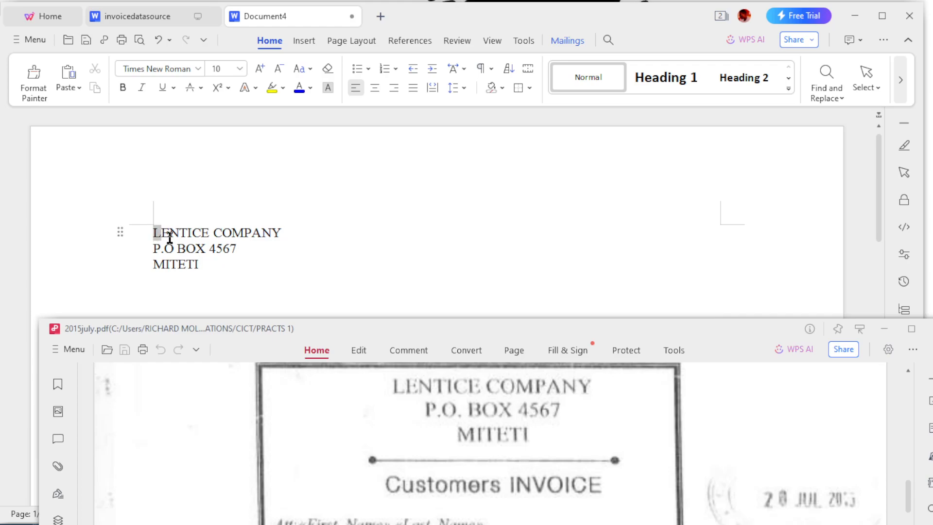
click(375, 87)
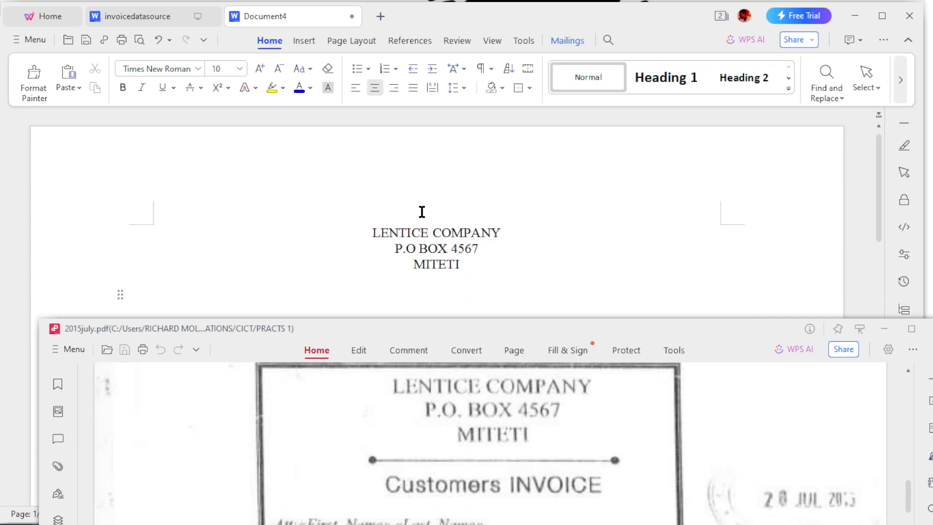
Add a Customers INVOICE title line beneath the address
text(c)
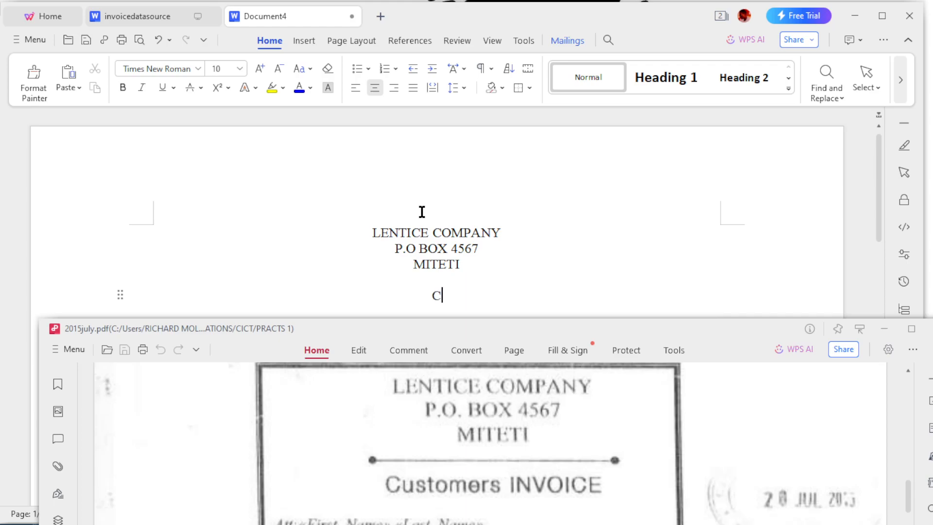
text(ustomers)
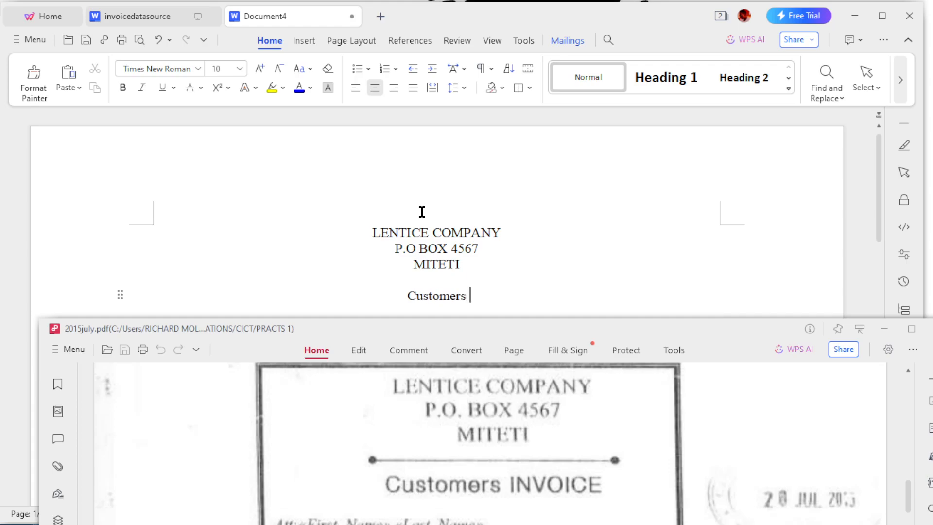
text(INVOI)
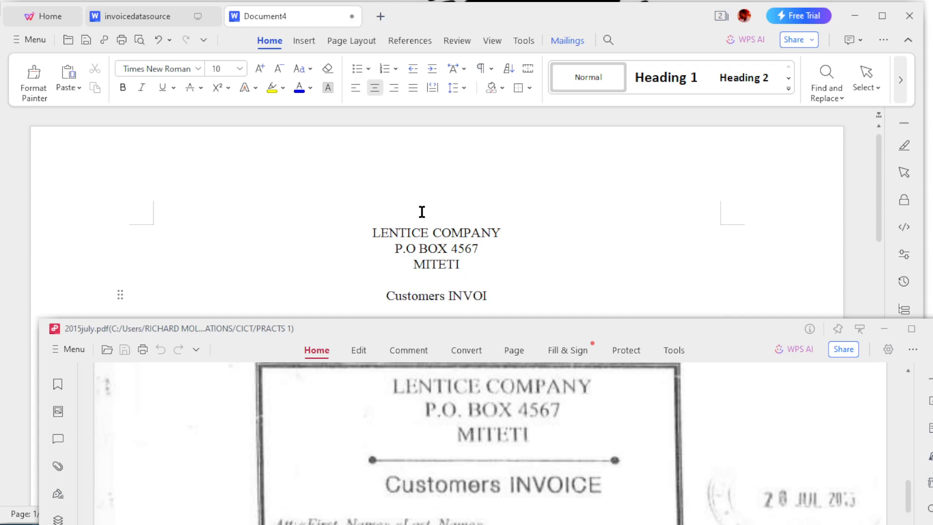
text(CE)
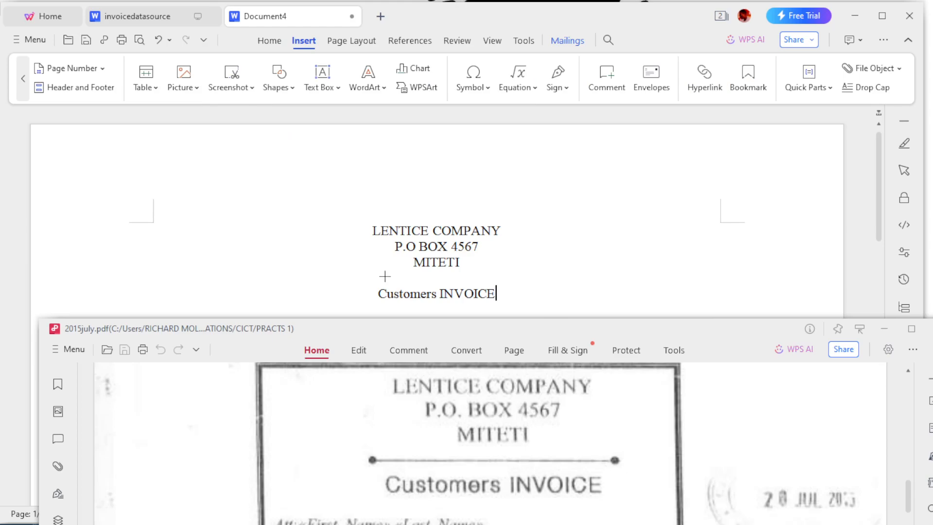
Draw a horizontal line under MITETI and start a left-aligned paragraph below the title
drag(385, 276, 502, 276)
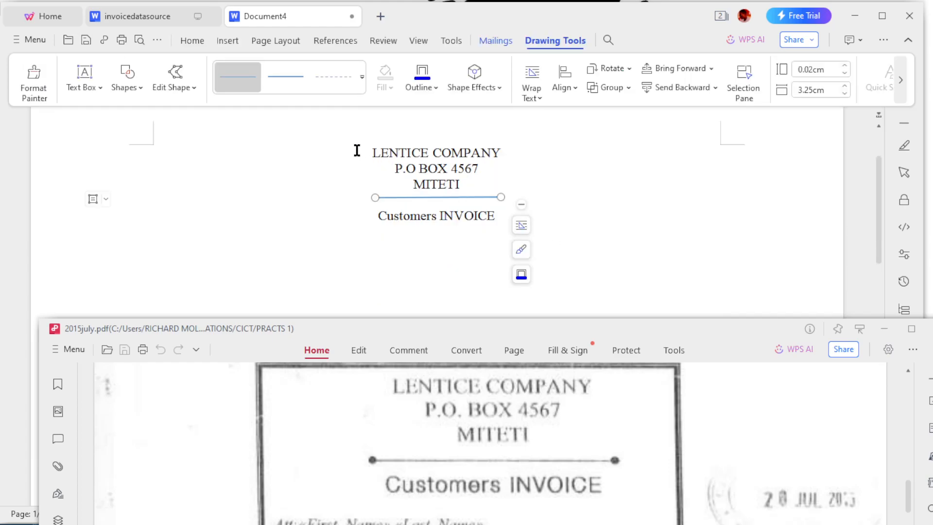
click(269, 41)
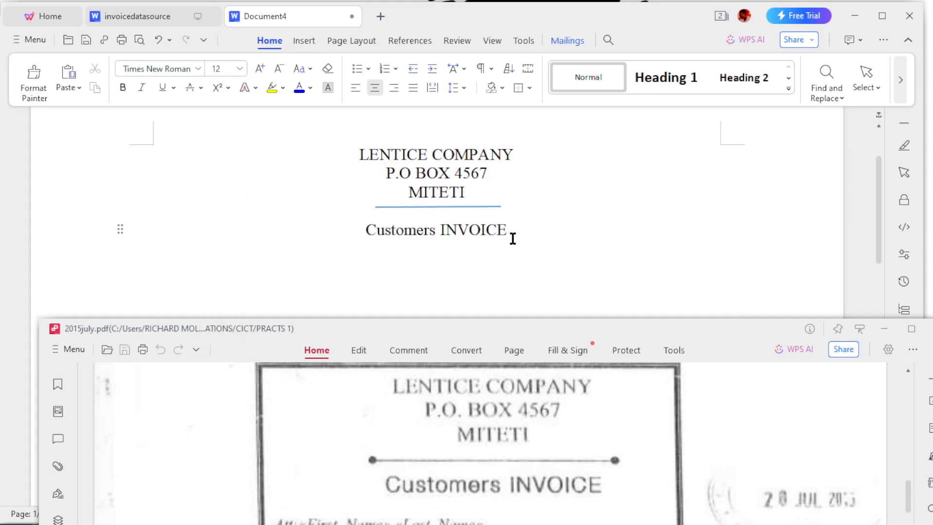
click(436, 247)
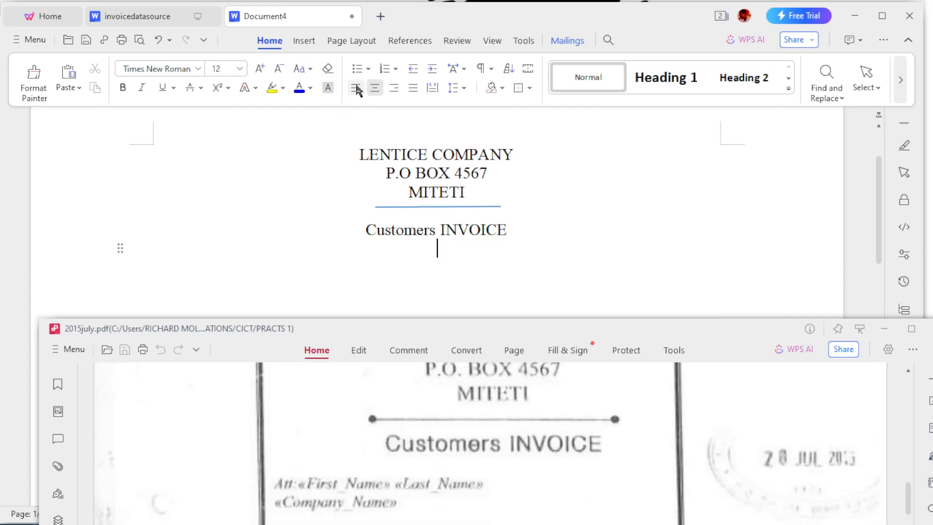
click(355, 88)
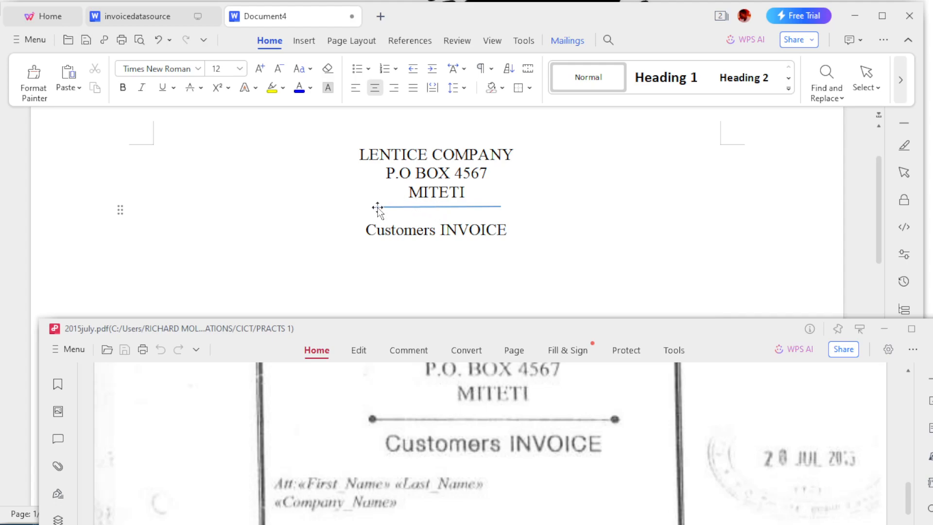
Restyle the horizontal line as a solid black rule
click(434, 205)
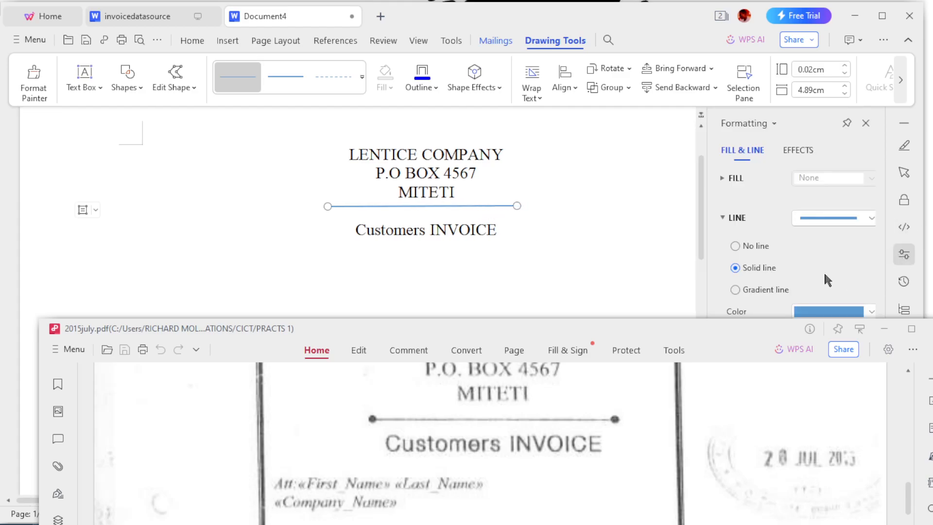
click(869, 310)
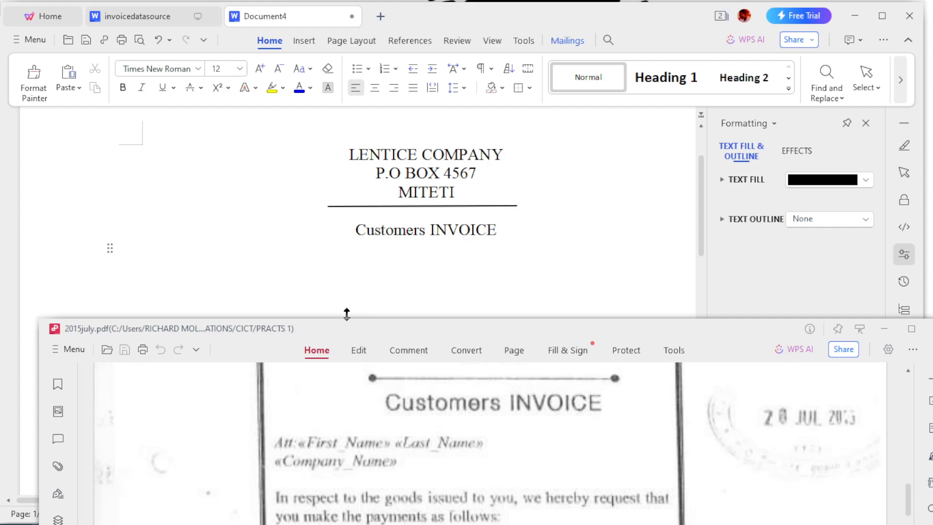
Type the label 'Att :' on the new line and glance at the data source document
text(a)
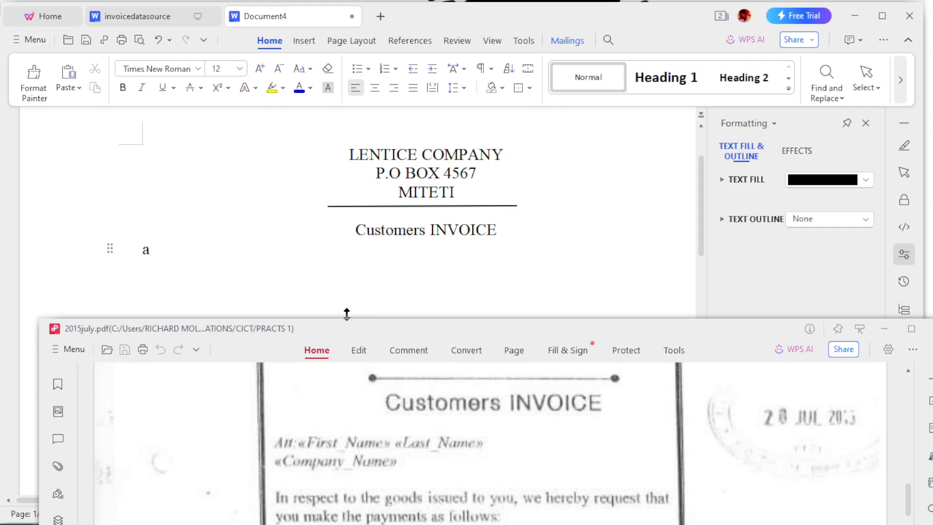
text(tt)
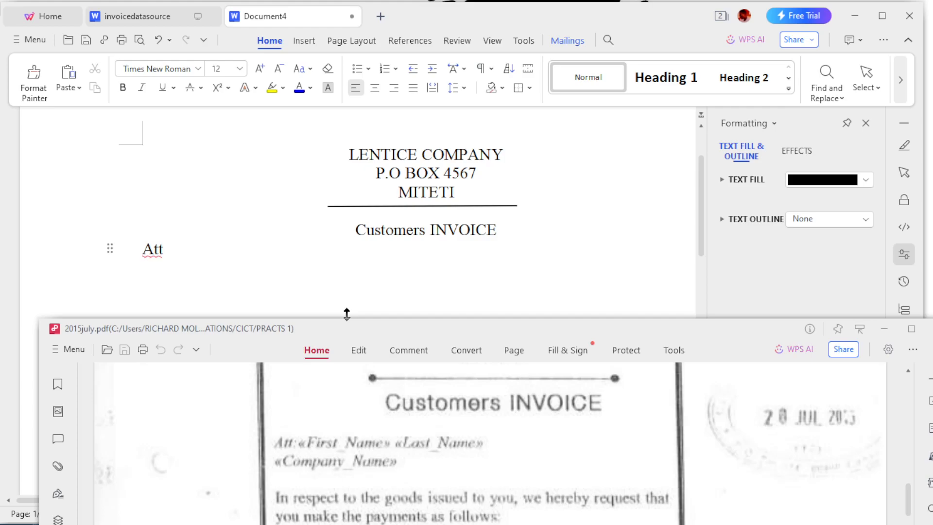
text(:)
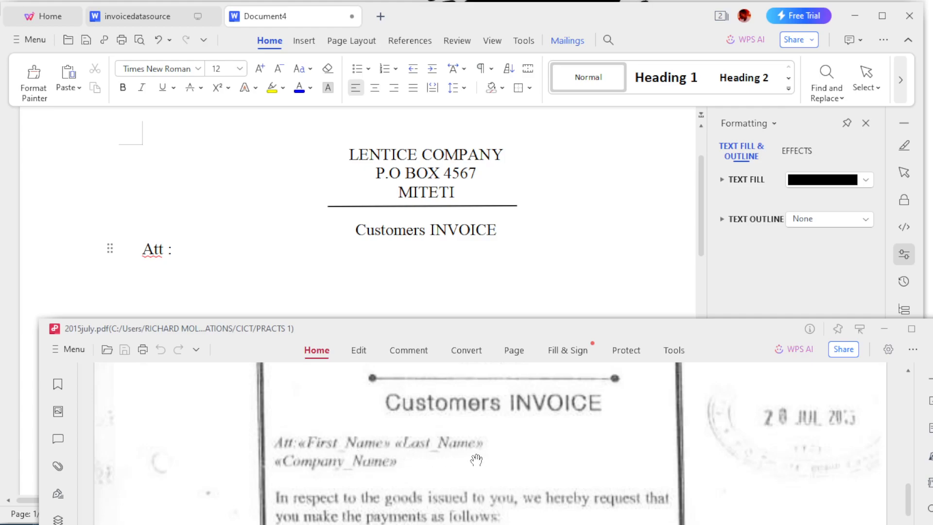
mouse_move(339, 458)
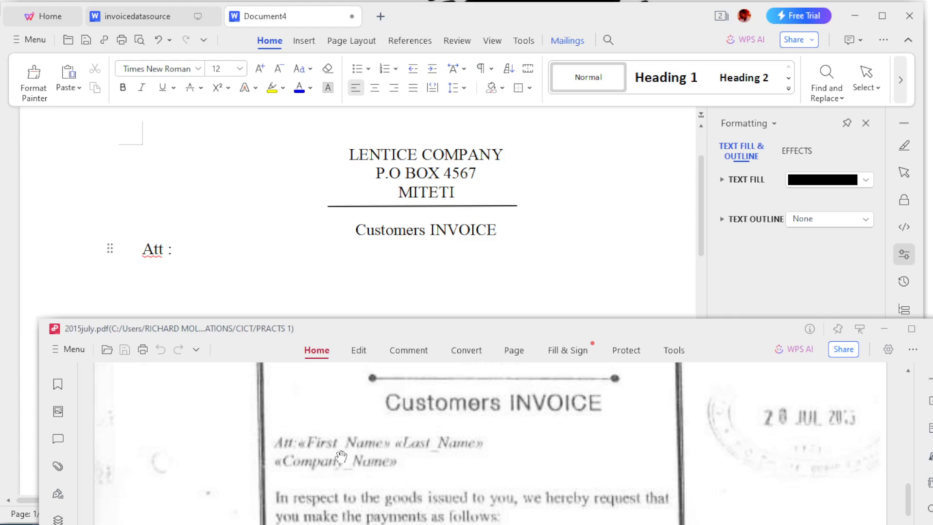
mouse_move(322, 474)
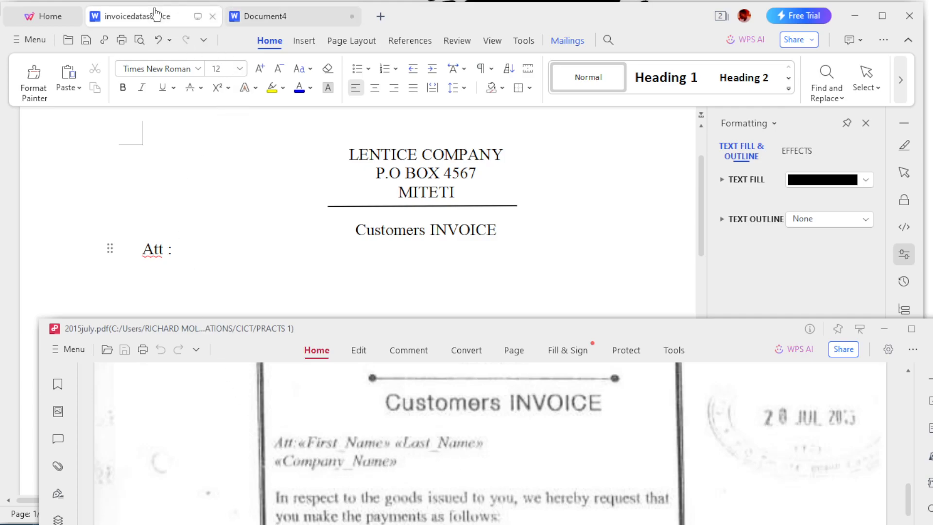
click(264, 16)
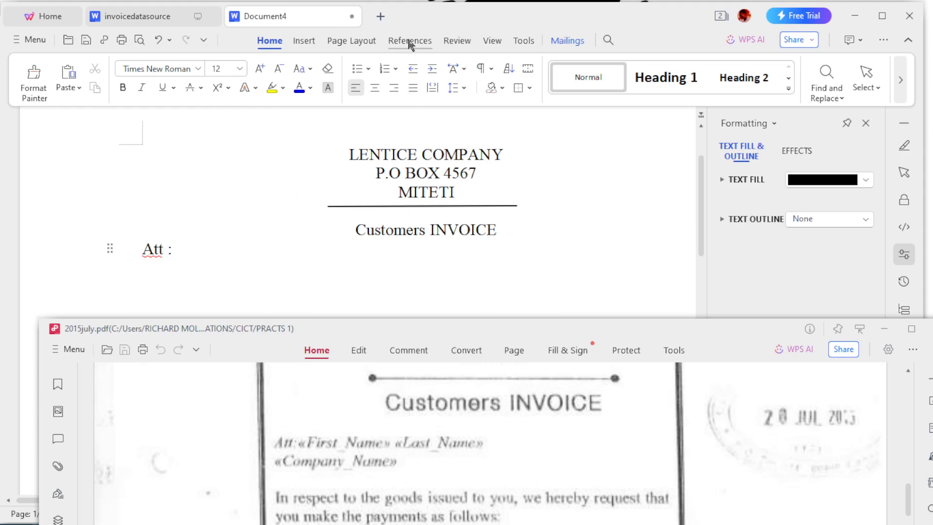
Turn on Mail Merge and link invoicedatasource.docx as the letter's data source
click(409, 41)
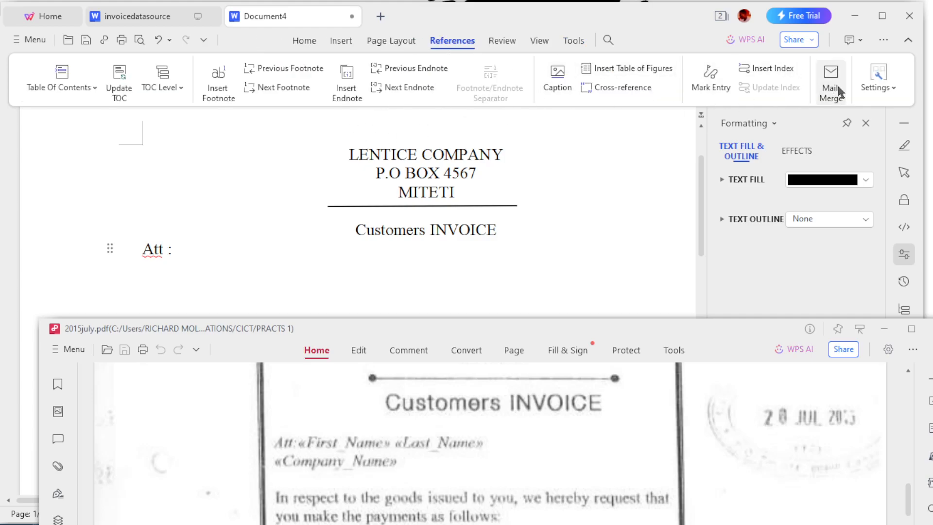
click(829, 80)
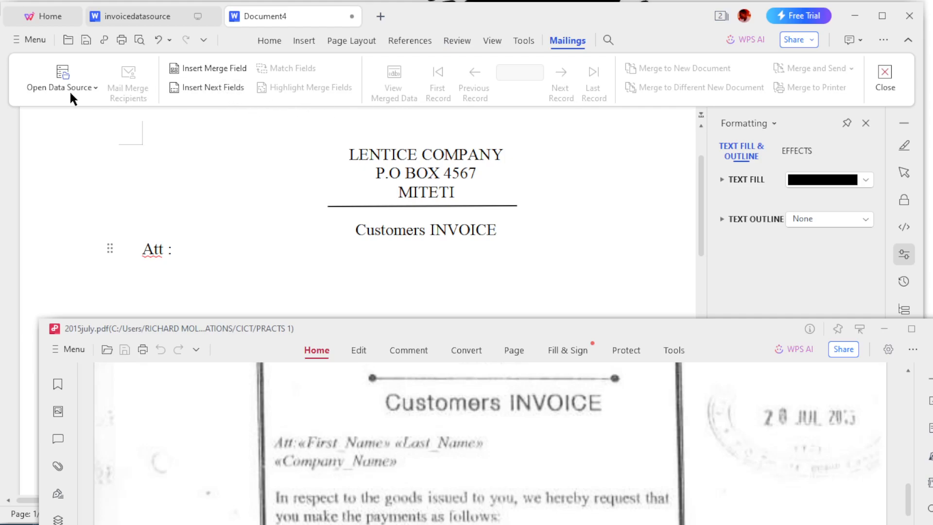
click(62, 81)
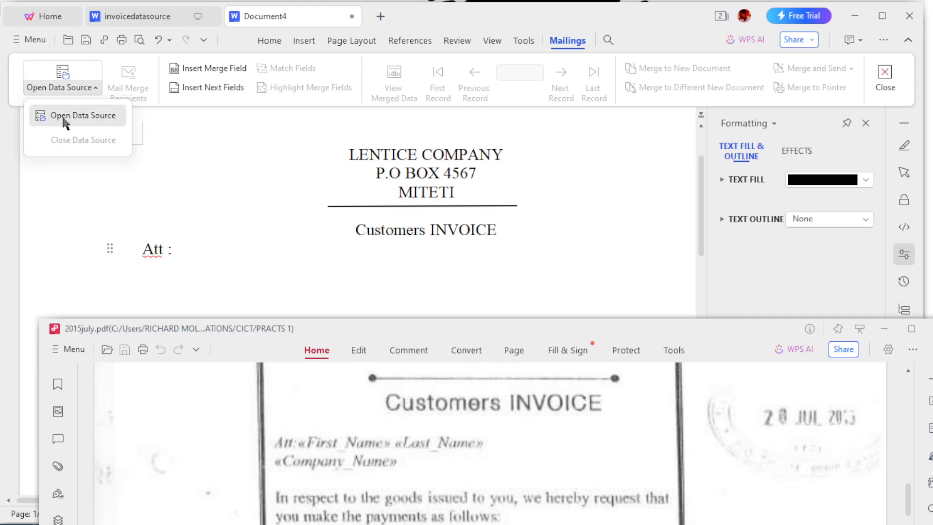
click(84, 114)
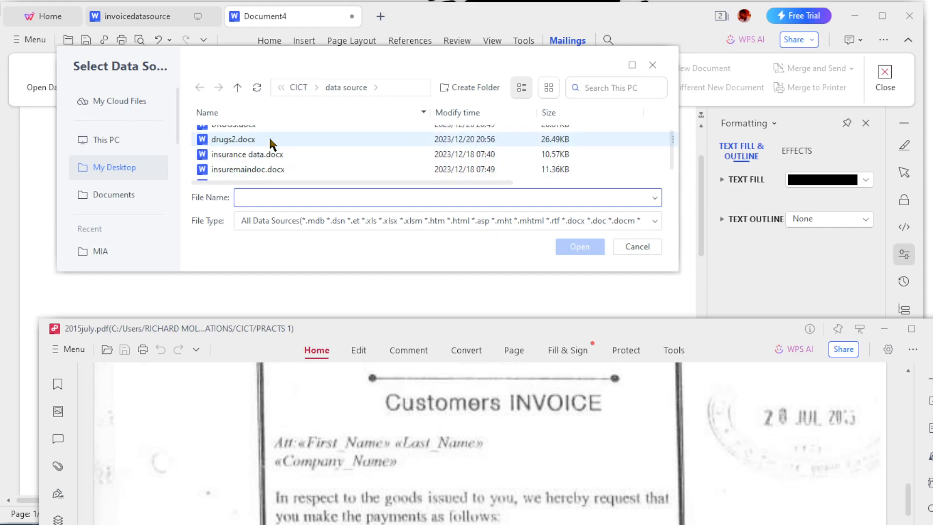
scroll(down, 3)
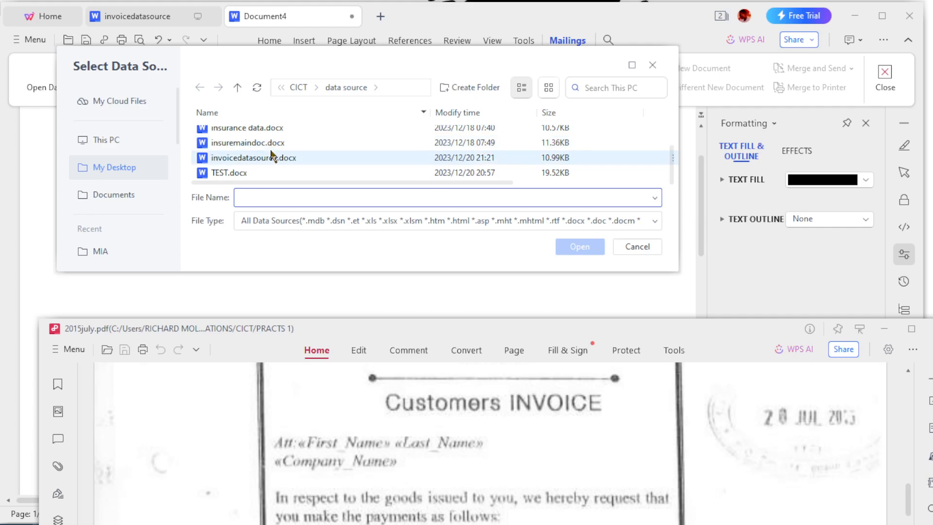
click(578, 245)
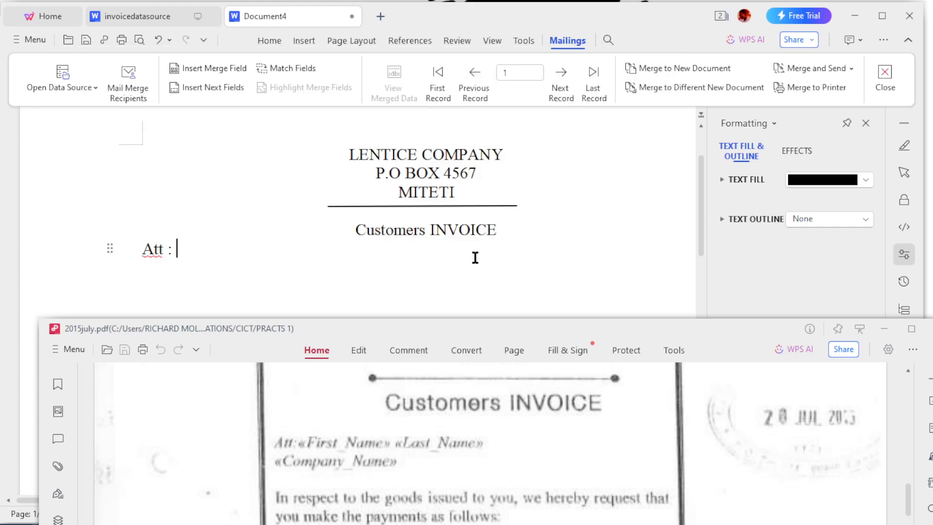
mouse_move(157, 96)
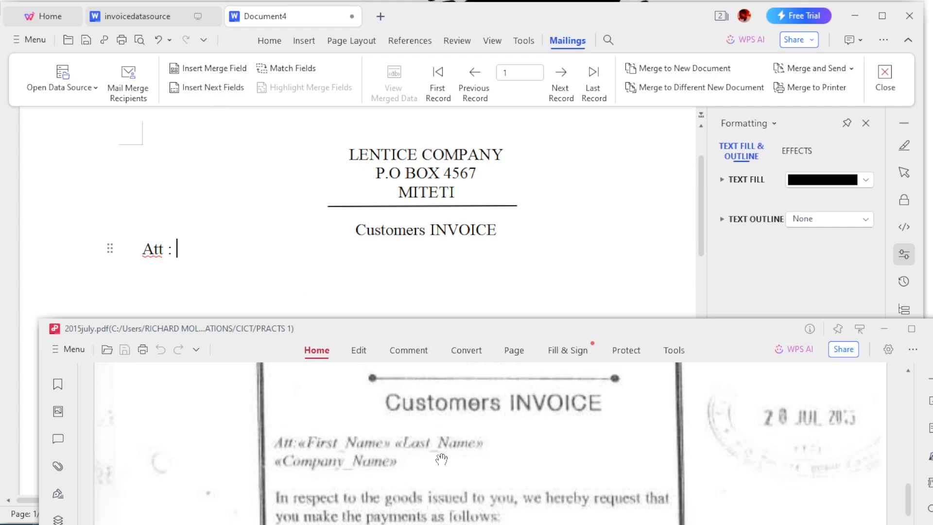
mouse_move(211, 68)
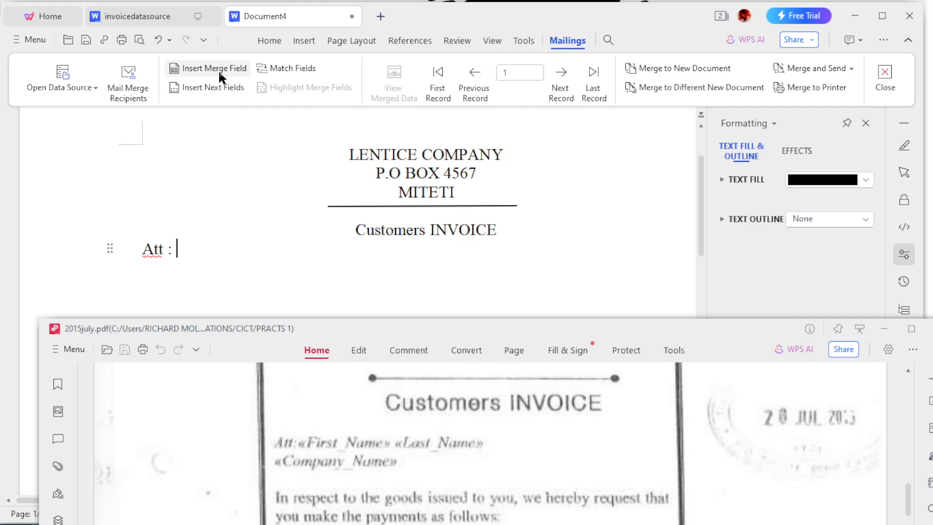
Insert First_Name, Last_Name and Company_Name merge fields after Att : and adjust spacing
click(213, 67)
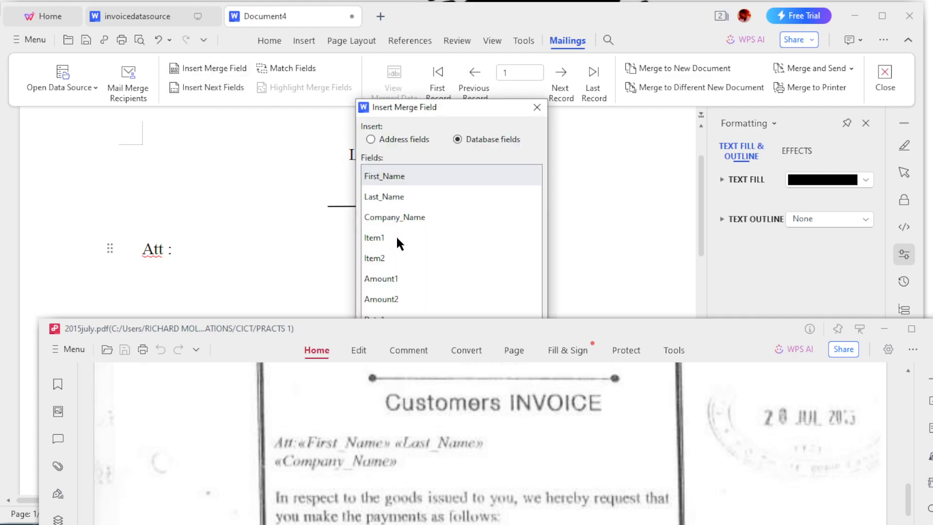
mouse_move(432, 268)
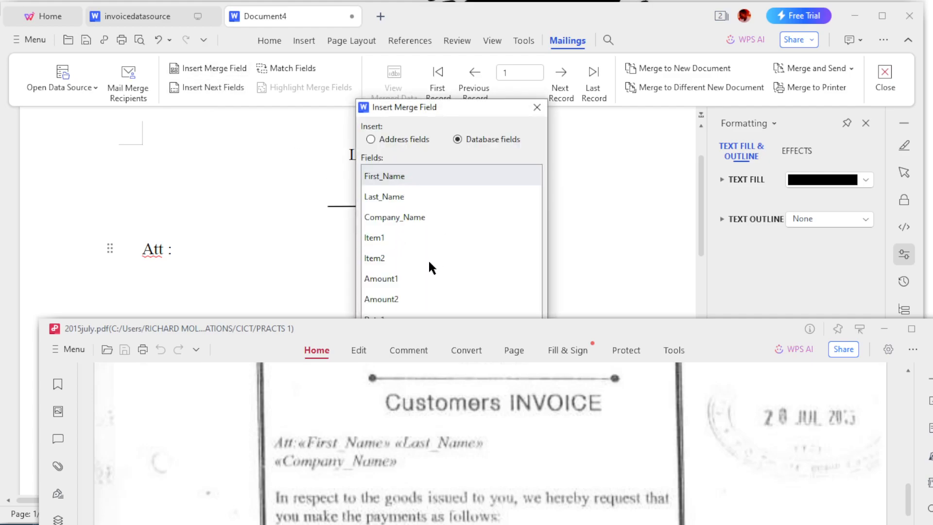
mouse_move(386, 452)
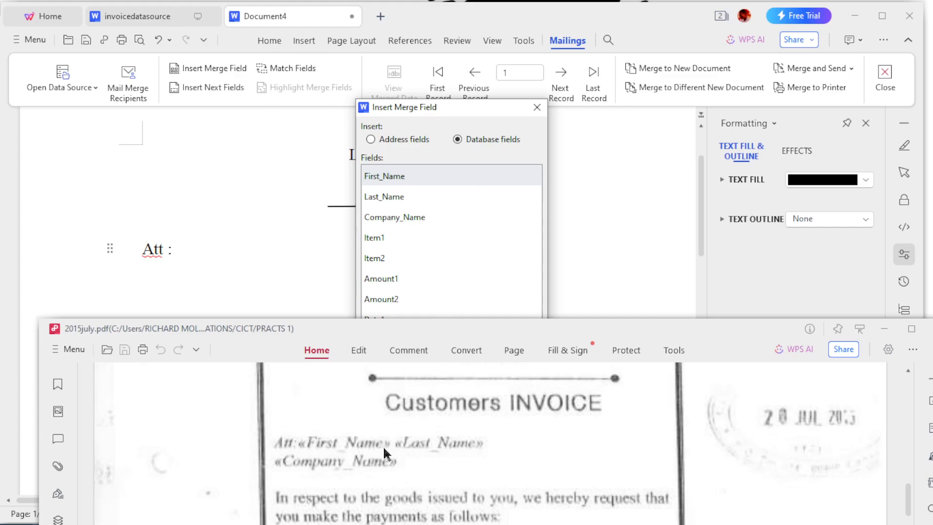
mouse_move(482, 181)
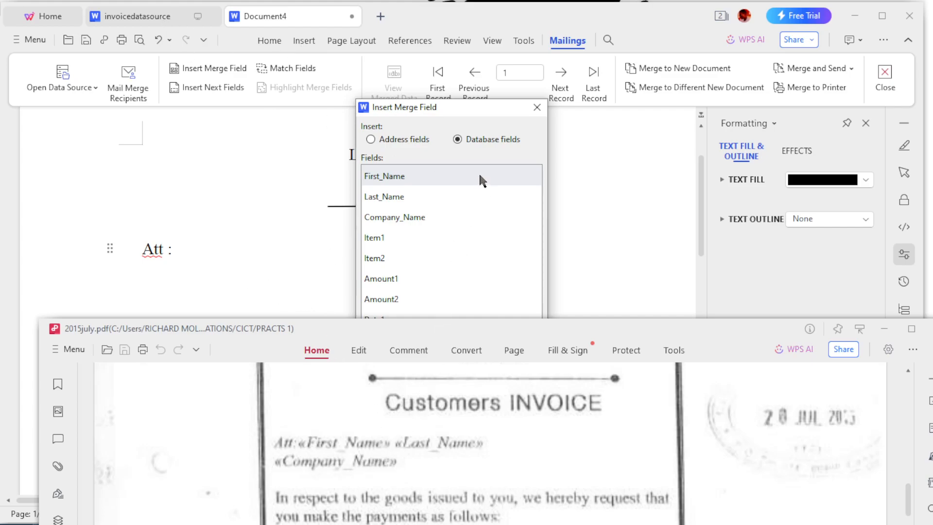
double_click(384, 176)
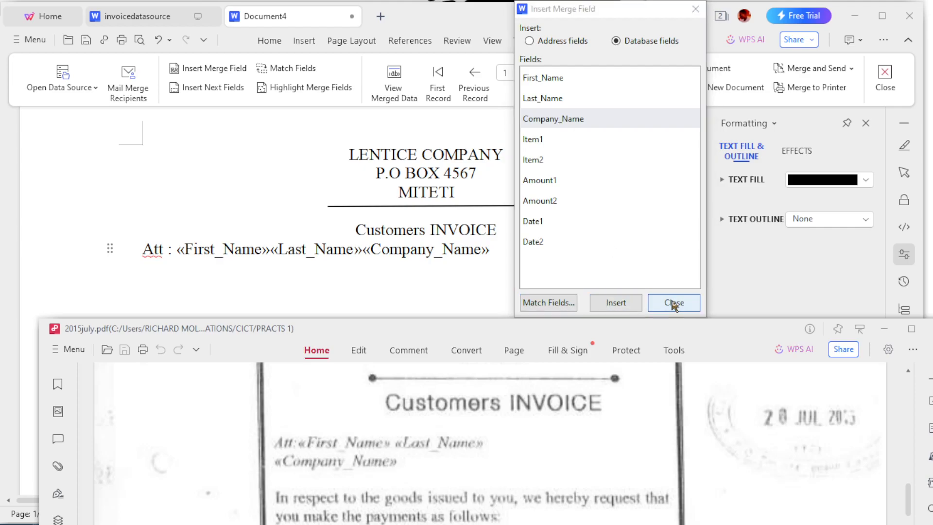
click(673, 303)
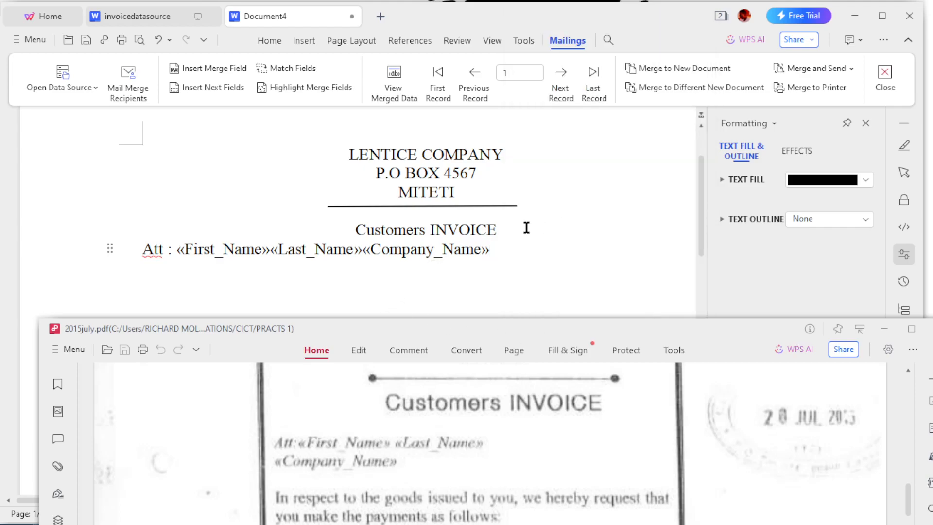
key(enter)
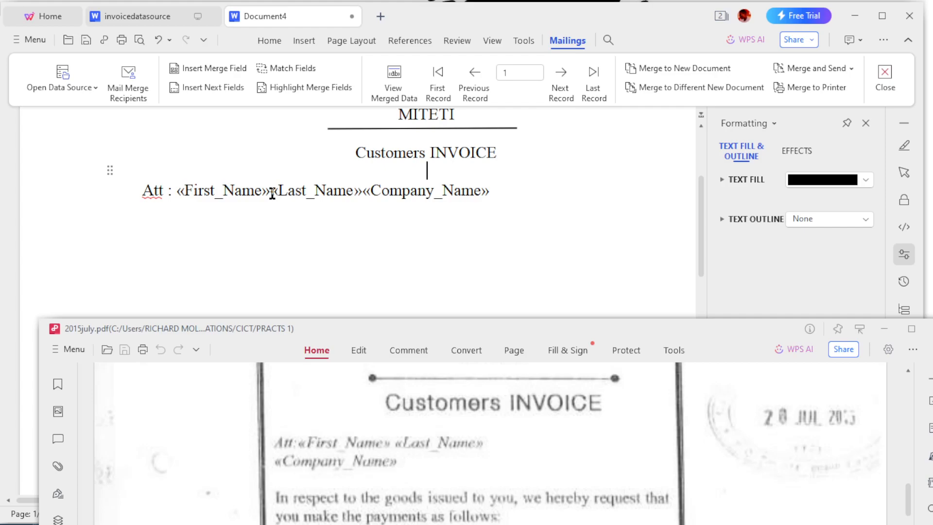
double_click(319, 190)
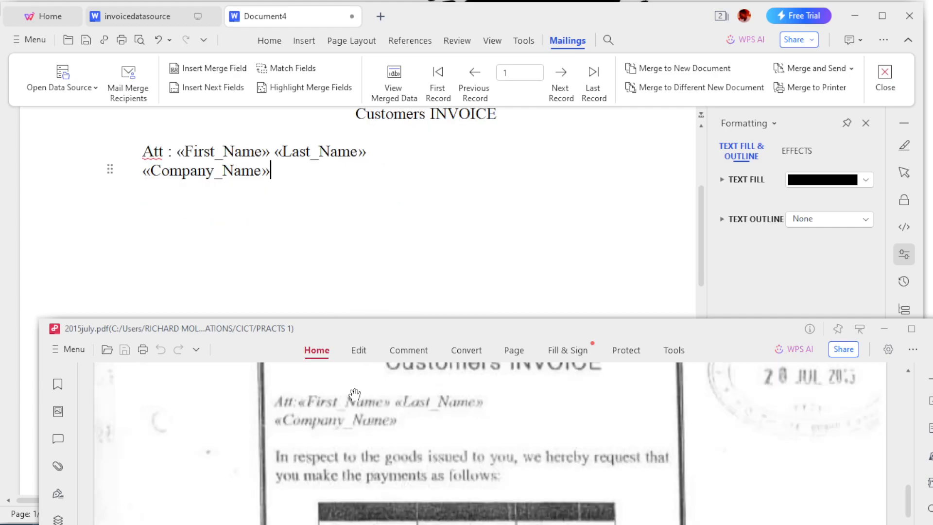
Type the payment request sentence from 'In respect to the goods issued to you' through 'as follows.'
scroll(down, 3)
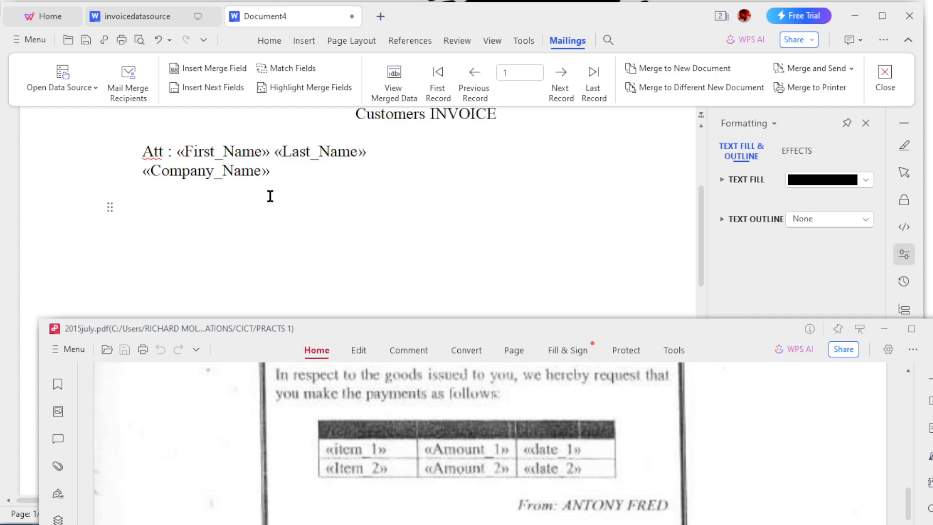
click(145, 207)
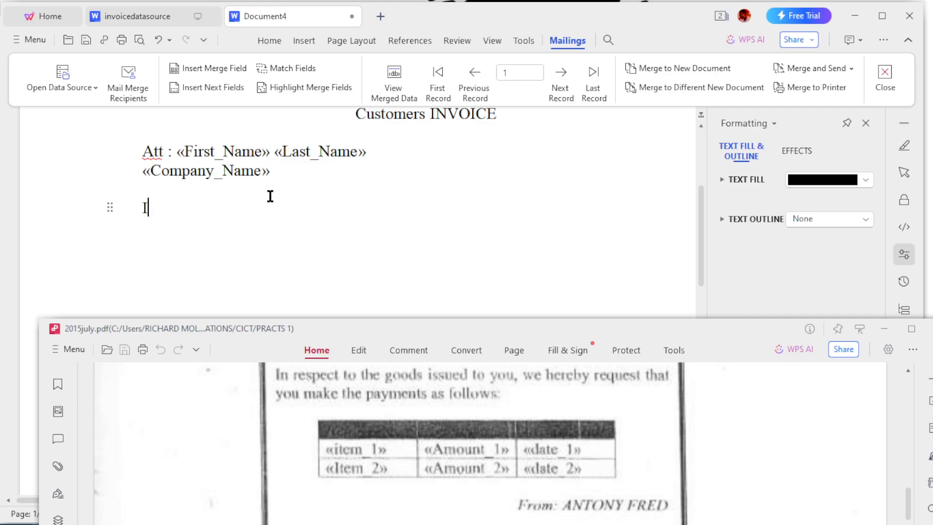
text(n r)
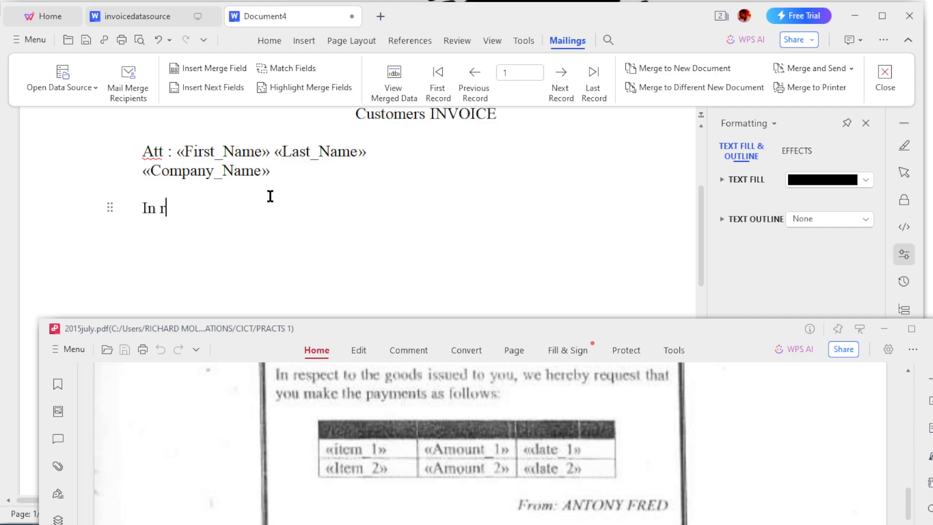
text(espect to the)
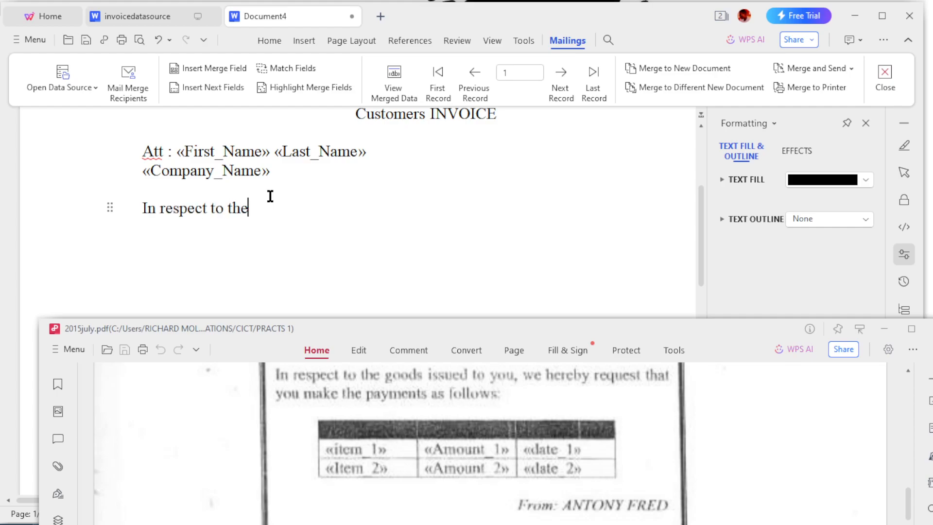
text(goods)
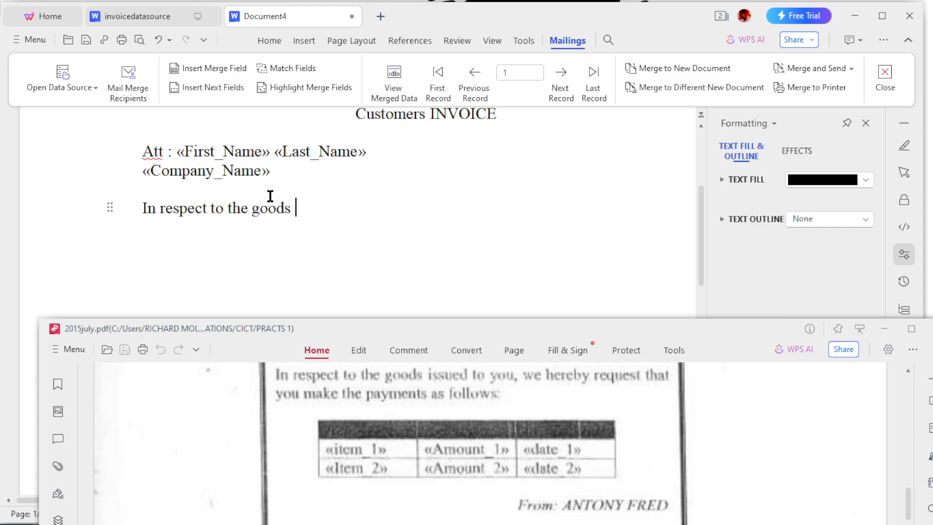
text(issue)
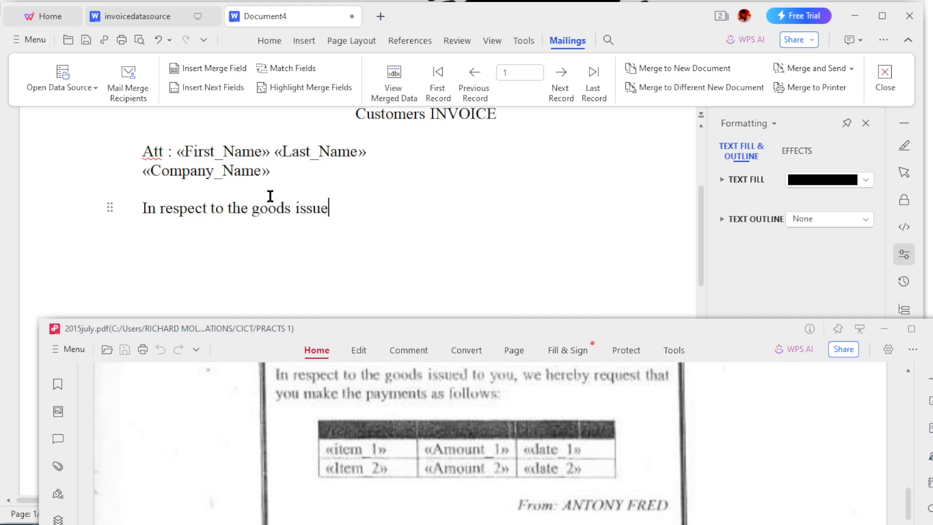
text(d to)
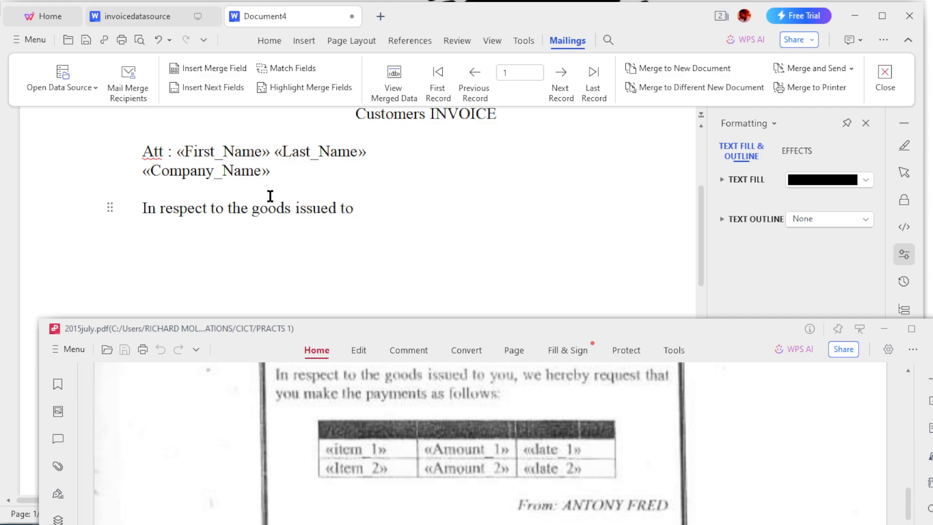
text(you, we hearby)
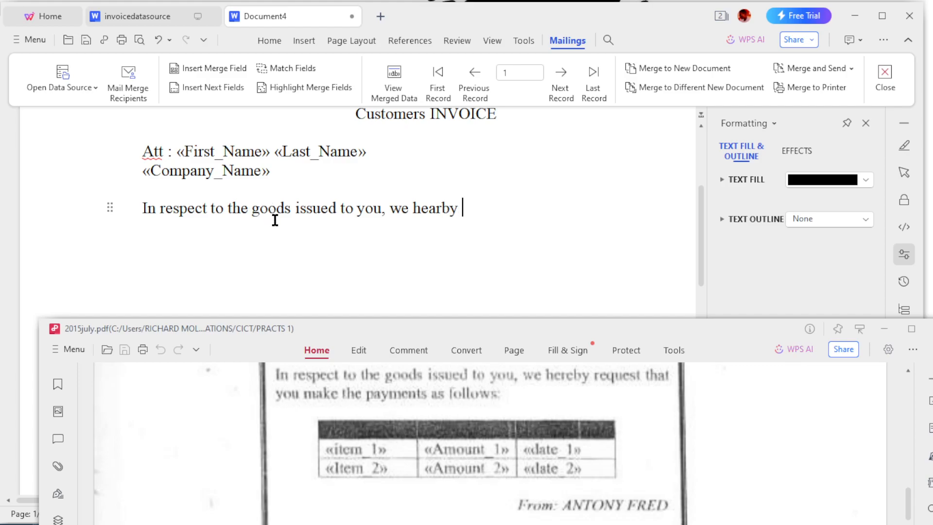
text(request that yo)
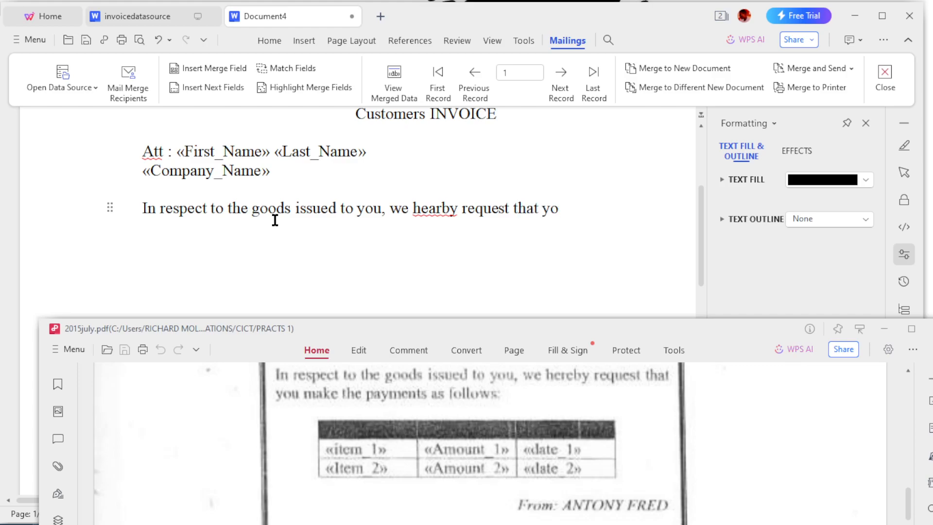
text(u make)
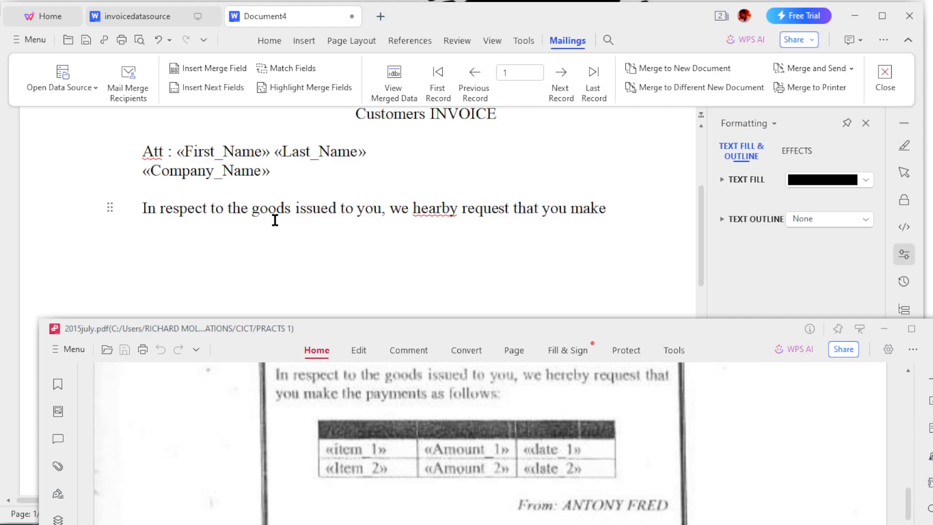
text(th)
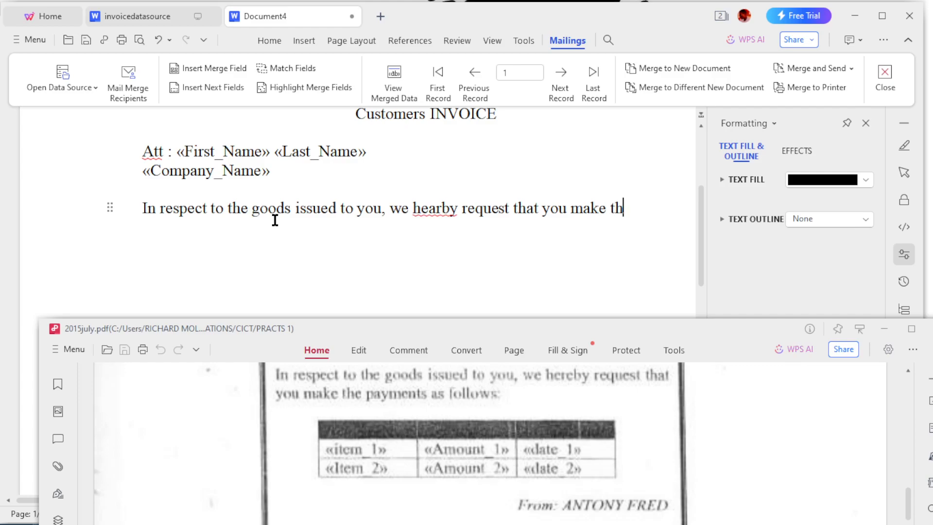
text(e paymen)
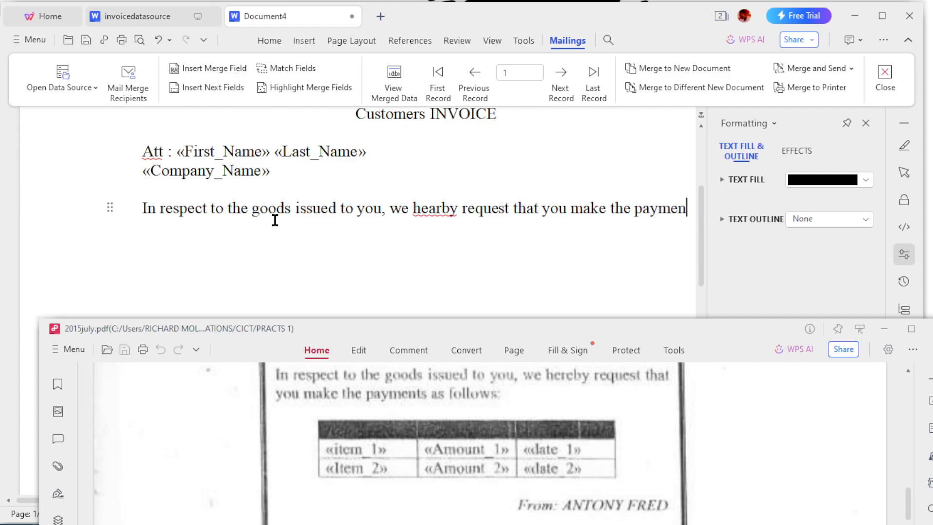
text(ts as)
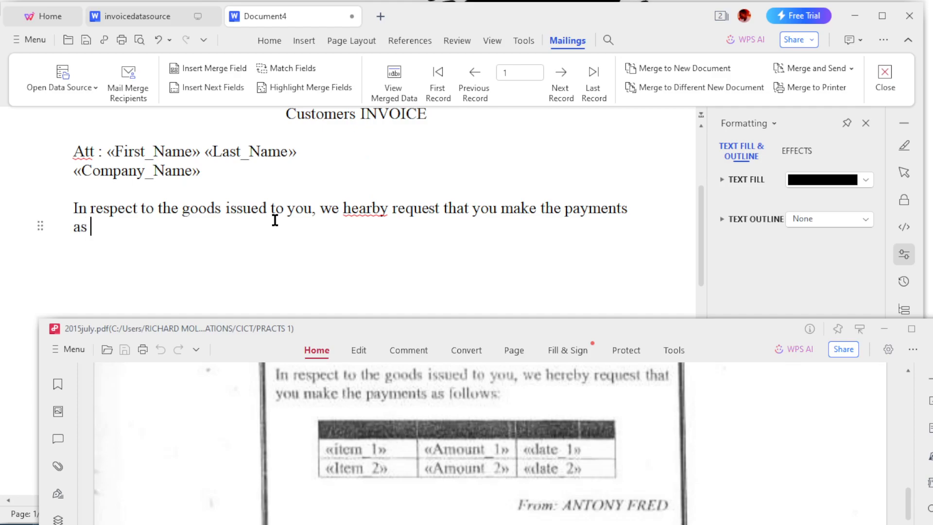
text(follows)
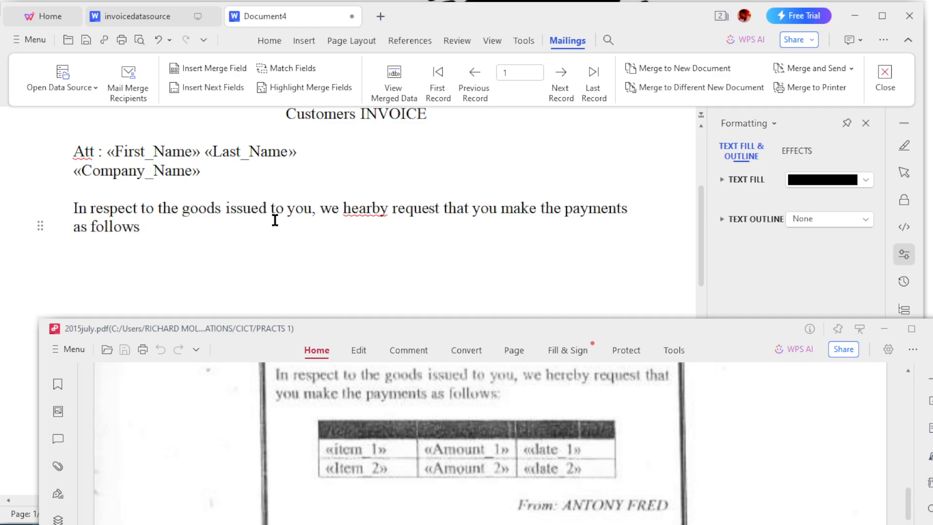
text(.)
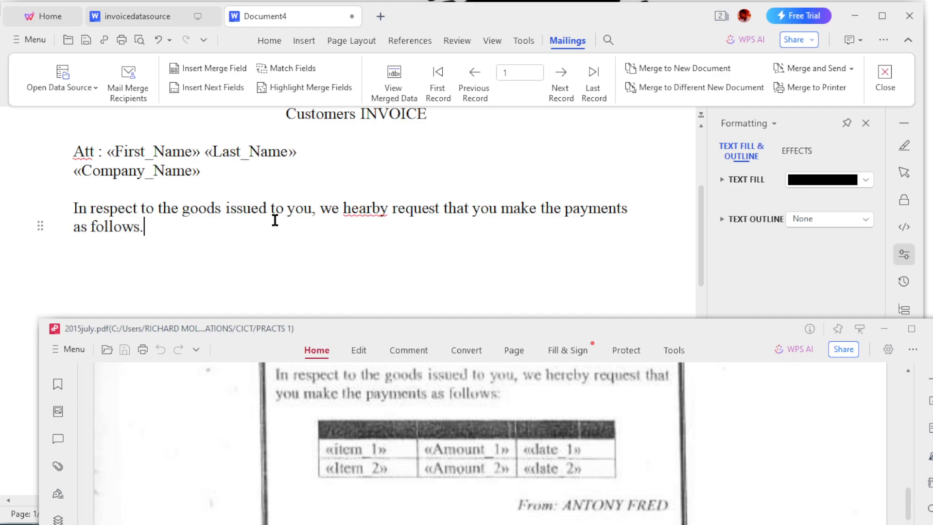
mouse_move(399, 227)
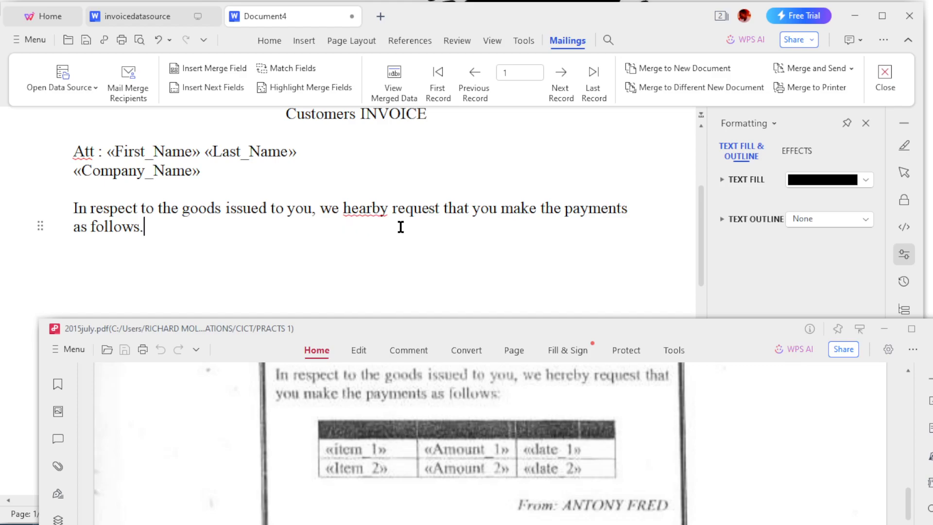
Replace the misspelled "hearby" with the spelling suggestion "hereby"
right_click(364, 208)
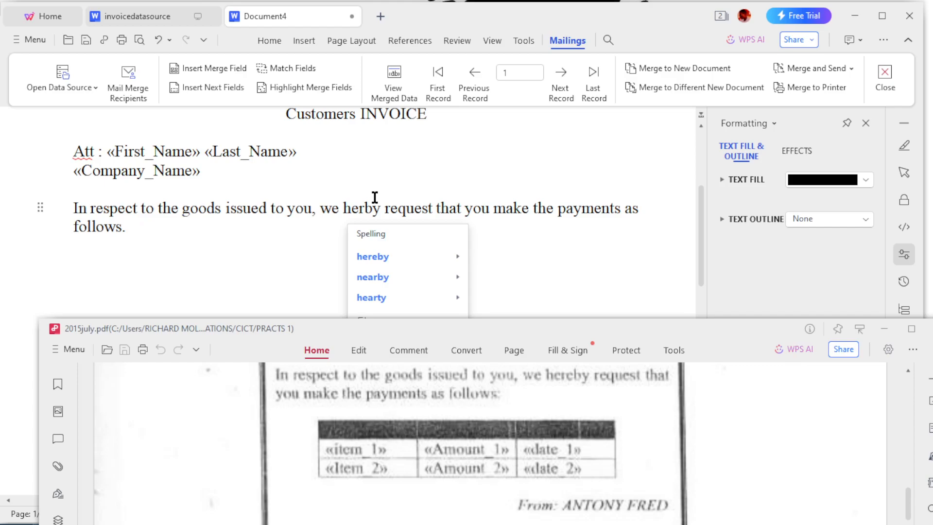
click(372, 256)
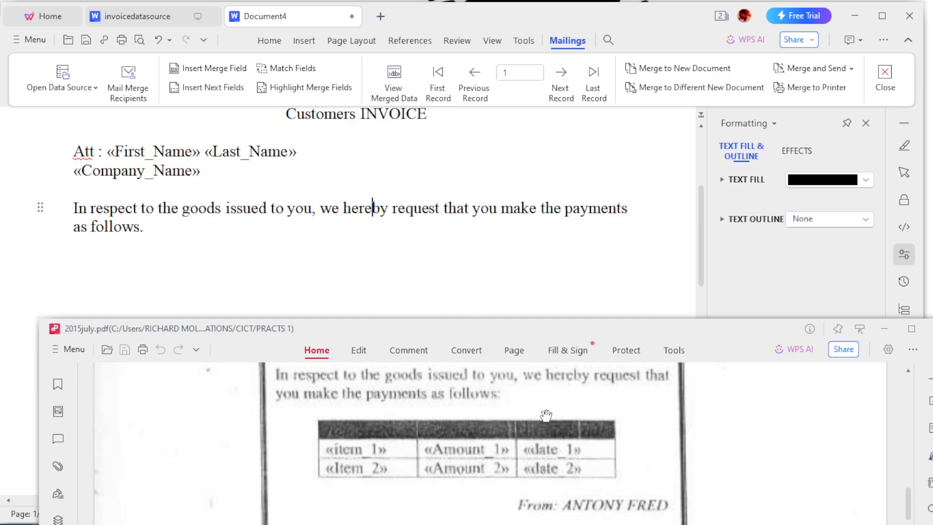
mouse_move(585, 423)
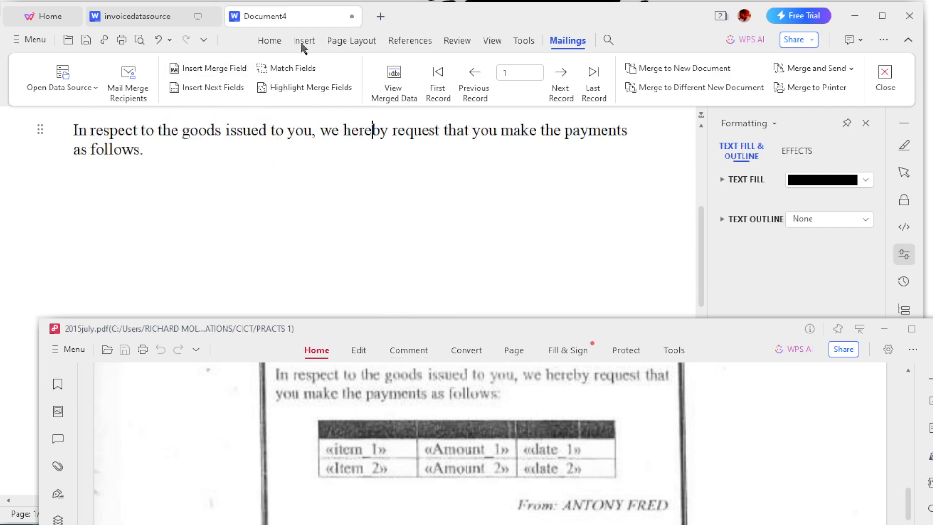
Insert a 3 × 3 table with a grey-shaded header row below the payment paragraph
click(303, 41)
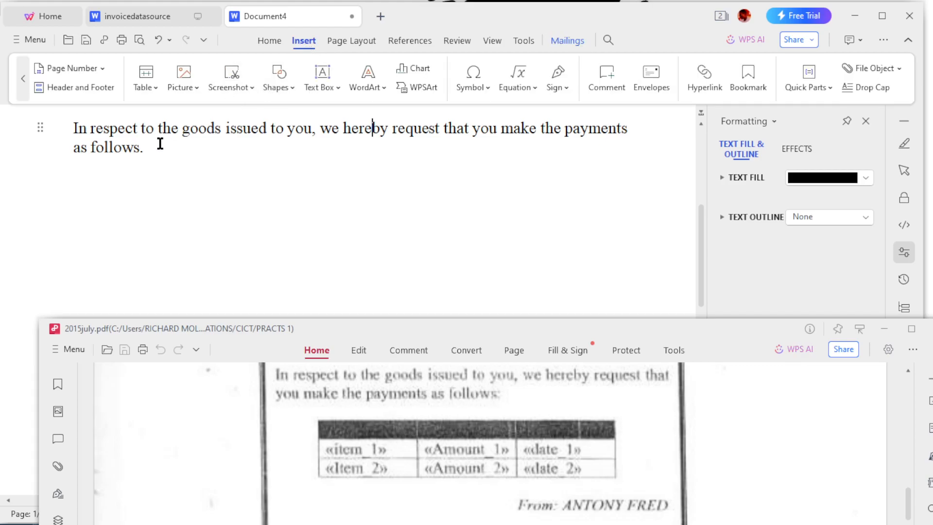
click(142, 74)
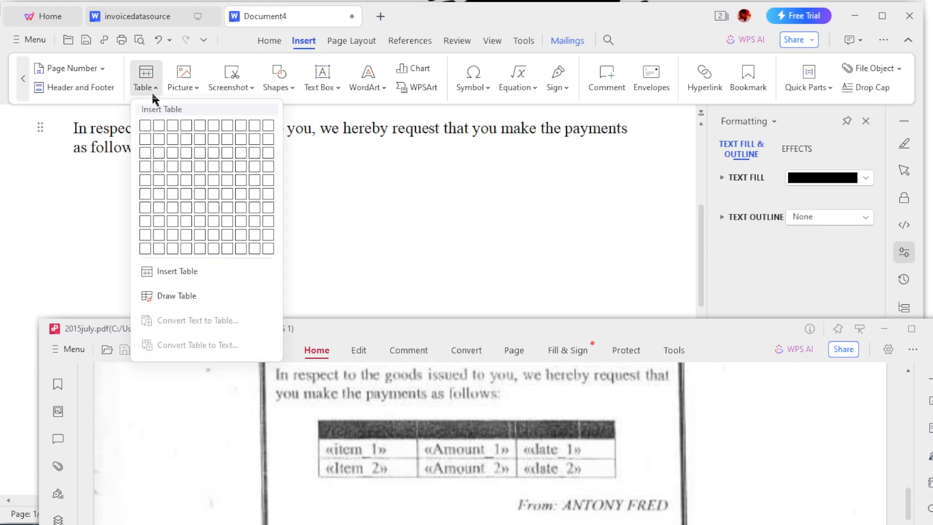
mouse_move(190, 208)
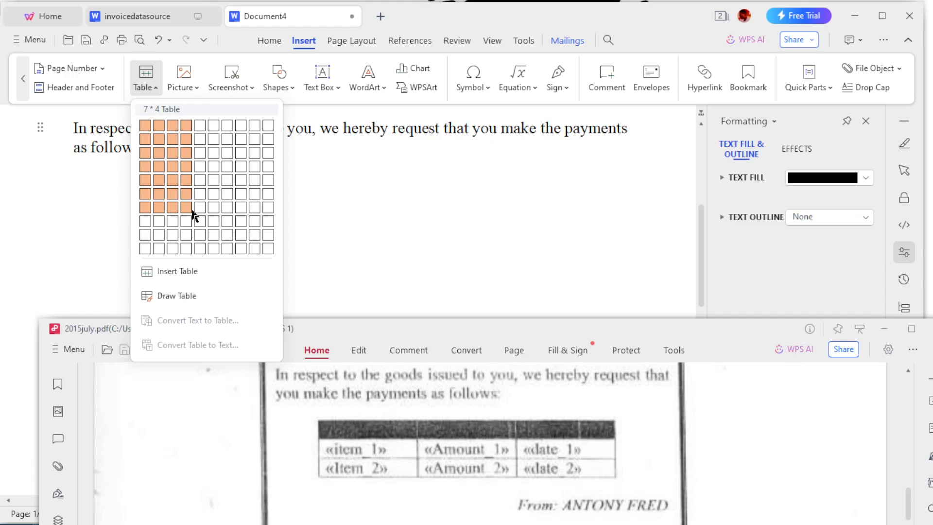
mouse_move(189, 165)
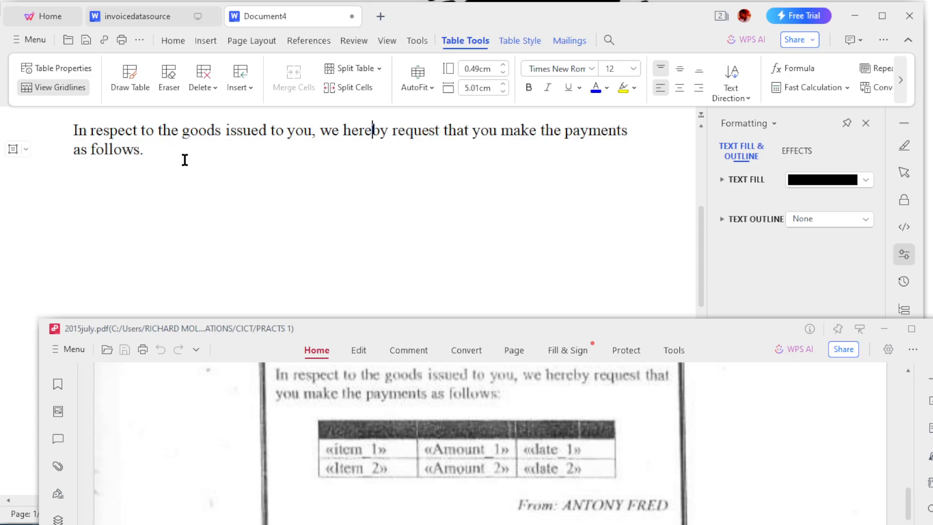
click(303, 41)
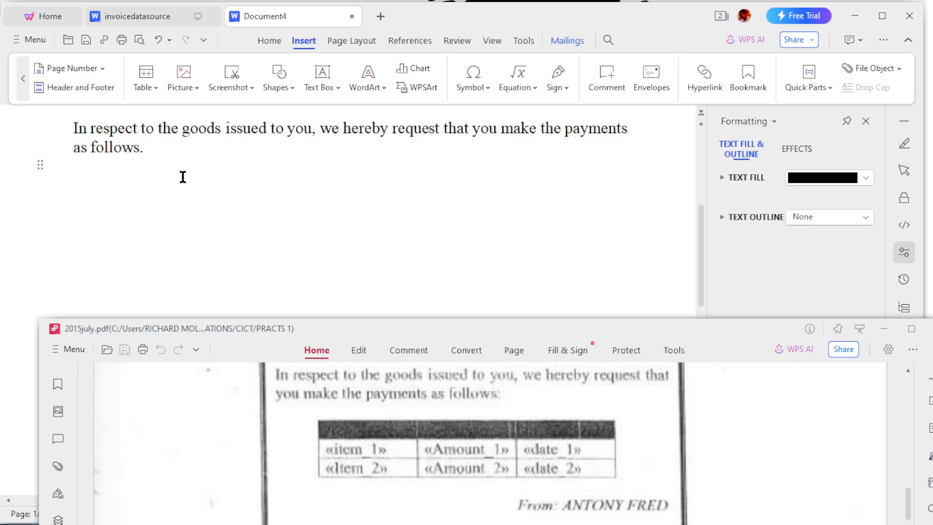
click(142, 71)
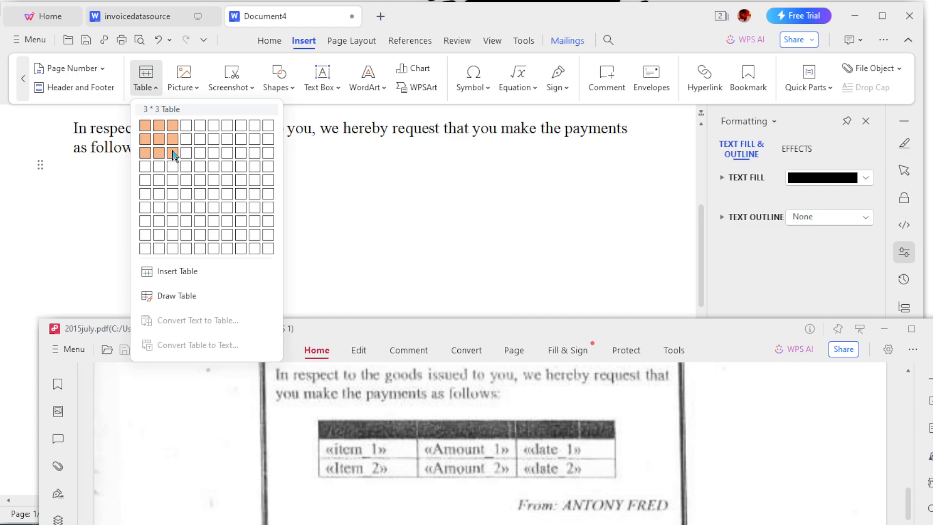
click(173, 152)
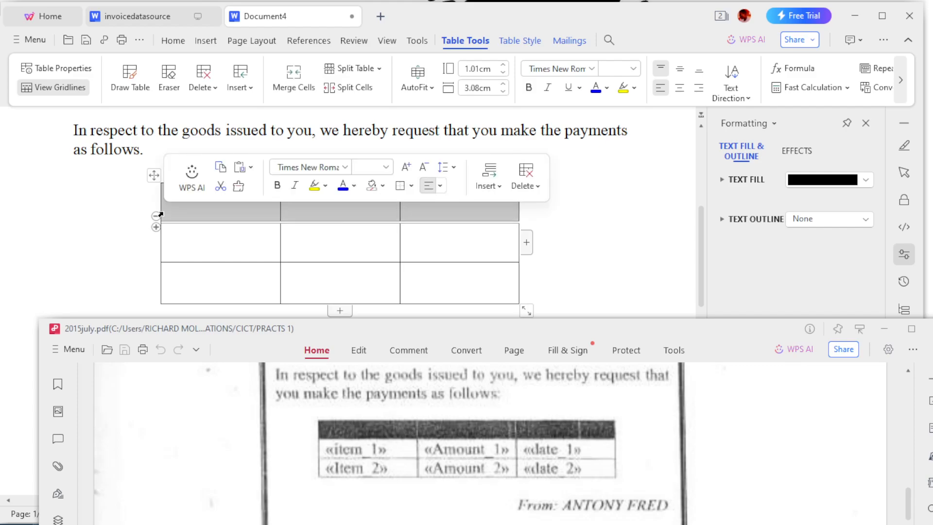
click(385, 186)
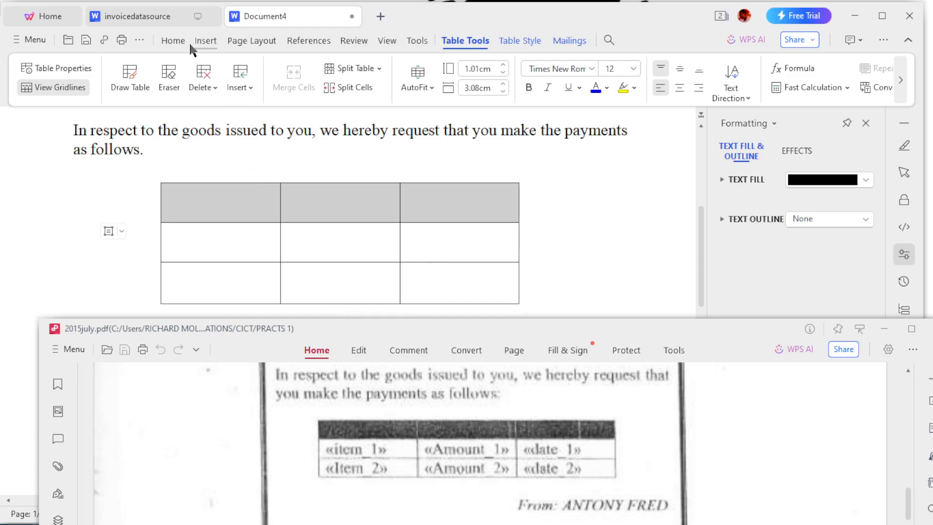
mouse_move(210, 53)
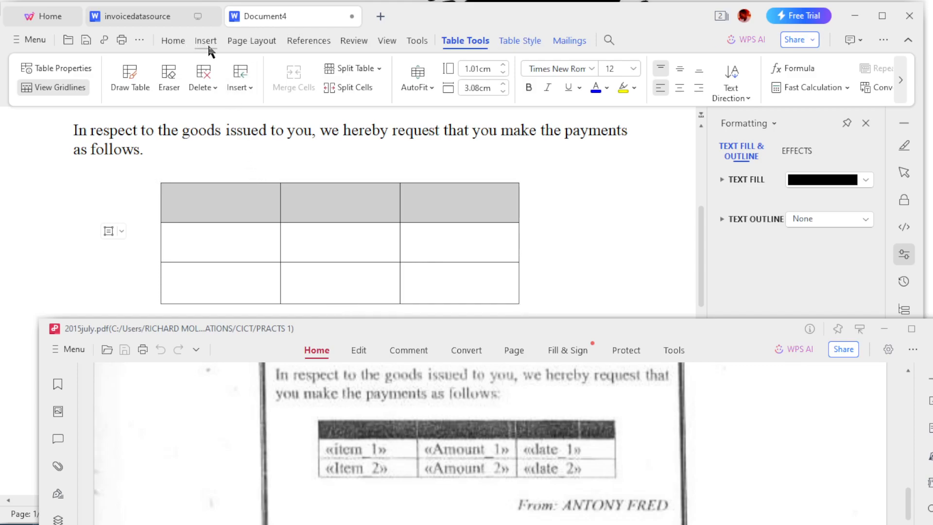
Insert the Item2, Amount1 and Amount2 merge fields into their table cells via Mailings
click(308, 40)
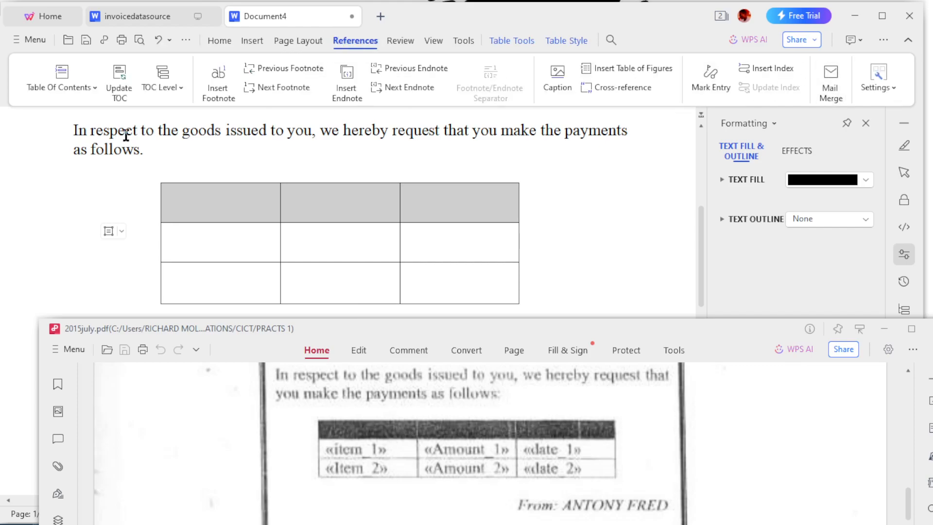
click(568, 41)
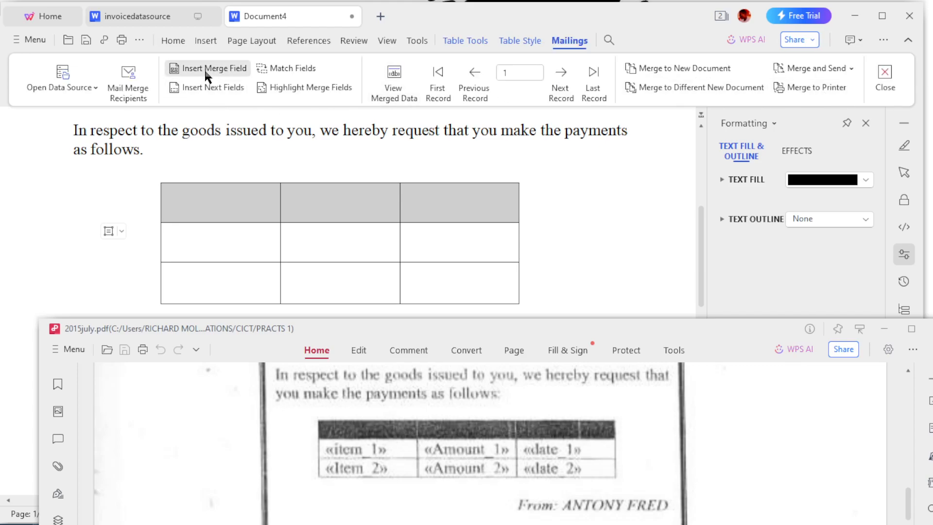
click(209, 68)
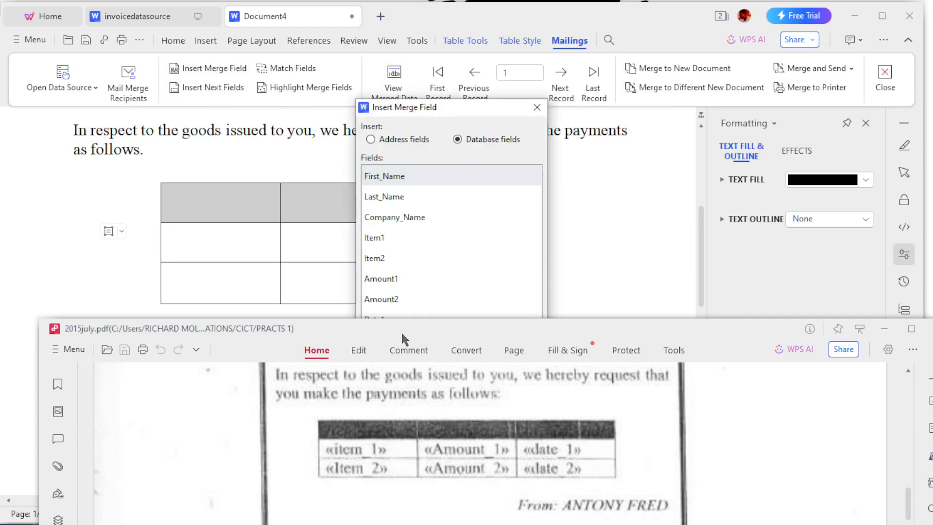
mouse_move(390, 249)
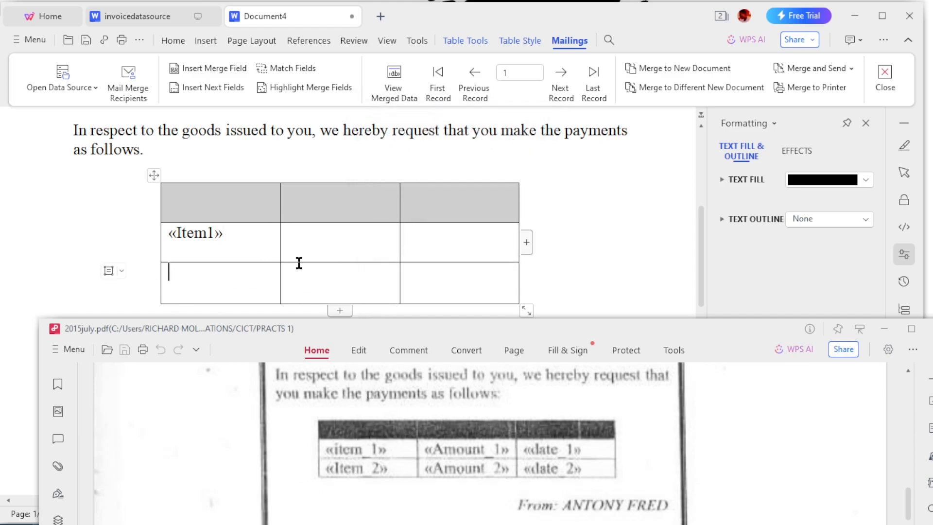
click(211, 67)
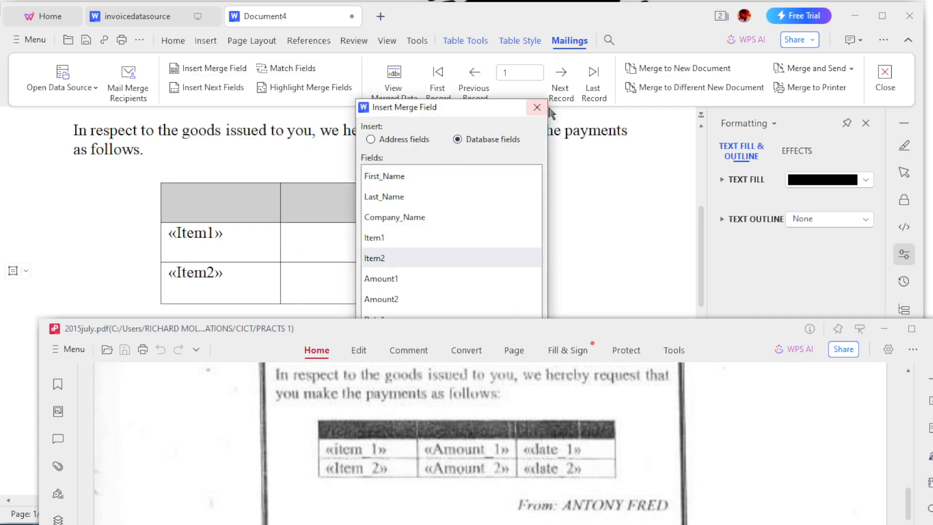
click(537, 108)
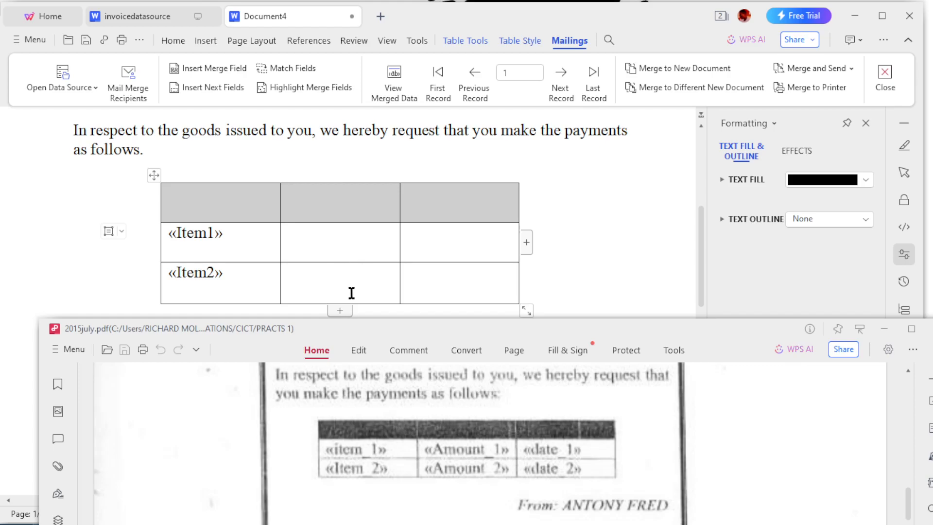
click(212, 67)
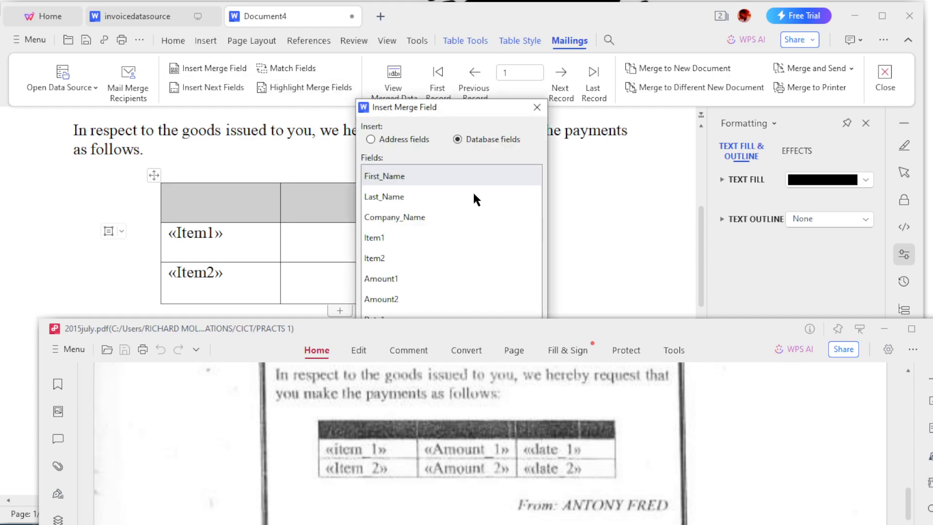
click(381, 278)
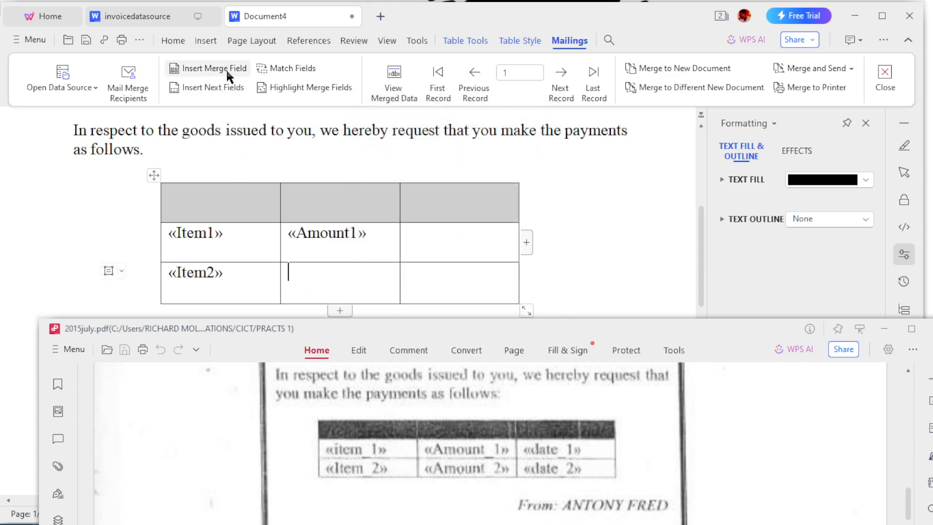
click(212, 68)
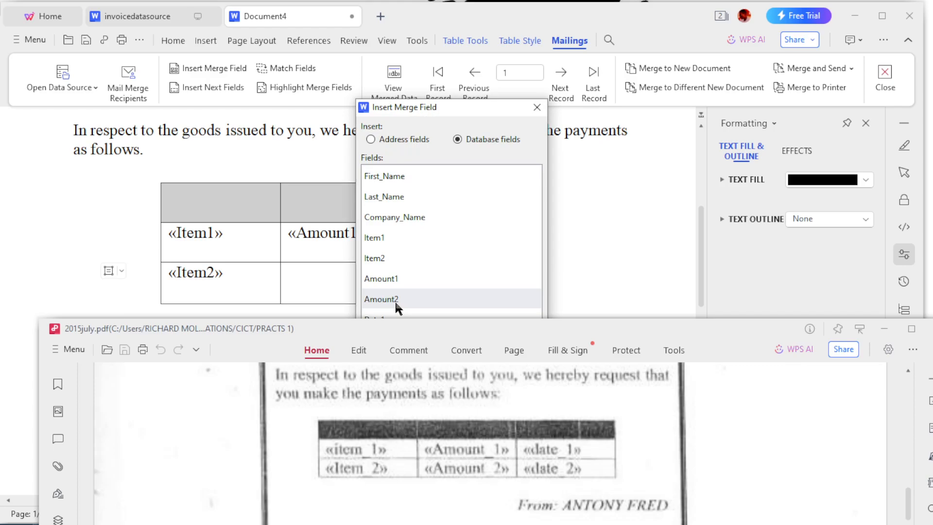
click(381, 298)
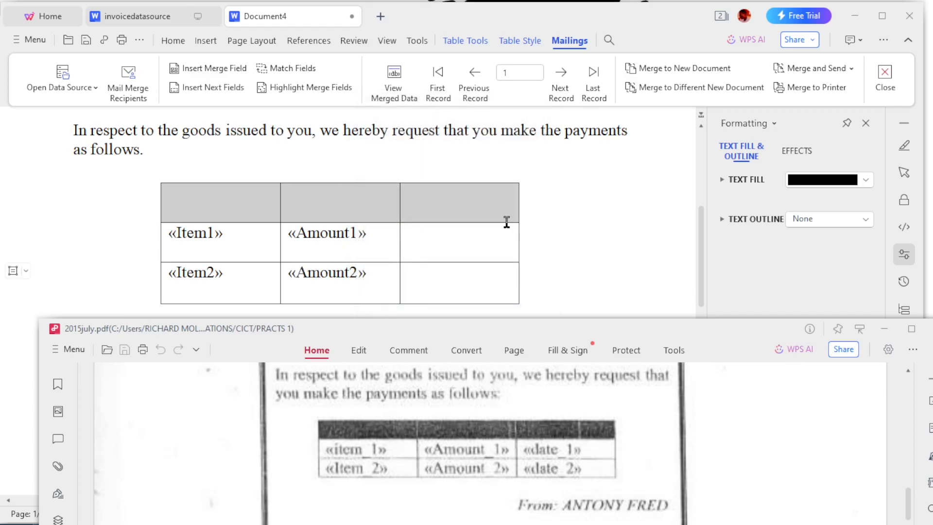
Insert the Date1 and Date2 merge fields into the two date cells and close the field list
click(213, 68)
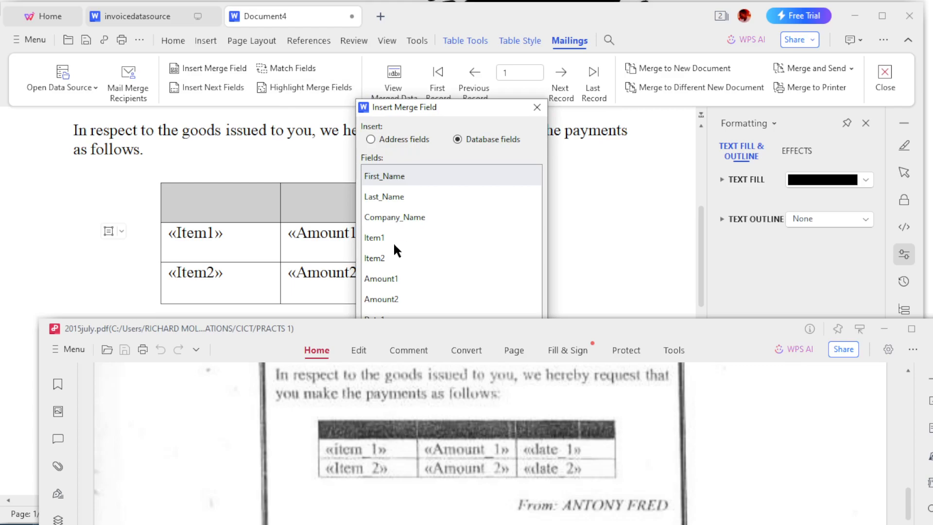
drag(407, 107, 565, 30)
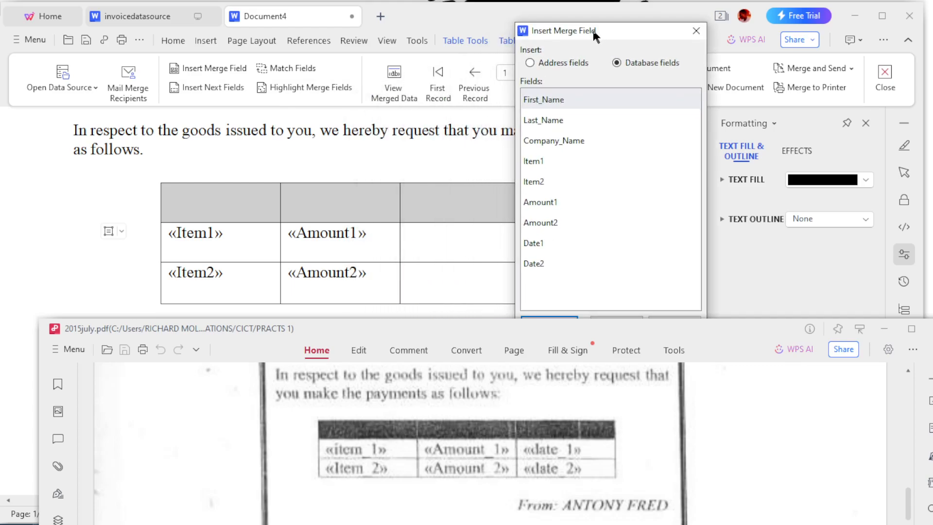
double_click(534, 243)
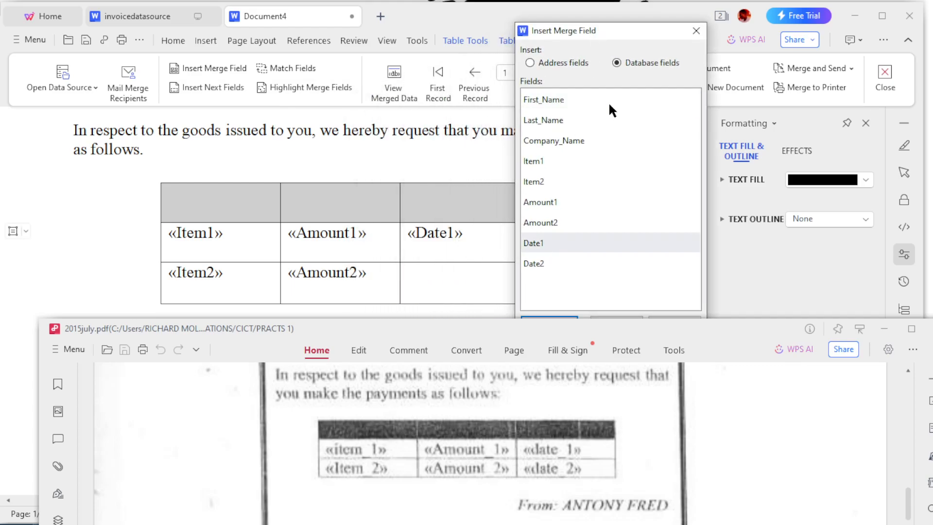
click(696, 30)
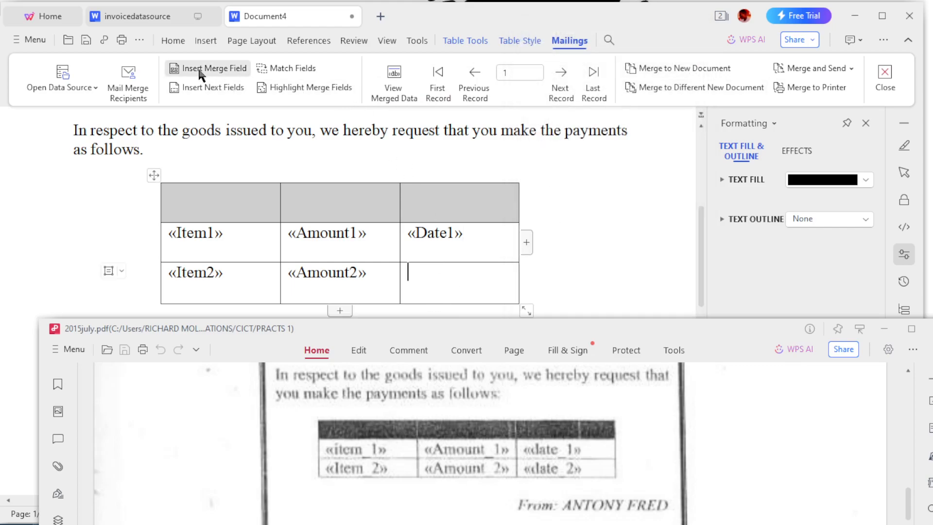
click(208, 68)
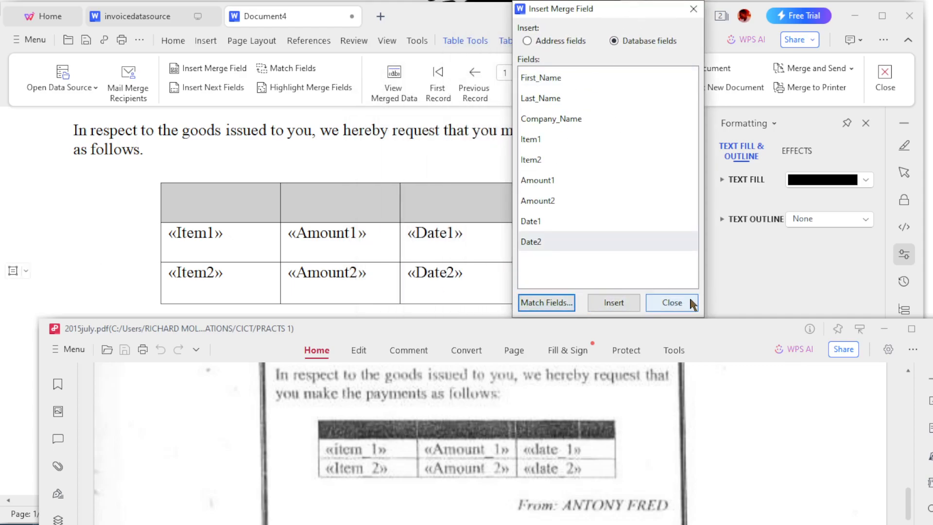
click(672, 302)
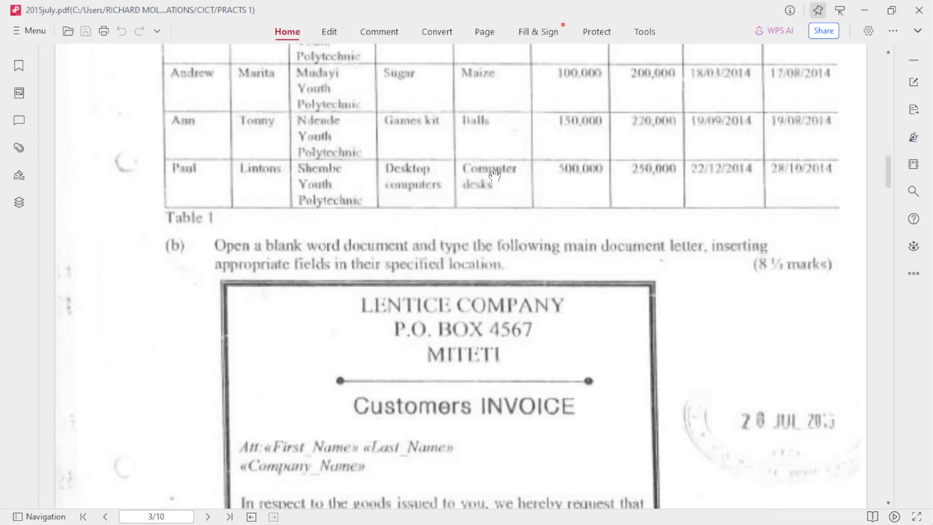
scroll(down, 3)
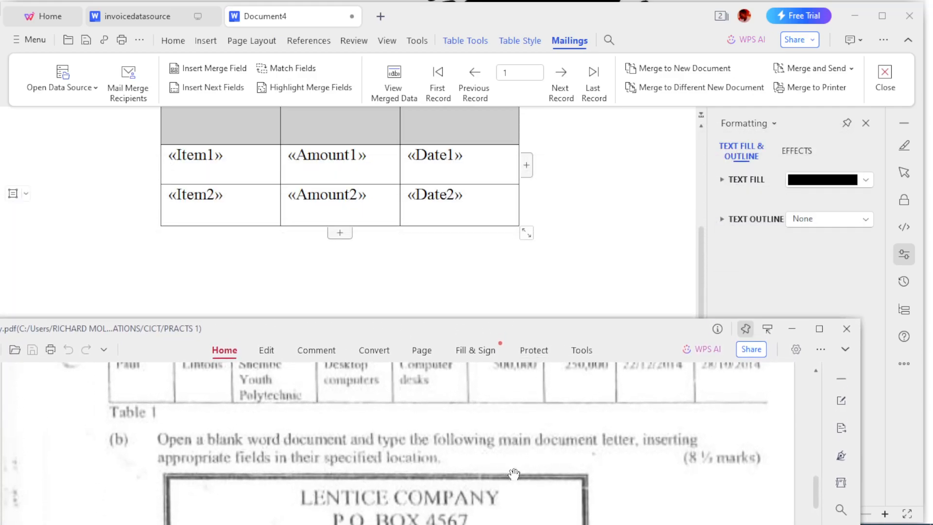
scroll(down, 3)
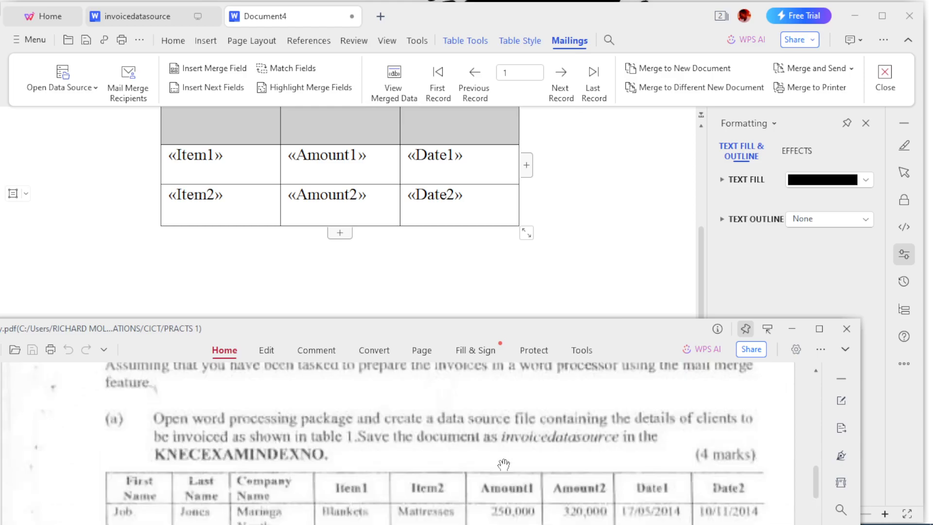
scroll(down, 3)
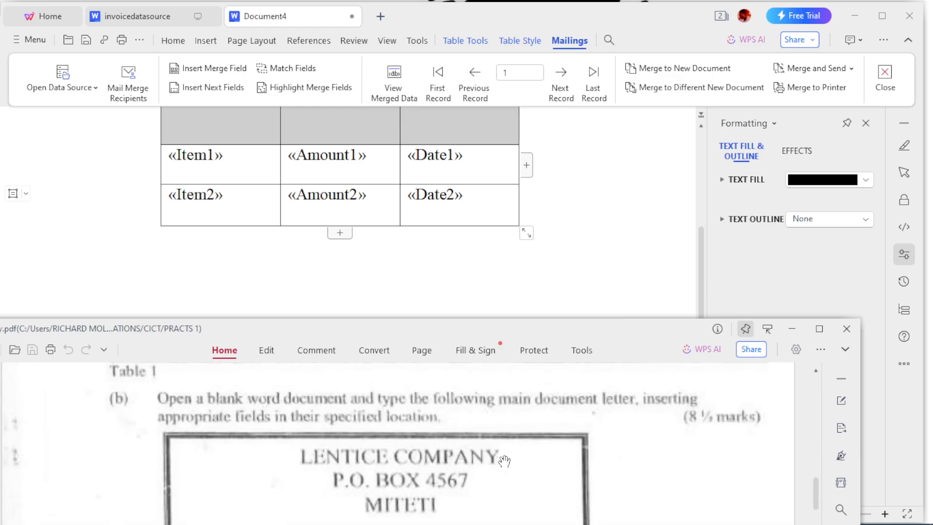
scroll(down, 3)
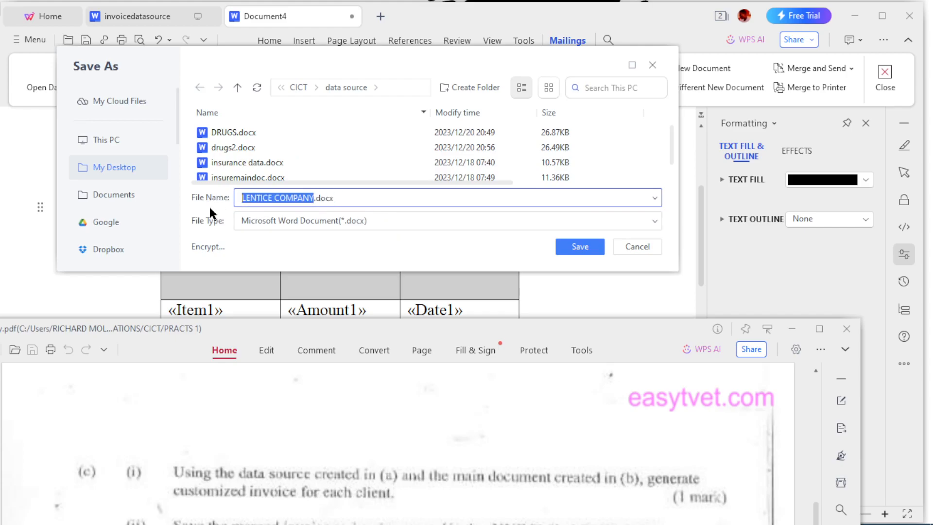
Save the invoice letter as MAINDOCi.docx in the data source folder
text(MAIN)
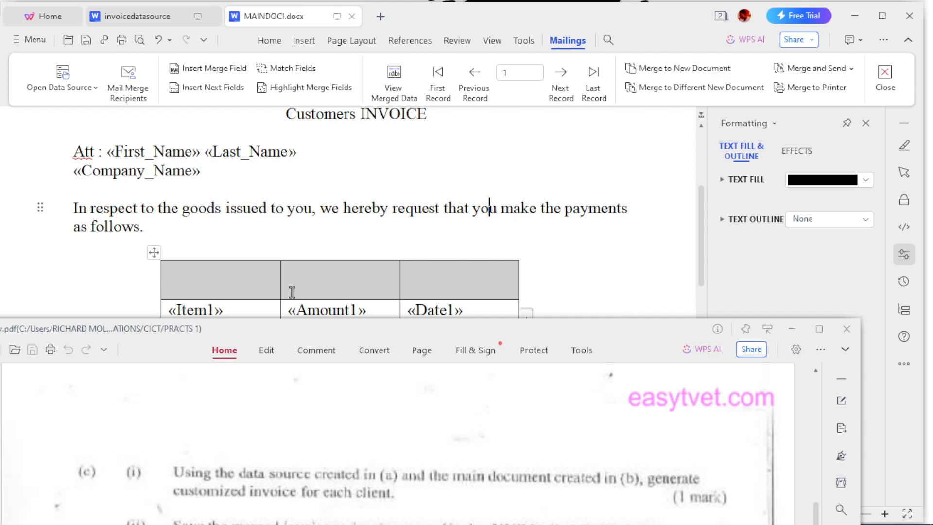
mouse_move(449, 442)
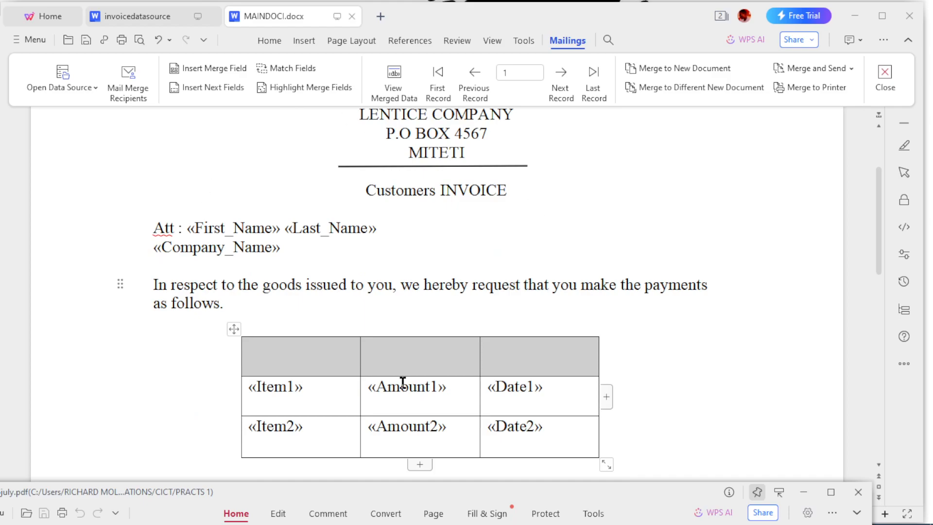
scroll(down, 3)
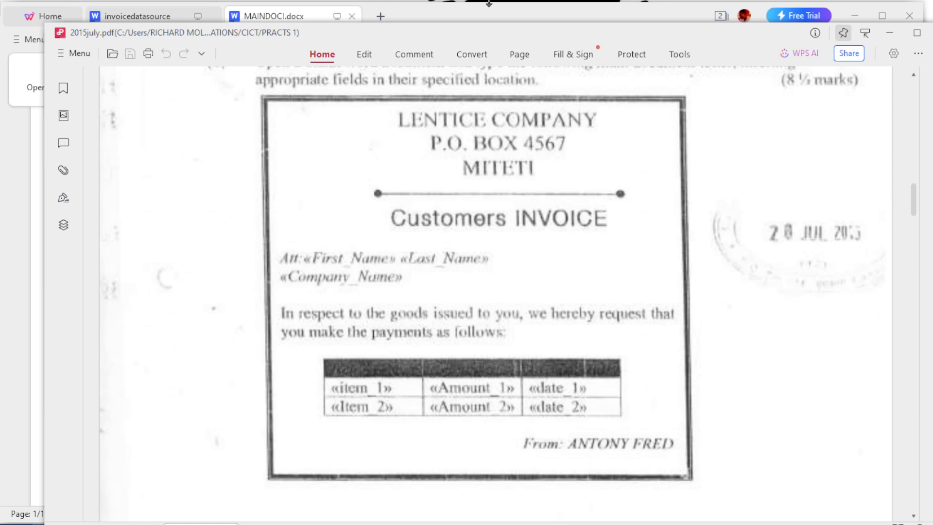
Apply a custom page border with a thick solid line style at 3 pt width to the document
click(271, 16)
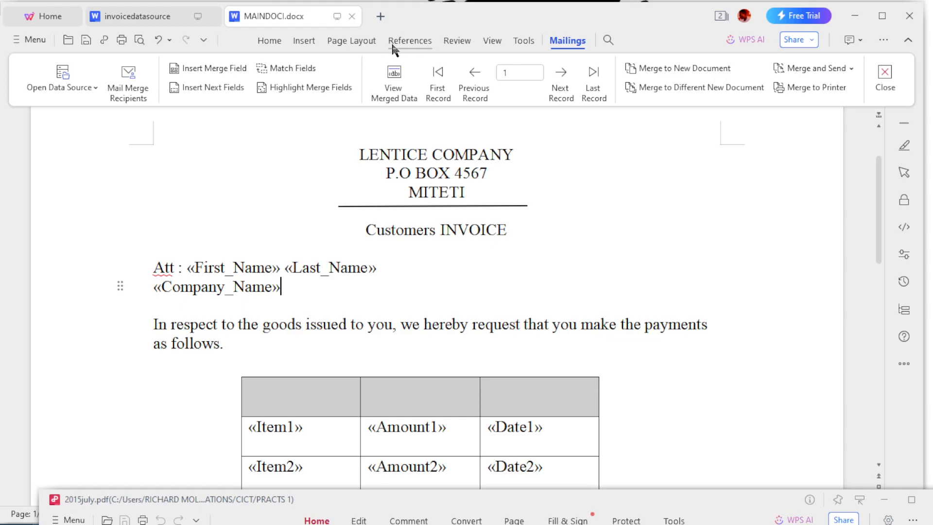
click(351, 41)
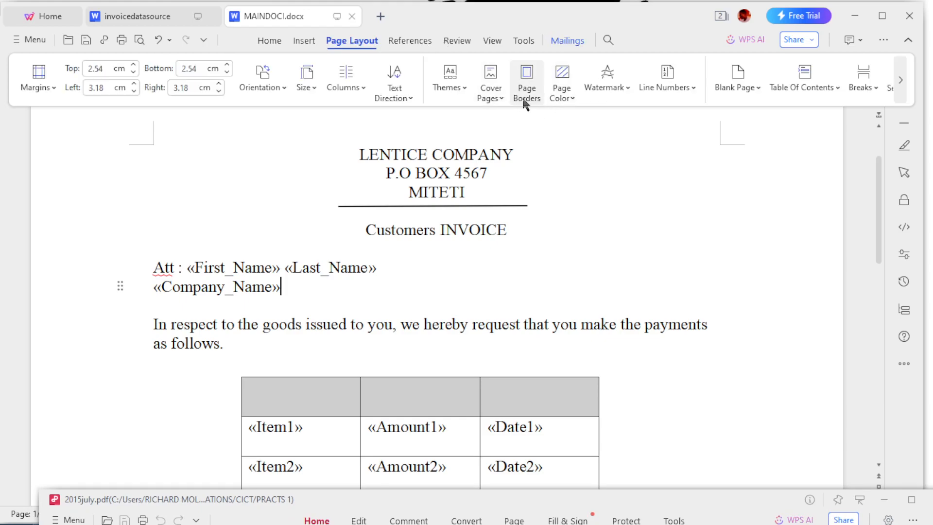
click(526, 79)
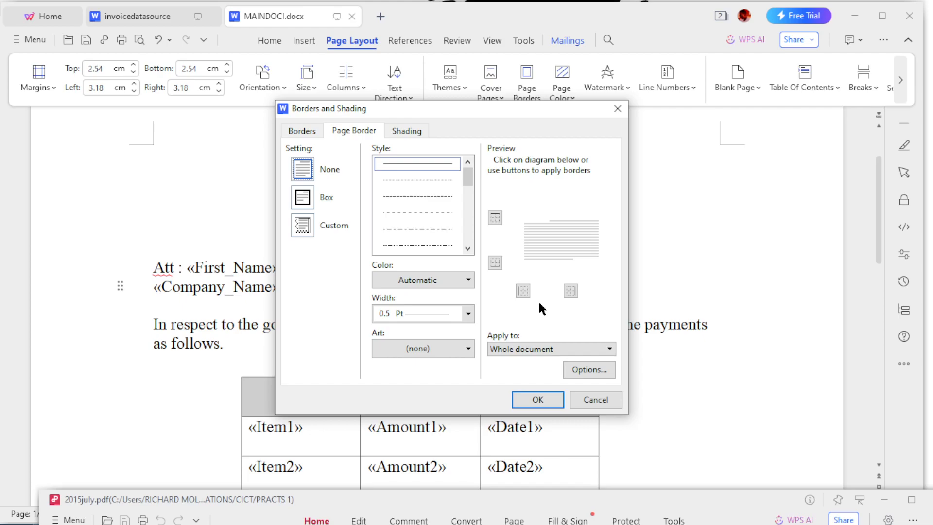
click(301, 225)
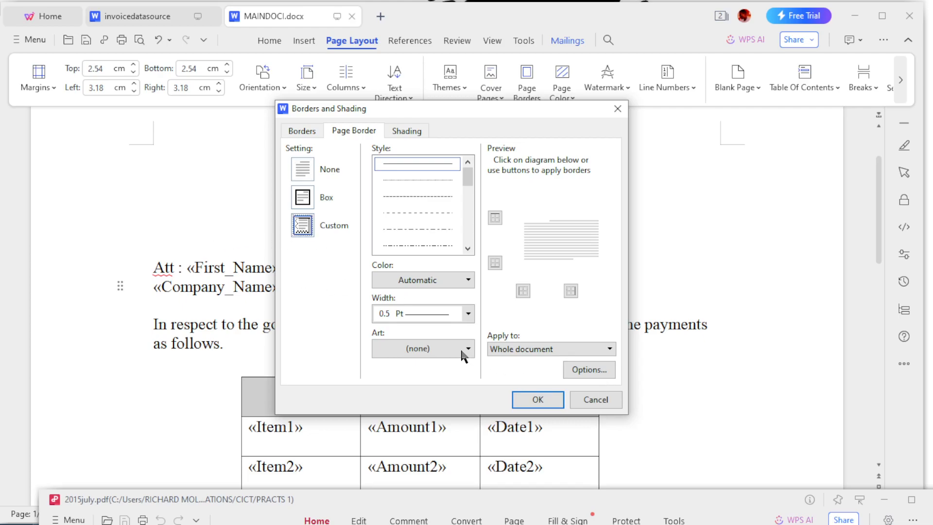
click(468, 314)
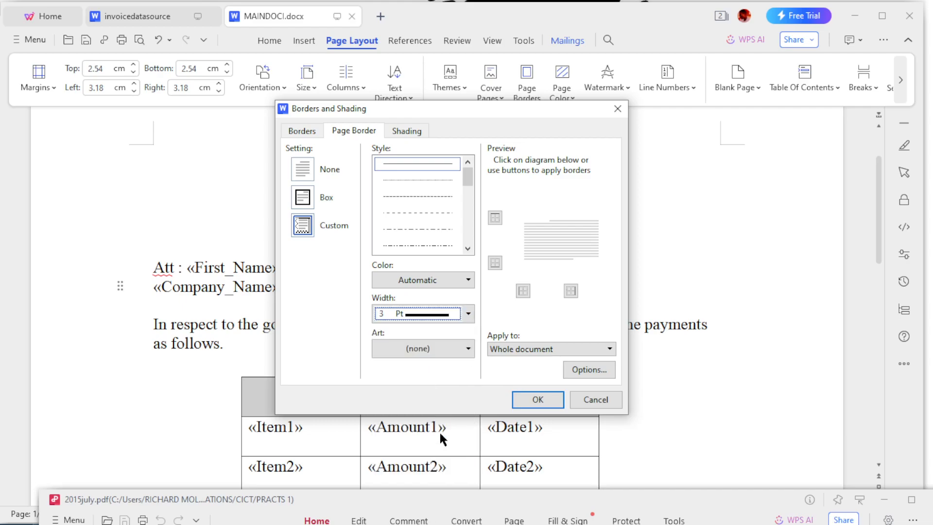
click(468, 348)
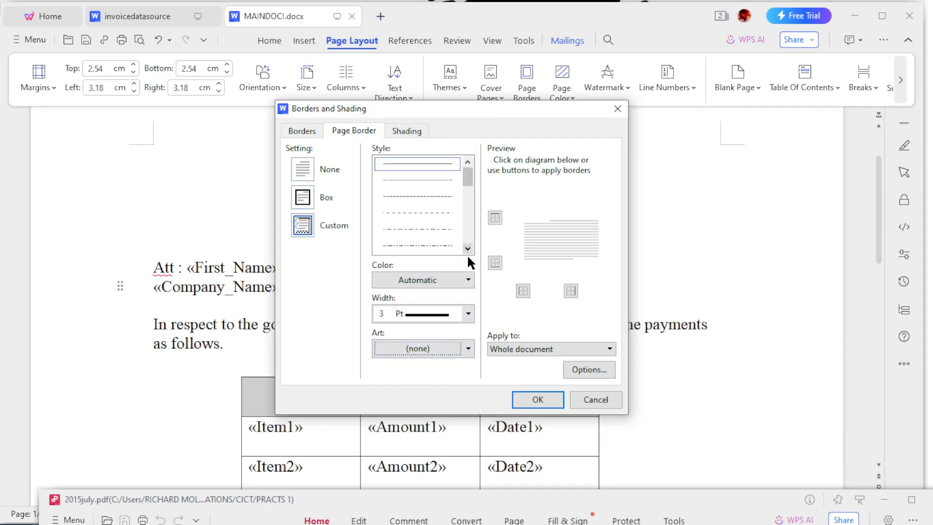
click(468, 249)
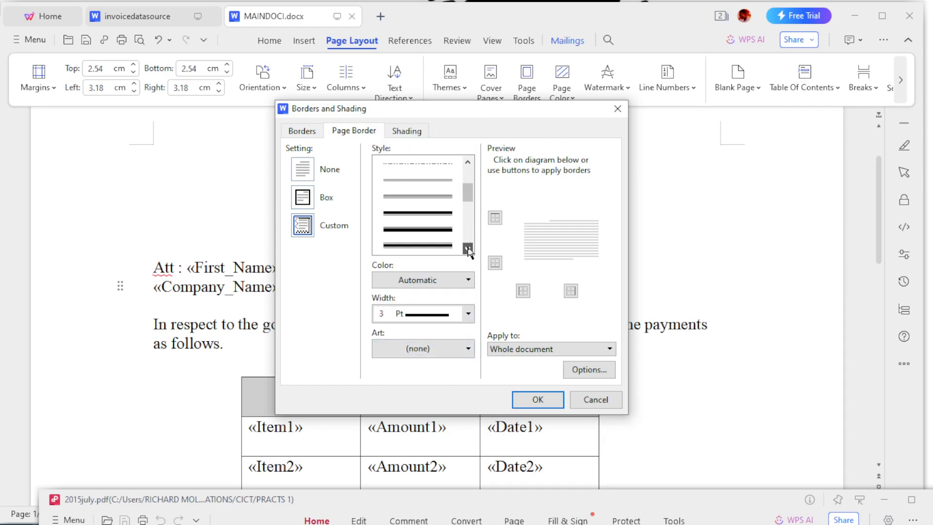
click(417, 216)
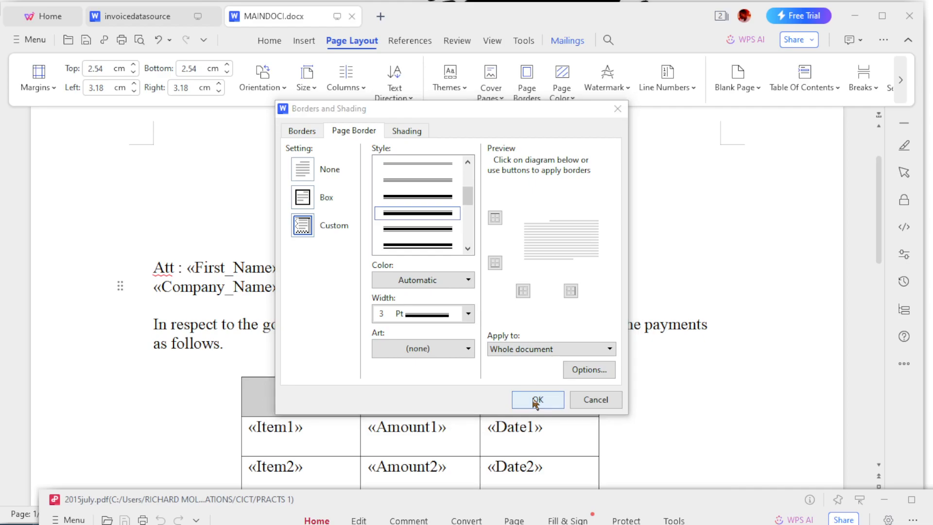
click(537, 399)
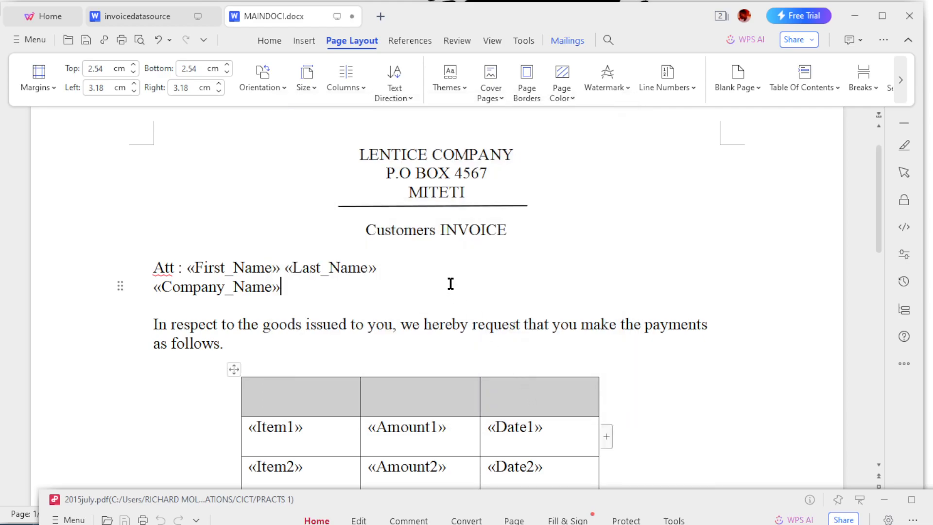
Change the page border to a Box setting with a thick solid 3 pt line
scroll(down, 3)
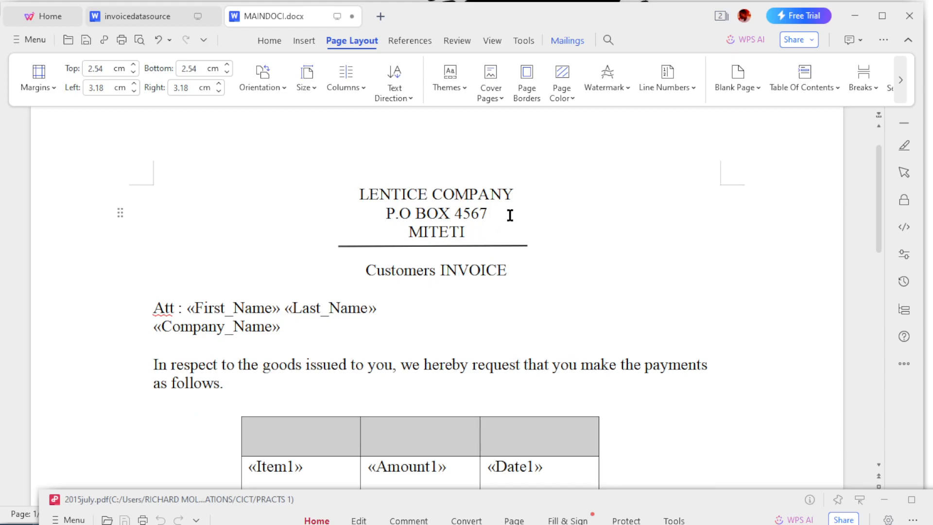
mouse_move(375, 193)
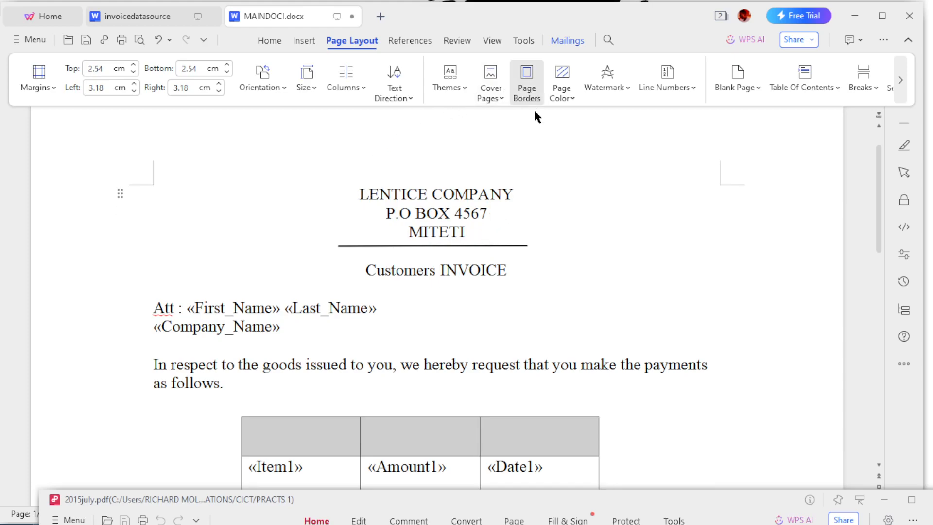
click(525, 77)
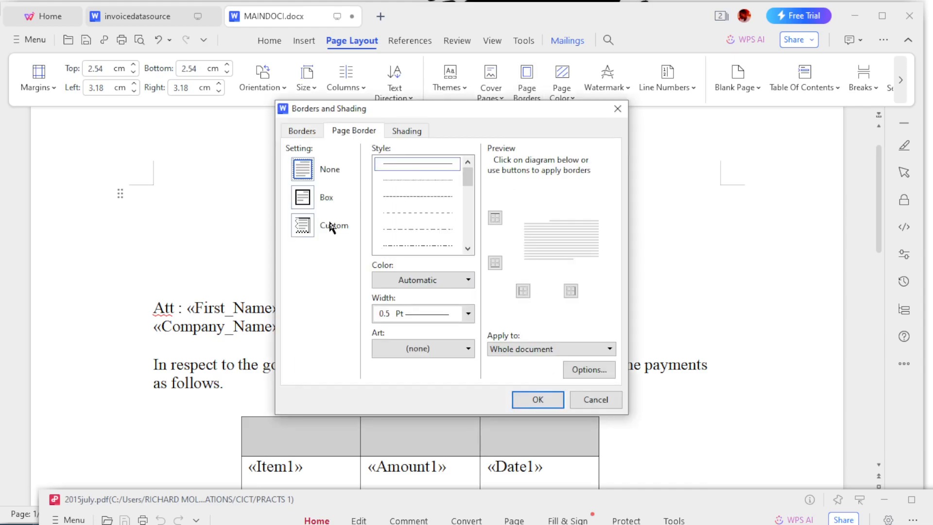
click(302, 197)
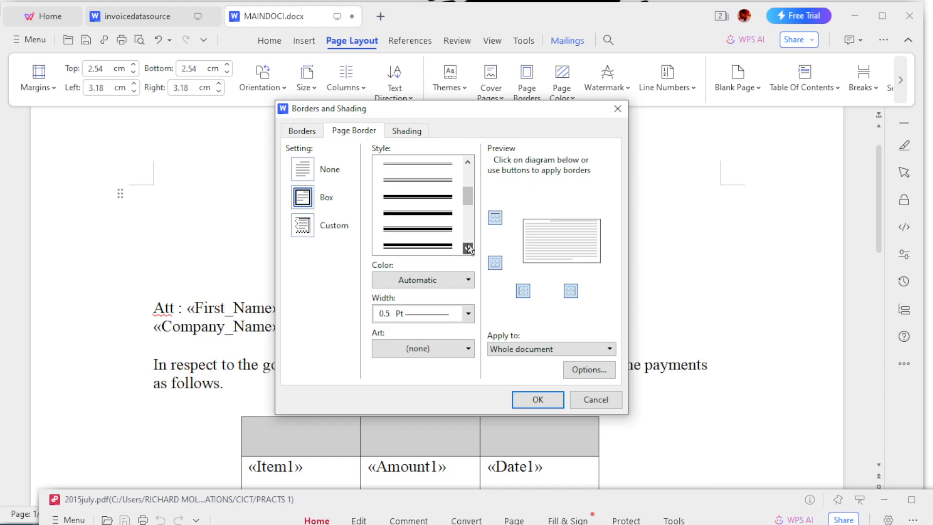
click(417, 216)
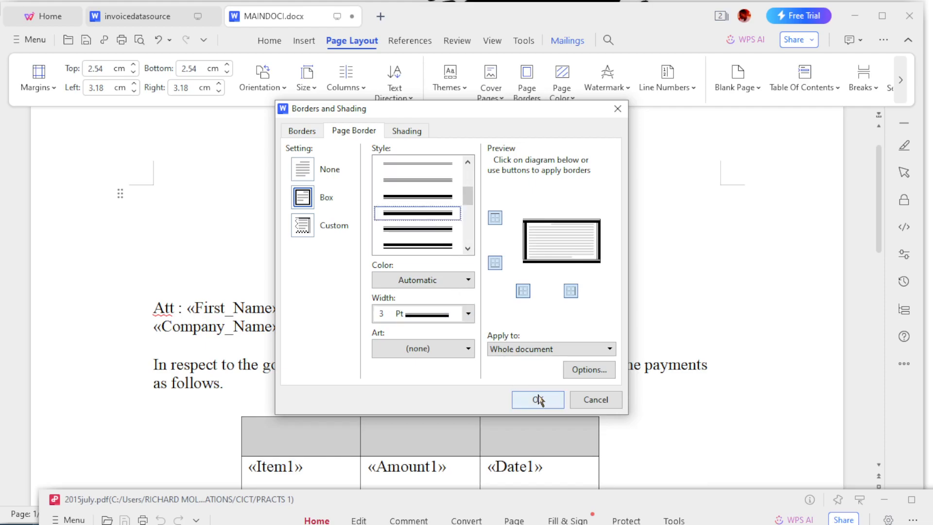
click(537, 400)
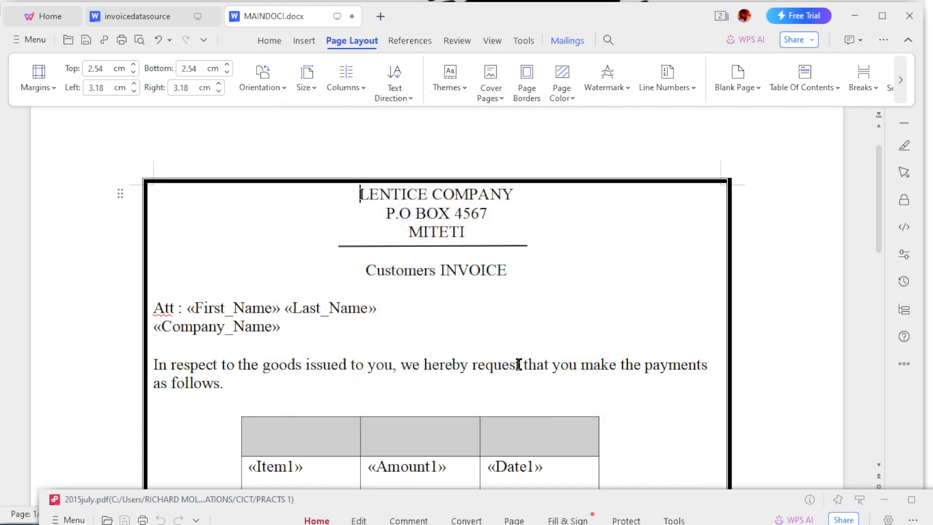
Review the border's Apply-to scope, setting it to this section, and confirm
scroll(down, 3)
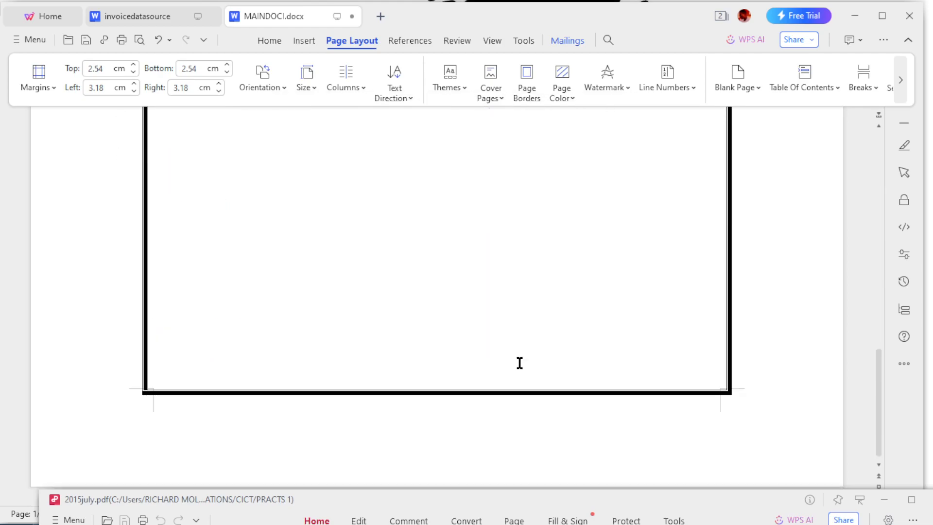
mouse_move(510, 375)
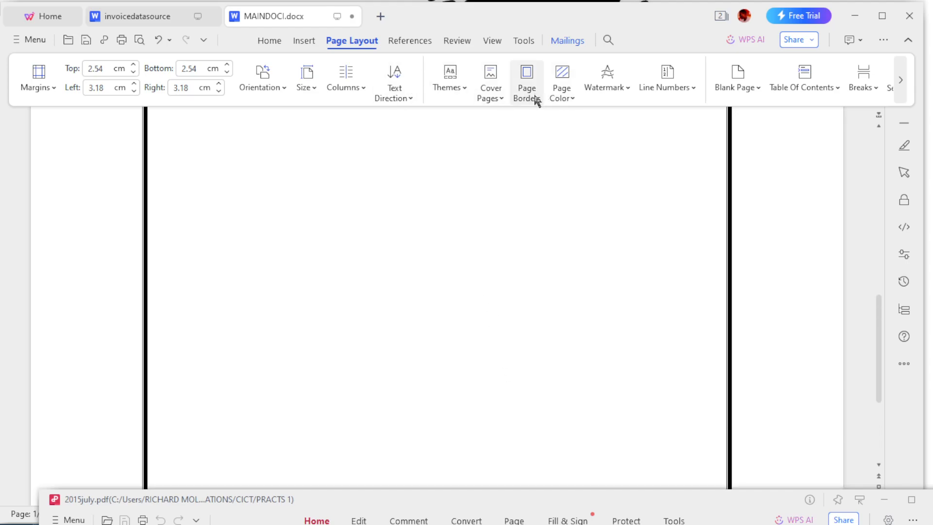
click(525, 81)
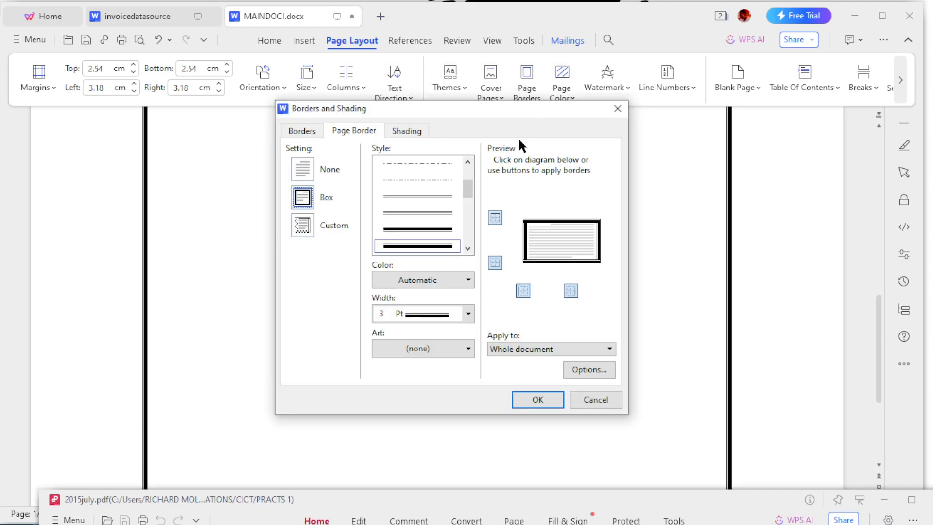
click(608, 349)
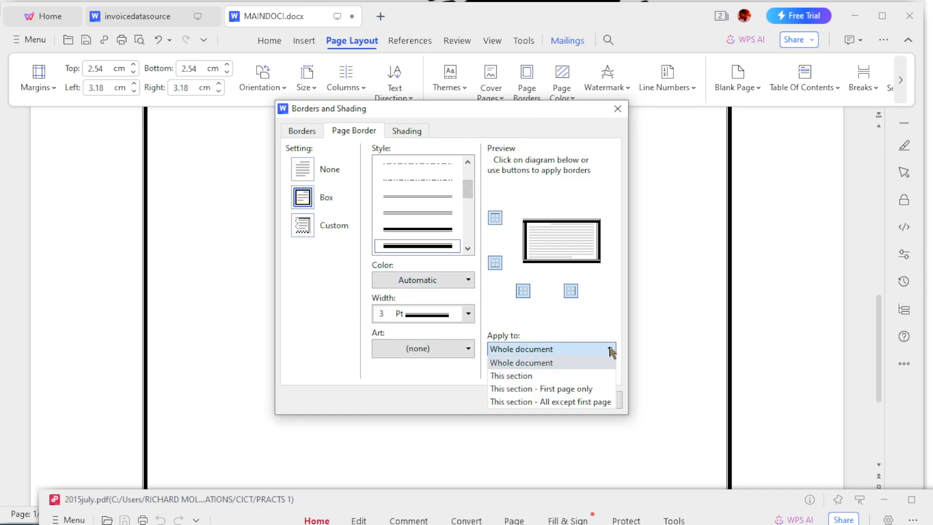
mouse_move(598, 384)
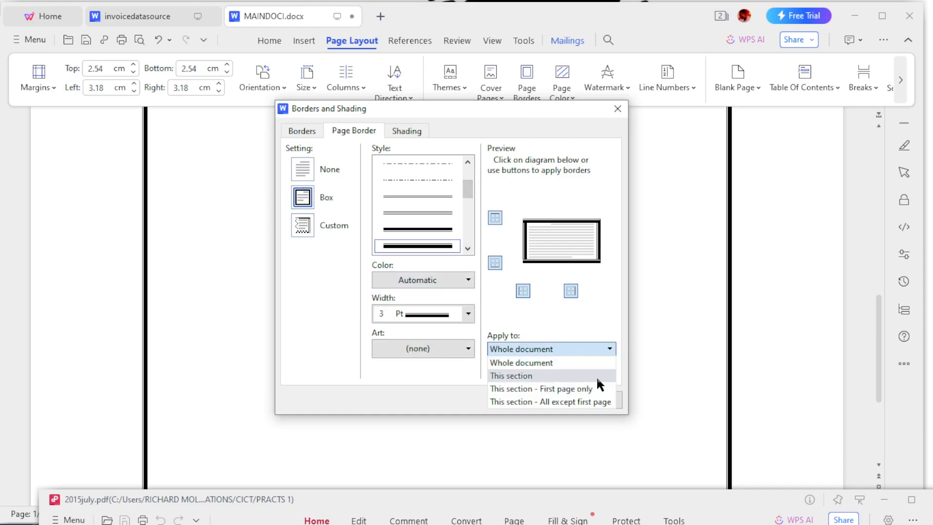
click(510, 375)
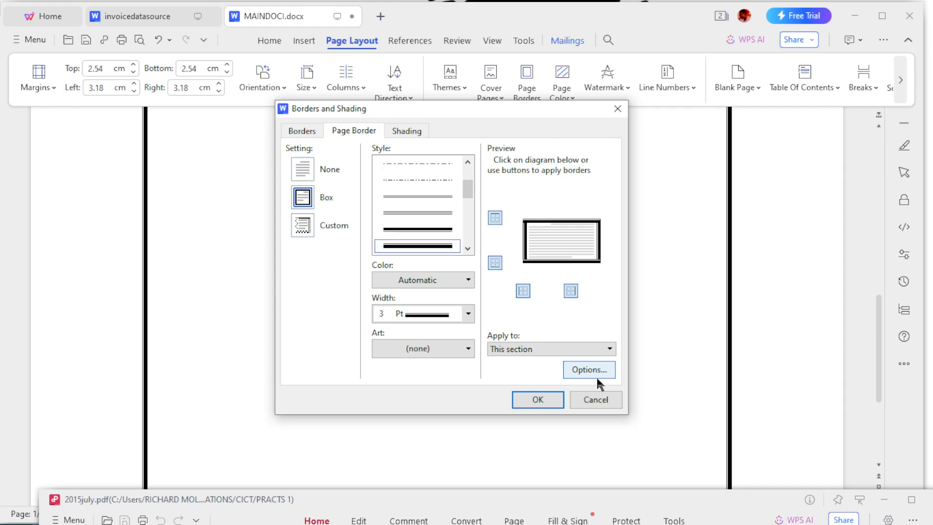
click(537, 400)
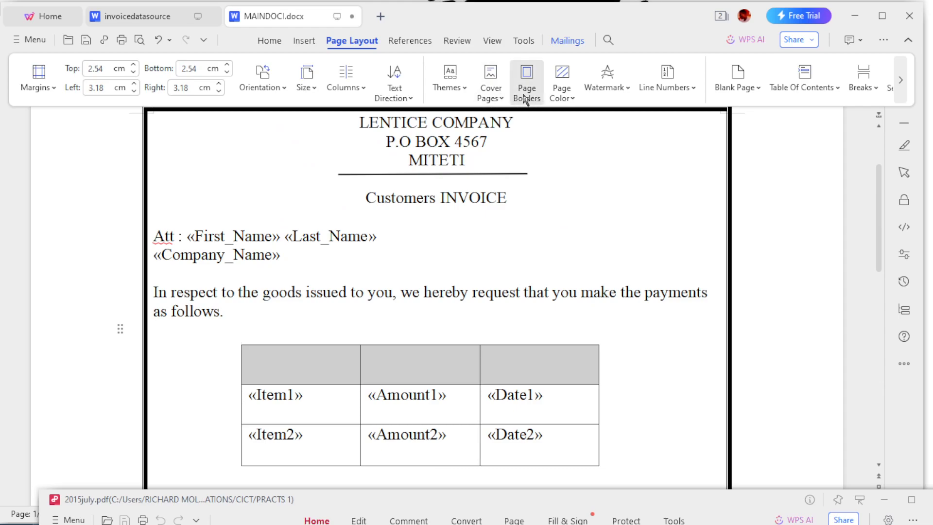
click(525, 78)
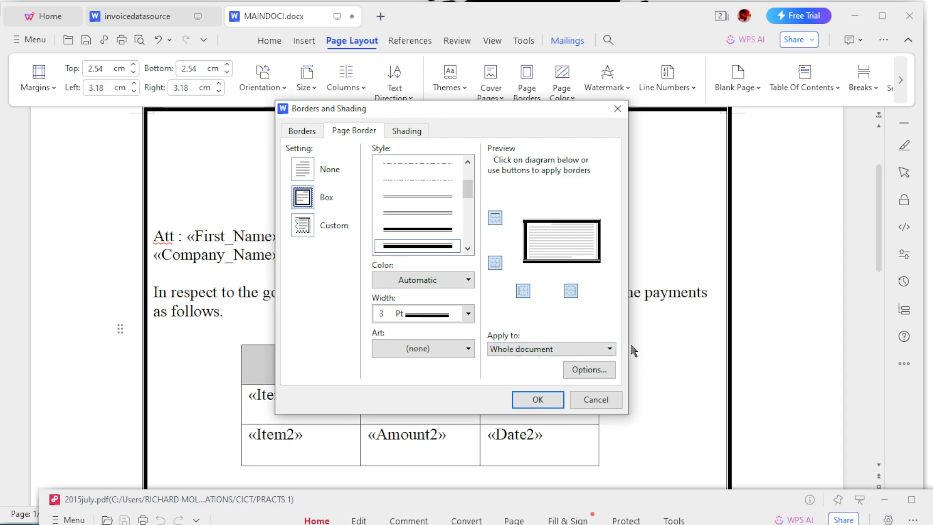
click(608, 349)
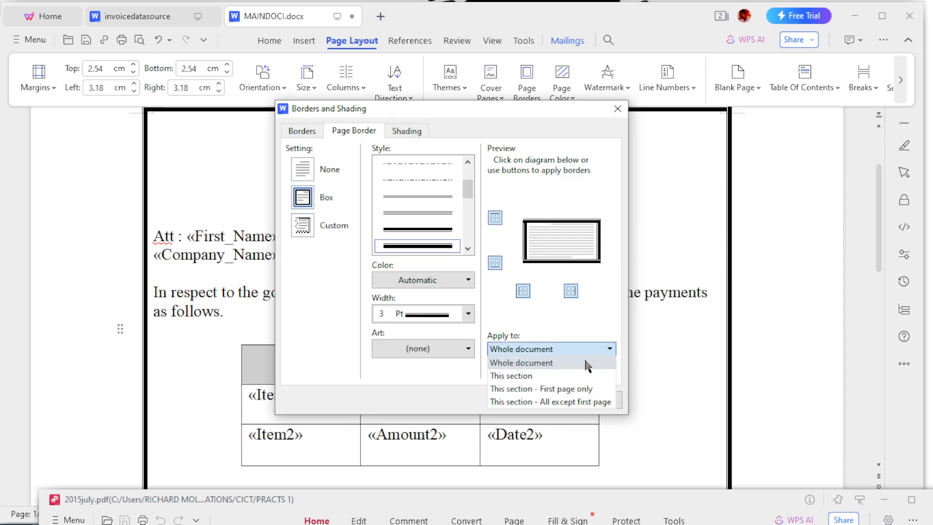
mouse_move(539, 387)
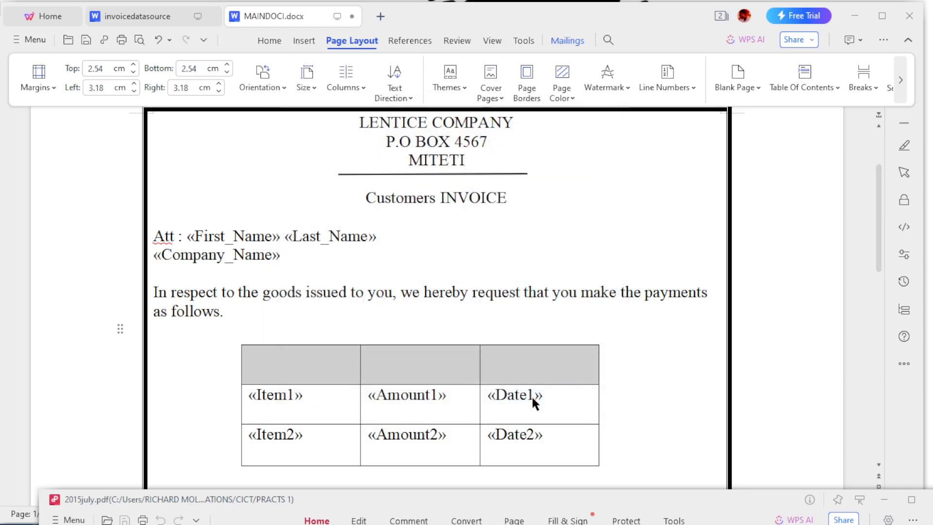
scroll(down, 3)
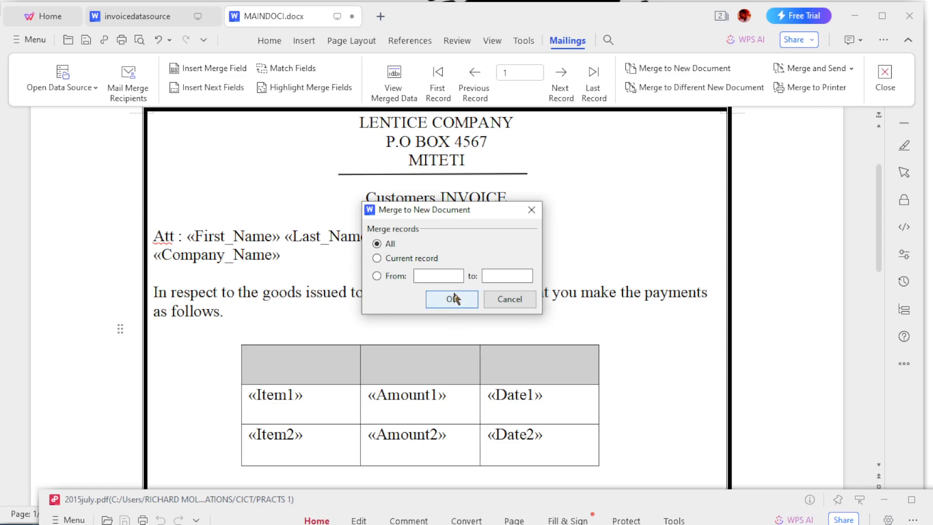
Merge all client records into a new document and scroll through the resulting invoices
click(451, 298)
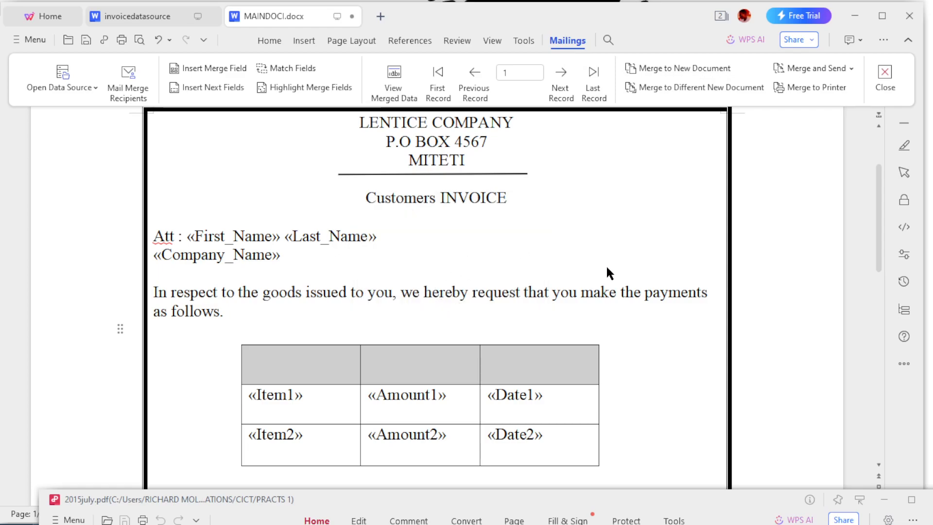
click(683, 68)
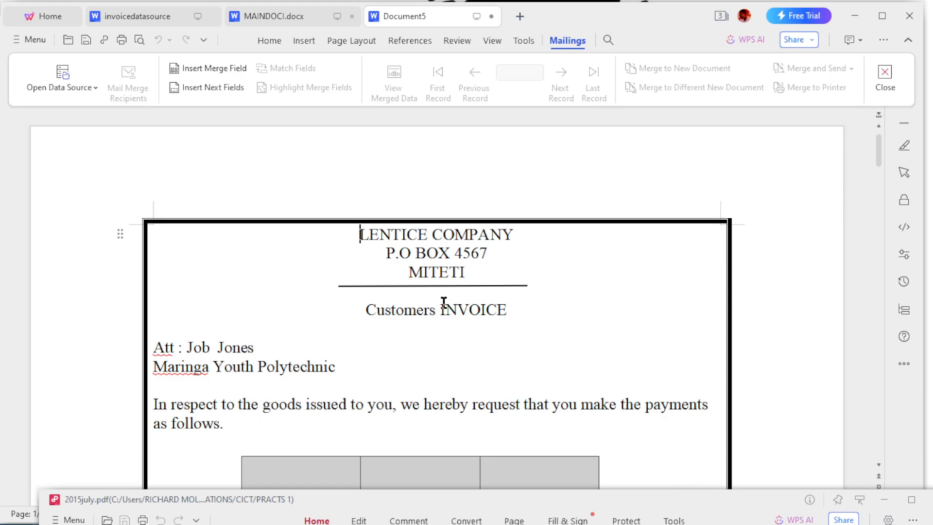
scroll(down, 3)
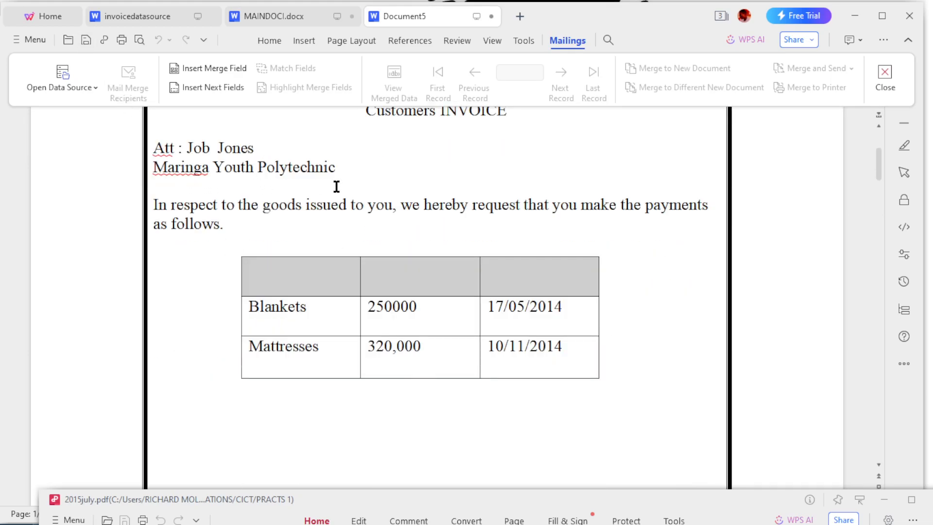
click(423, 351)
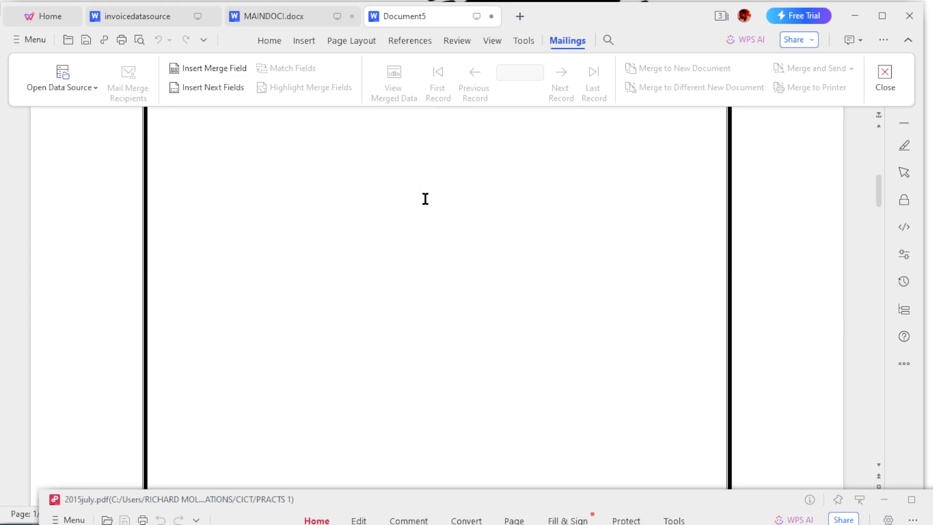
scroll(down, 3)
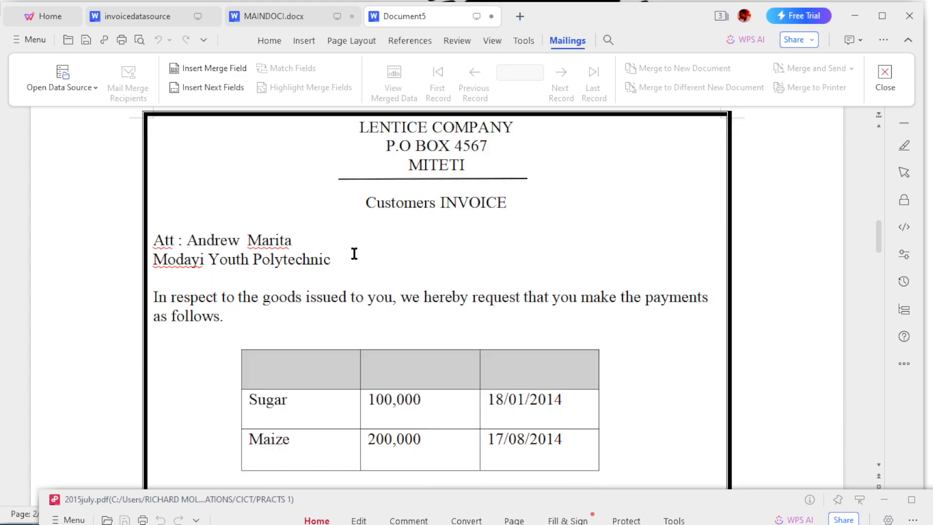
mouse_move(739, 73)
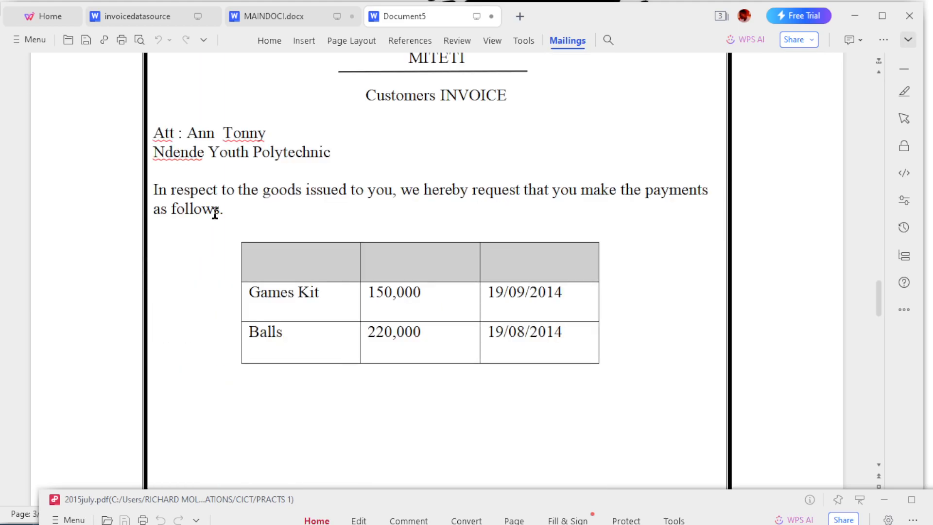
scroll(down, 3)
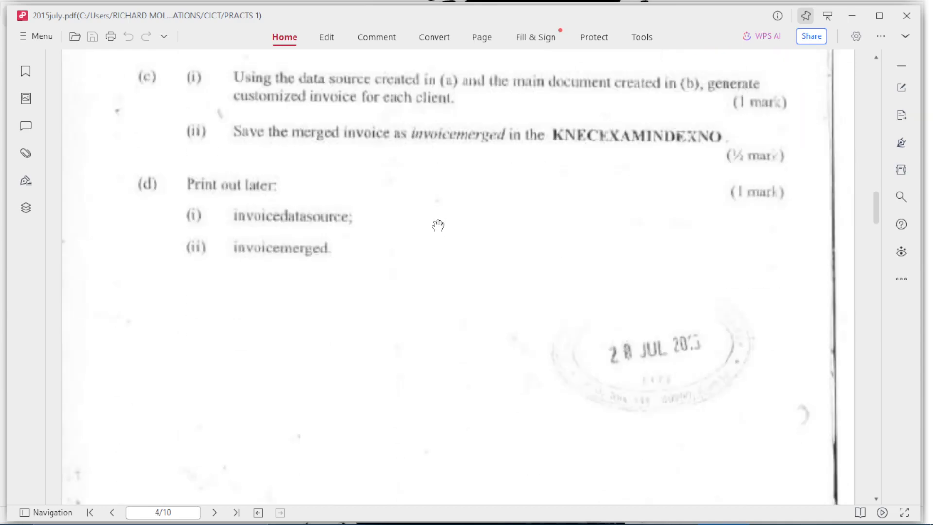
mouse_move(59, 171)
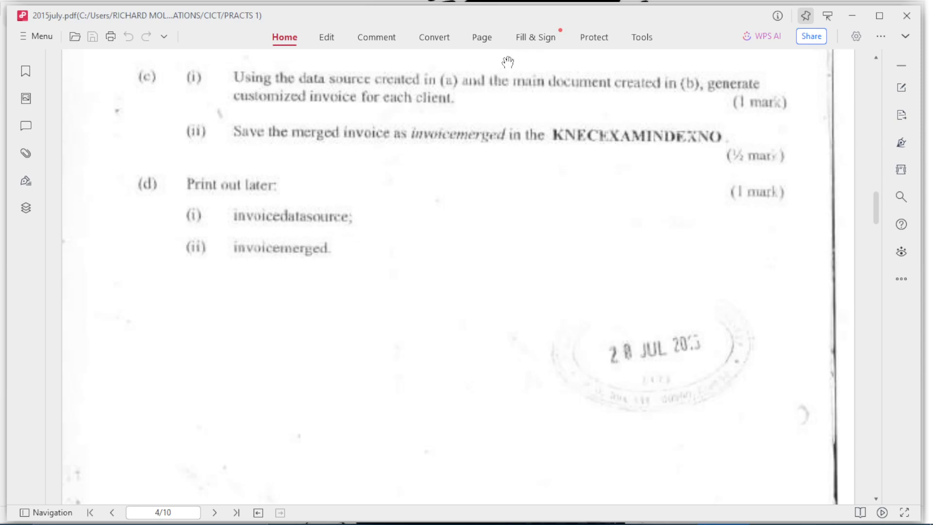
mouse_move(547, 116)
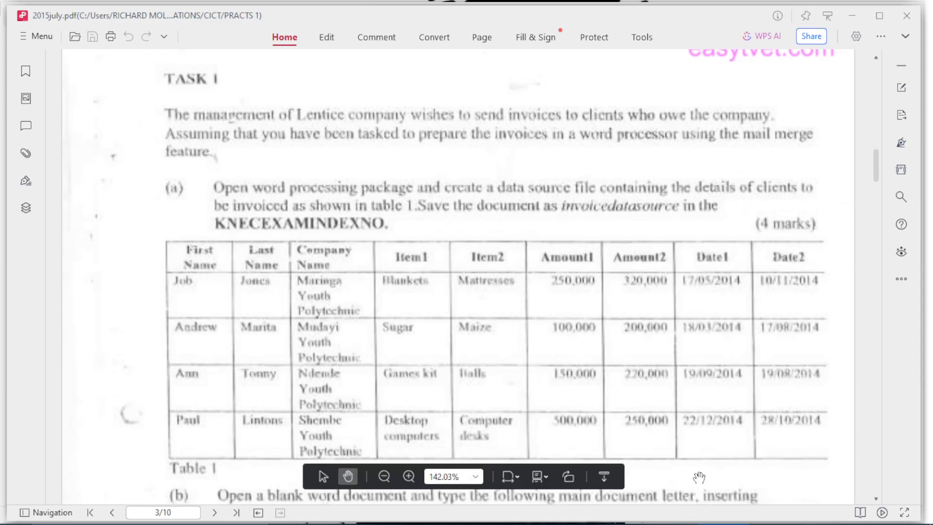
mouse_move(790, 141)
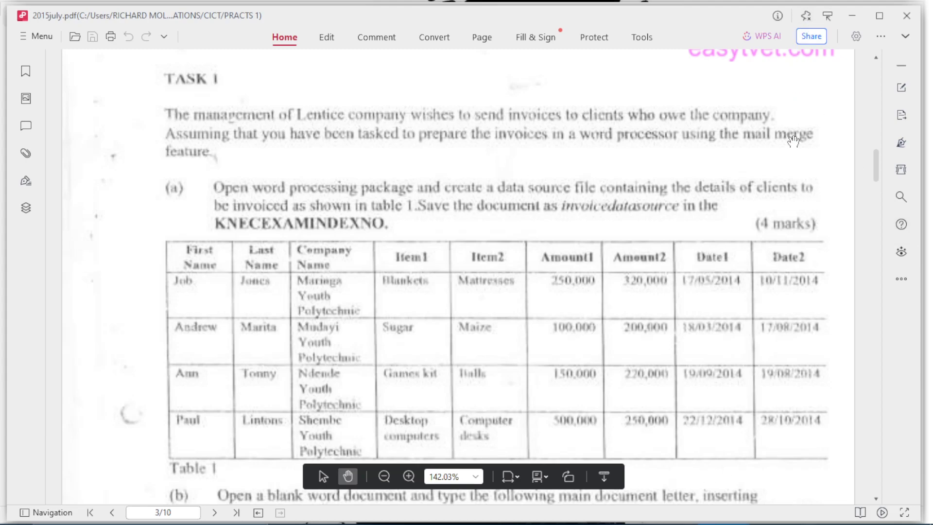